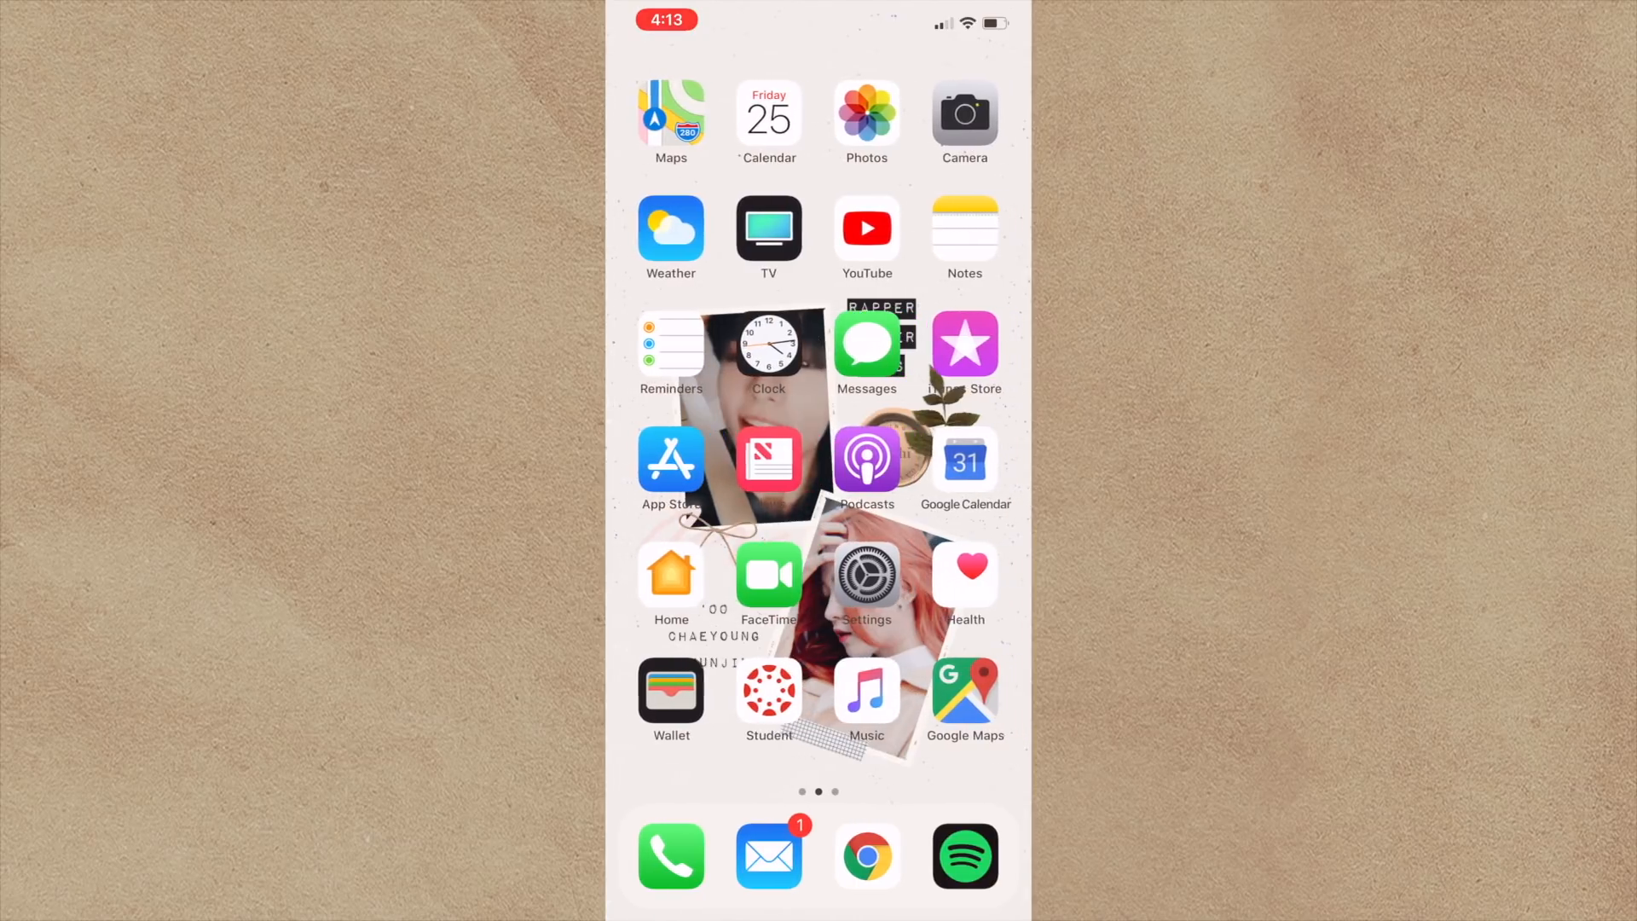
Browse the music library's Hush album by miss A and the SEVENTEEN mini album.
left_click(865, 684)
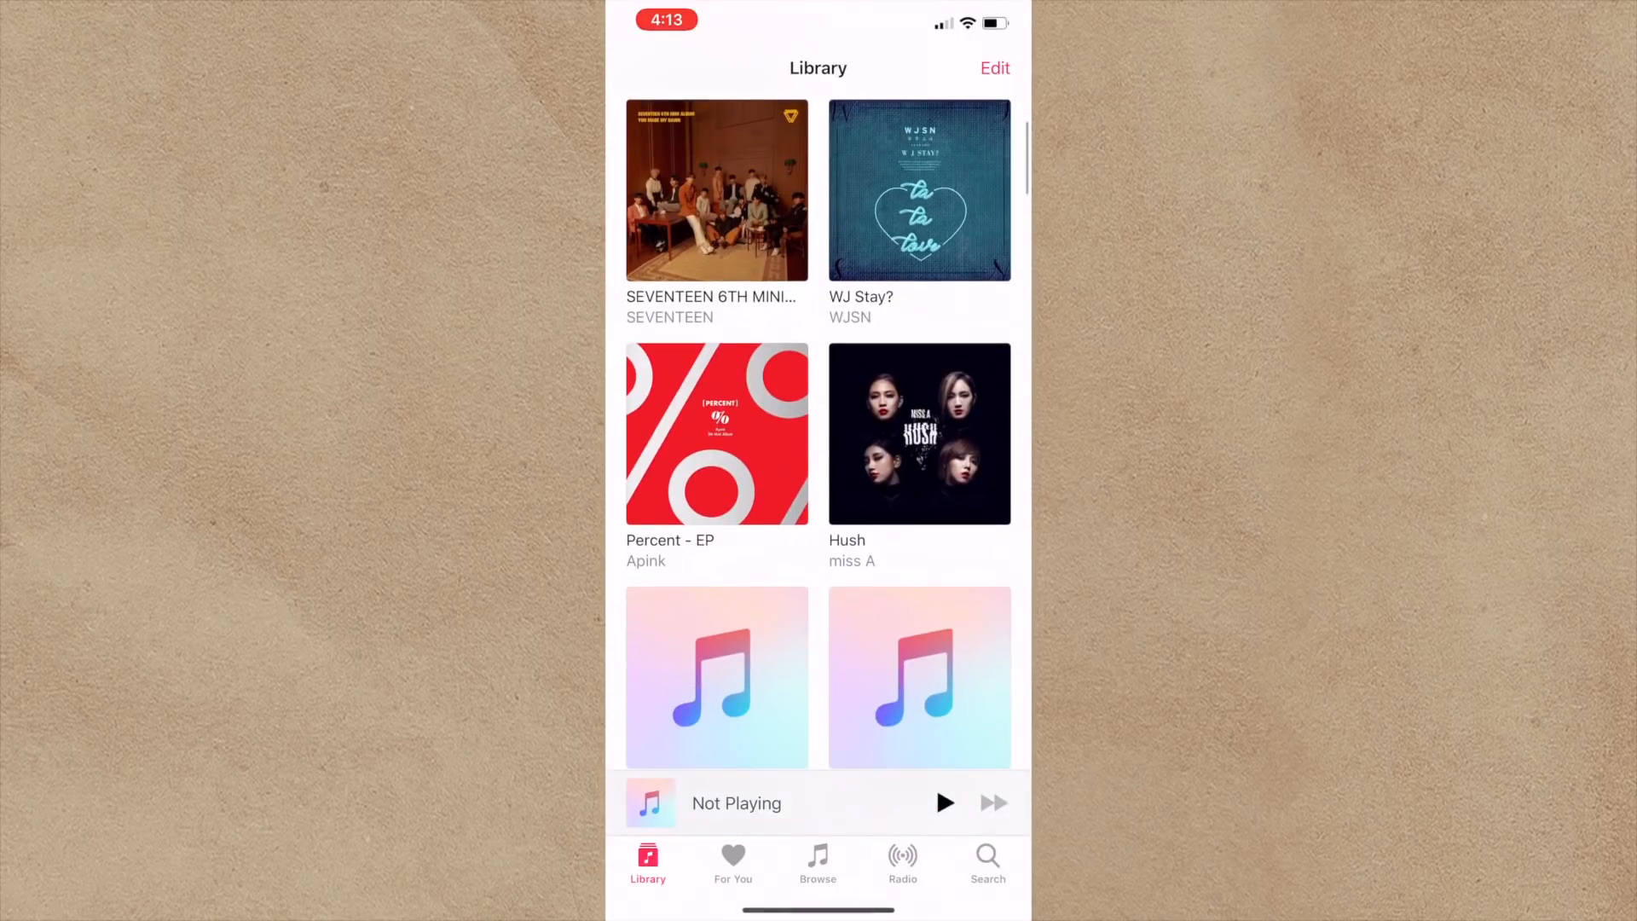
scroll("down", 3)
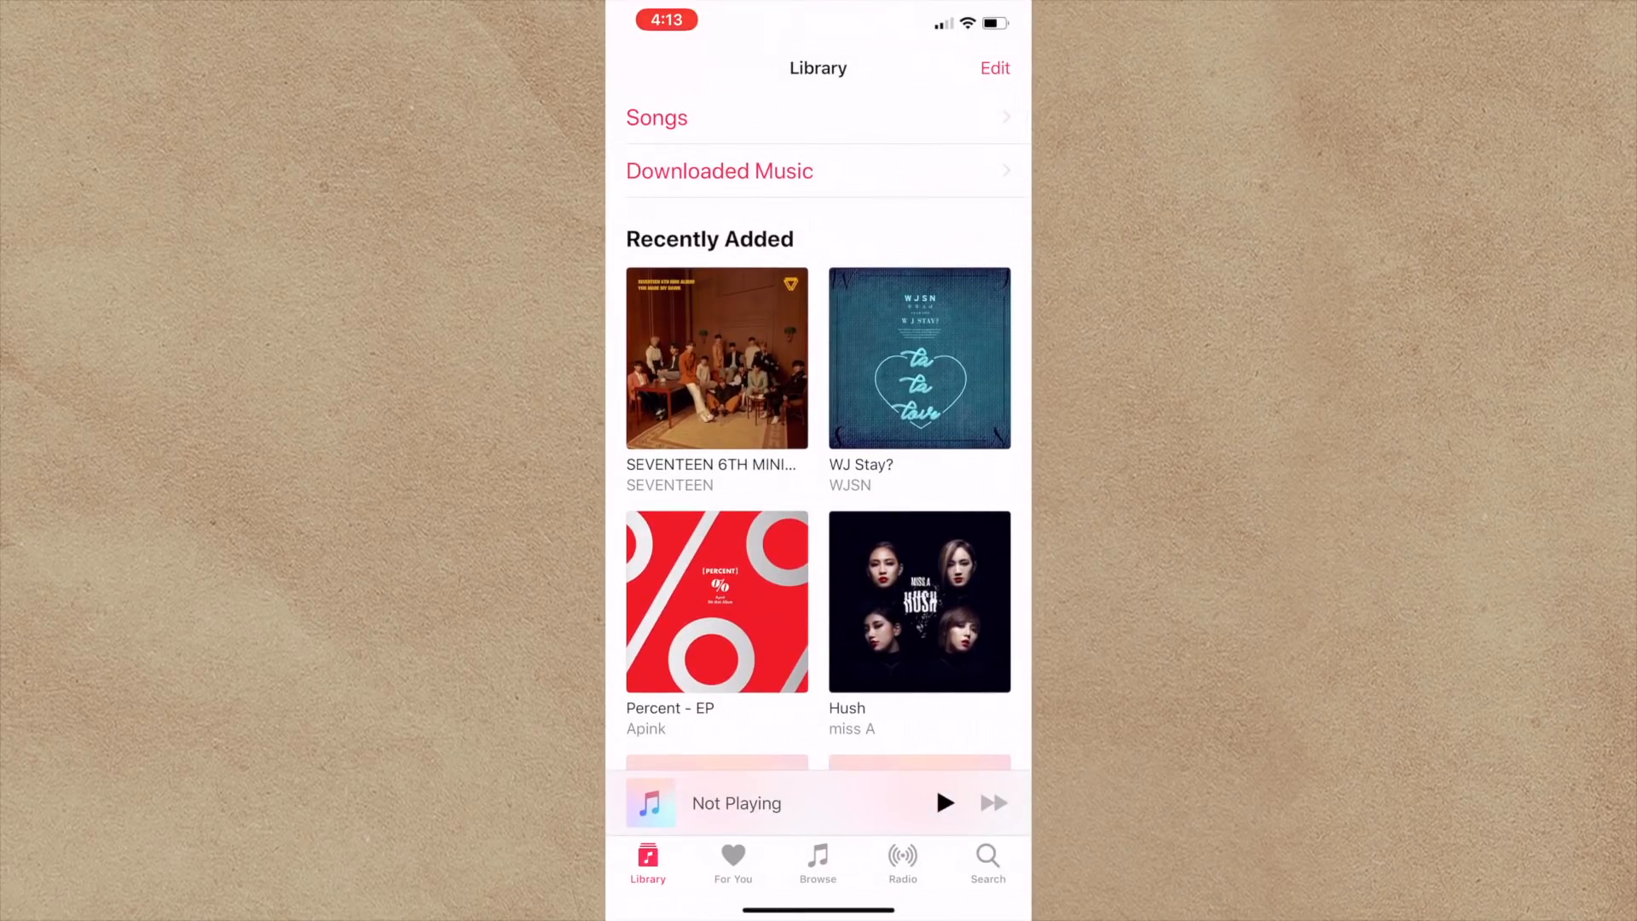
left_click(919, 600)
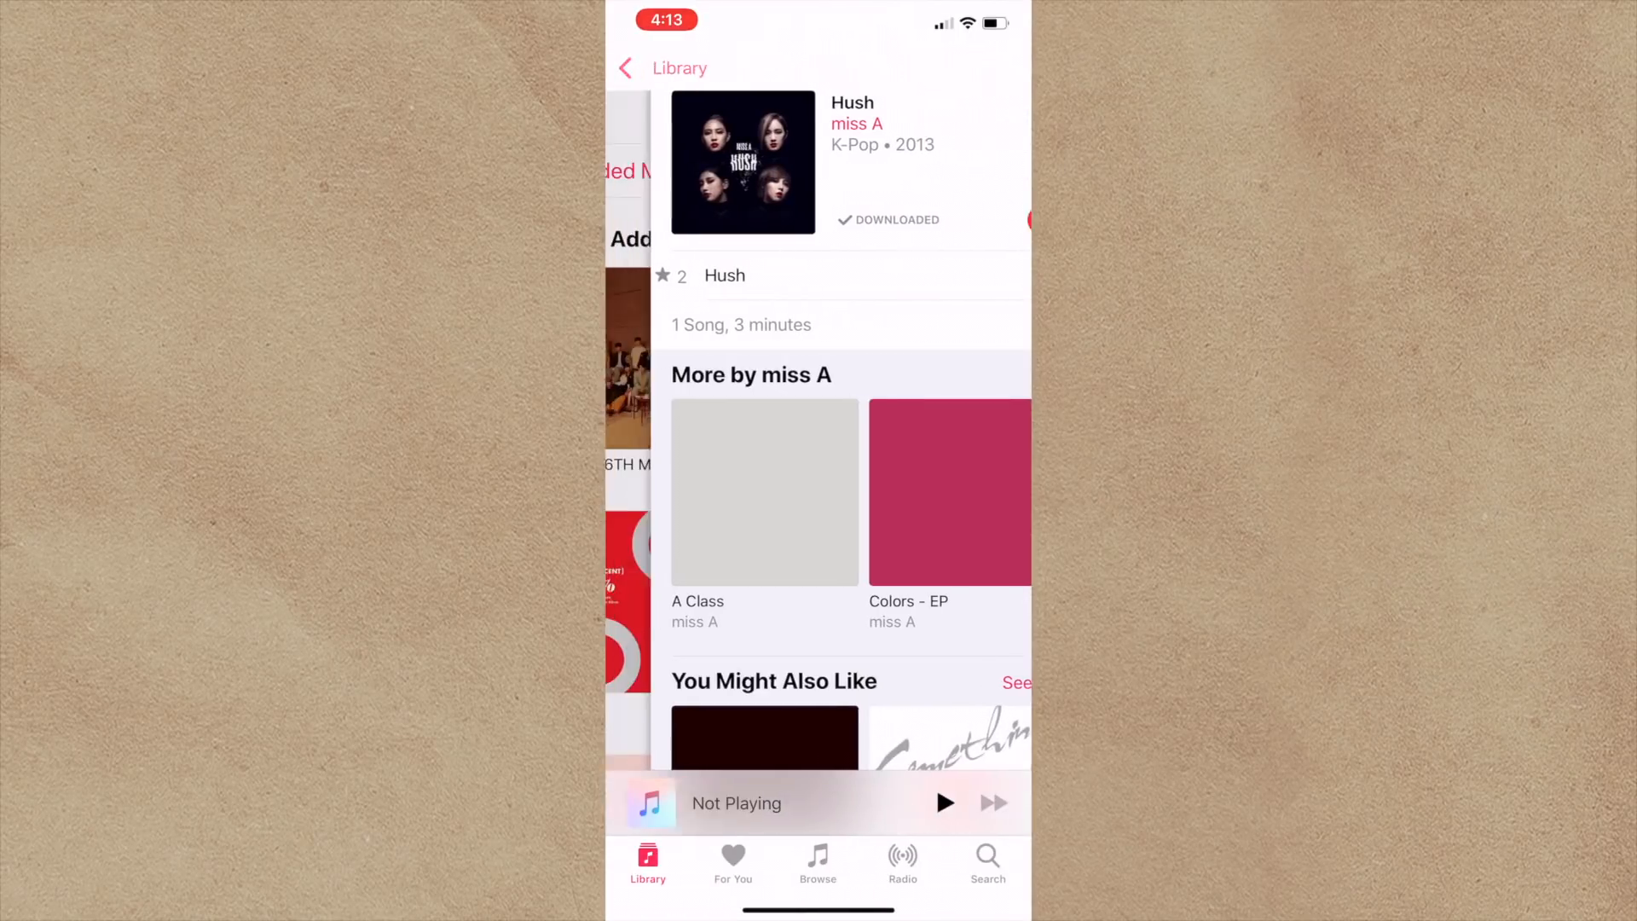
left_click(625, 68)
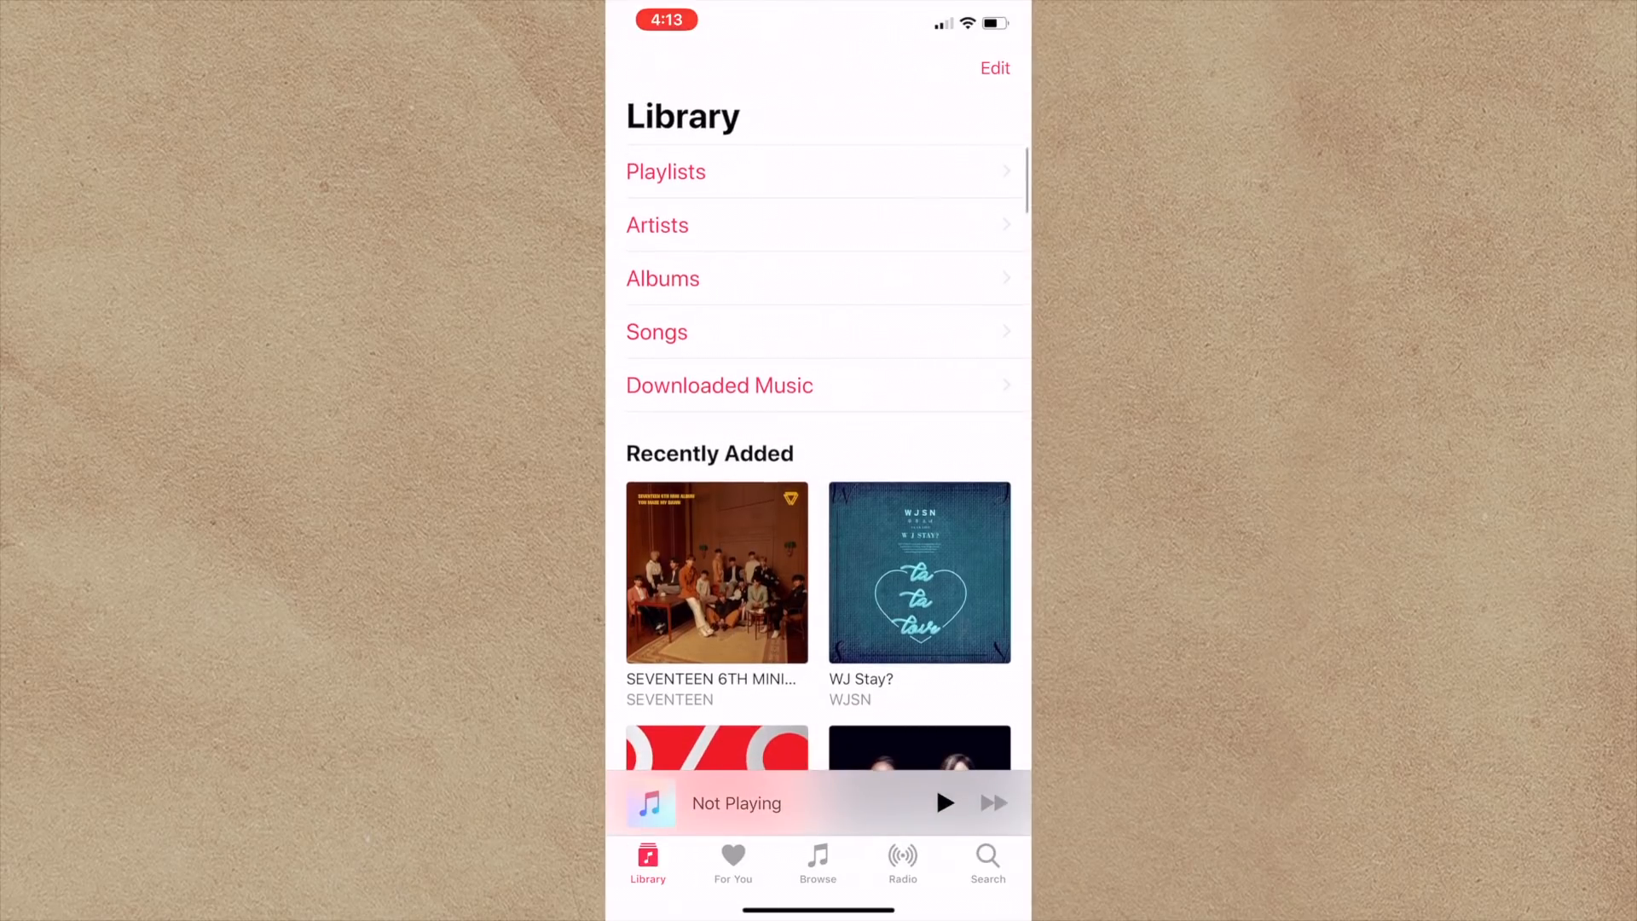
left_click(716, 572)
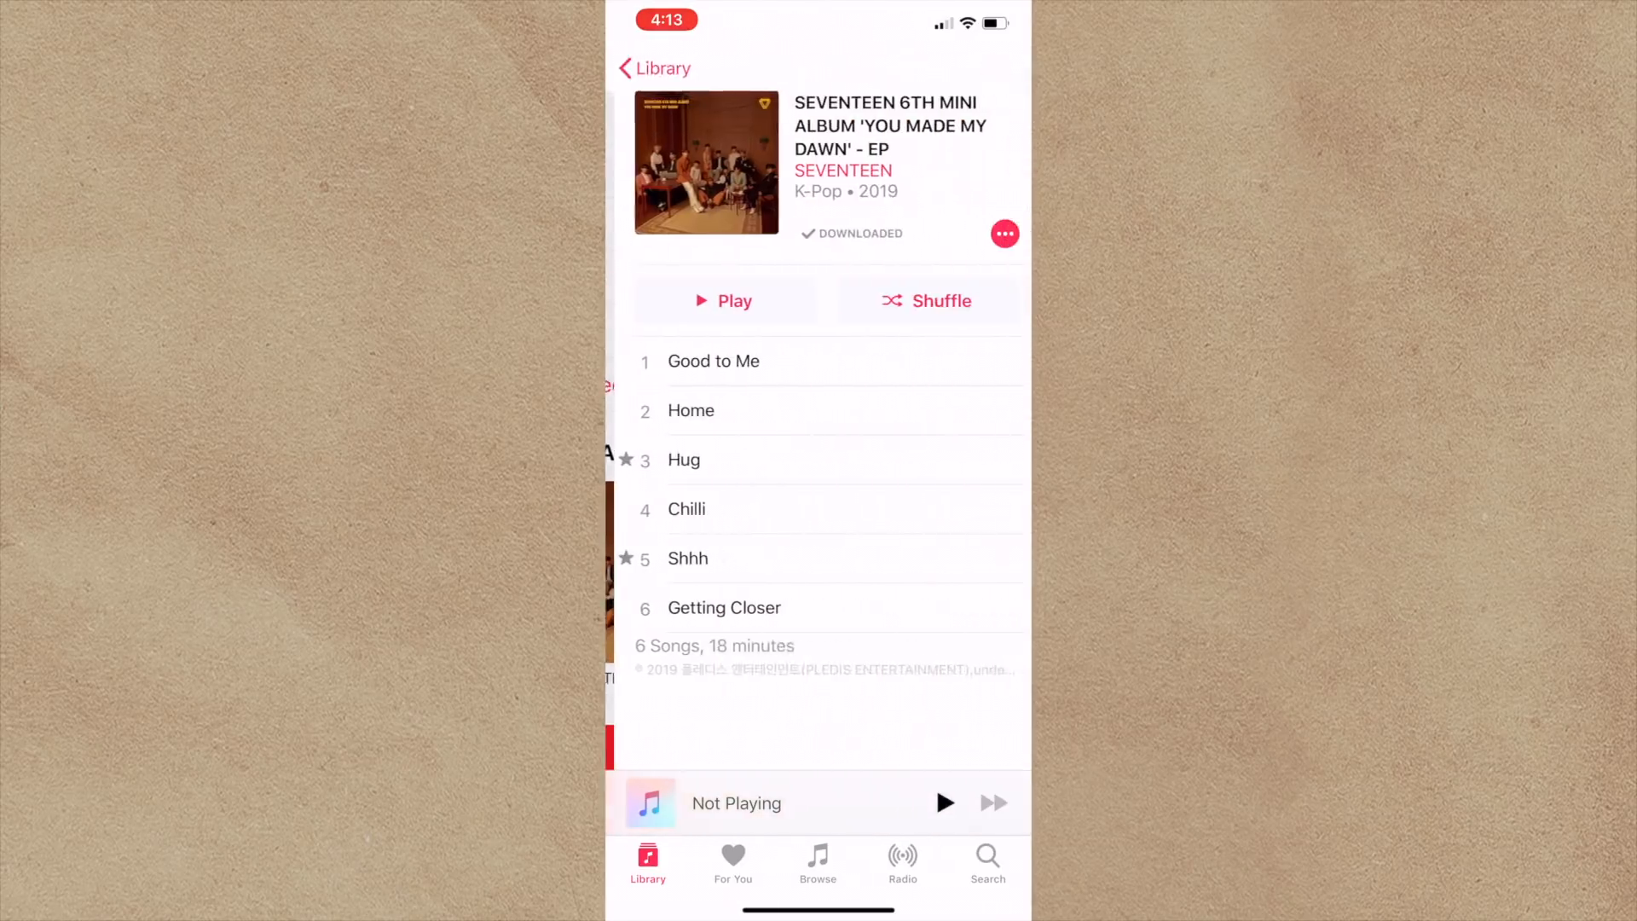
scroll("down", 3)
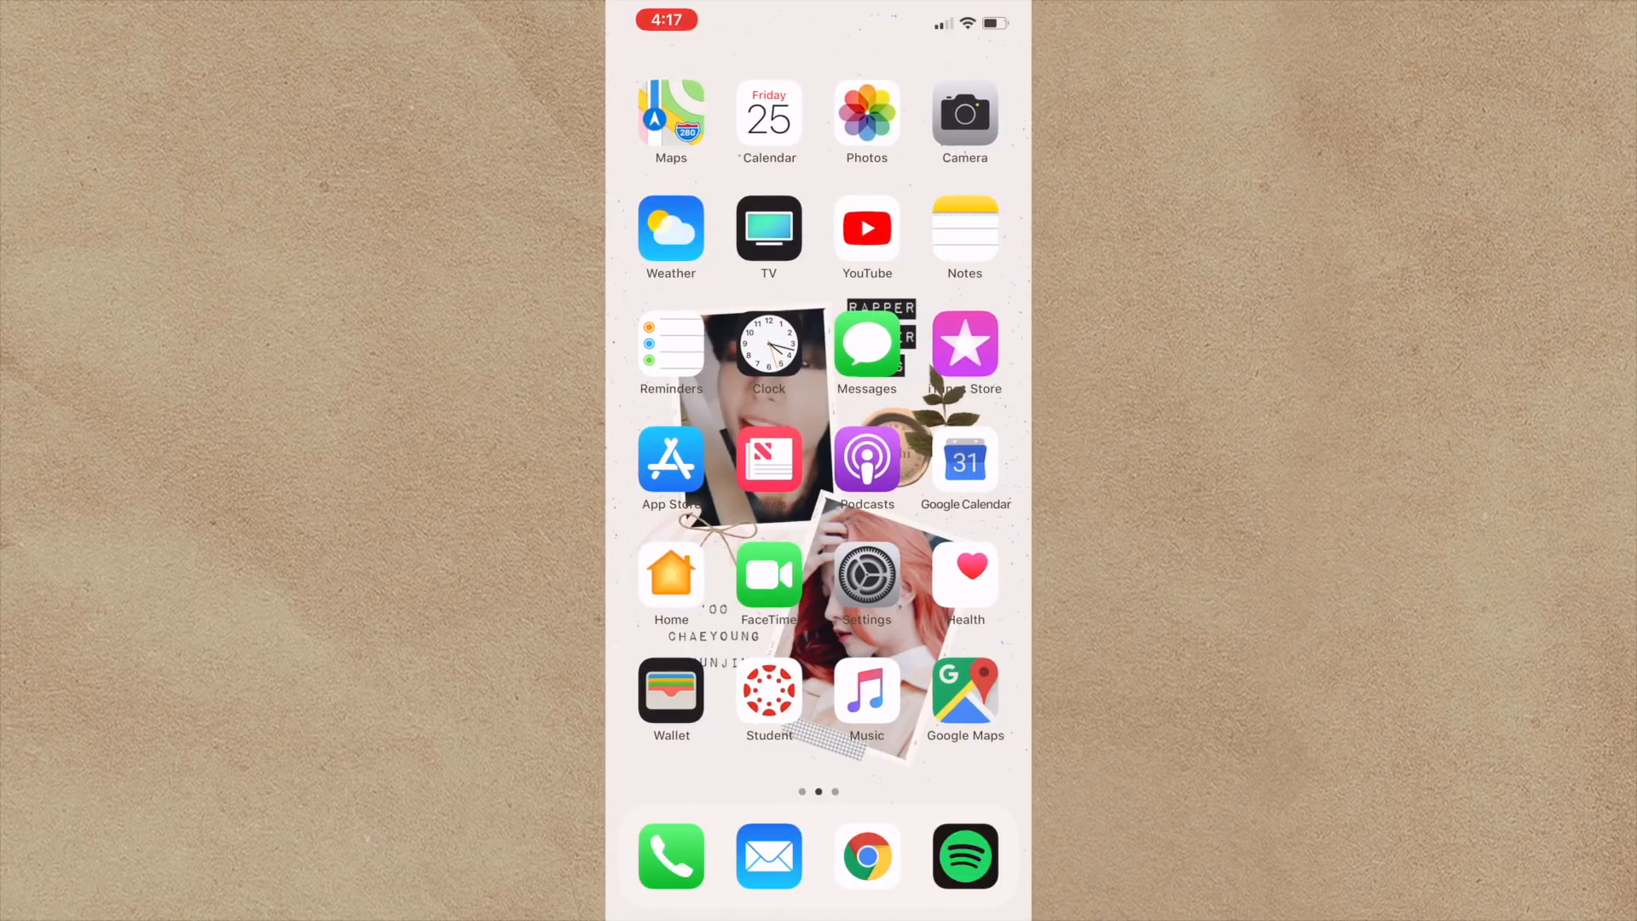
Scroll through the saved library in Spotify.
left_click(964, 856)
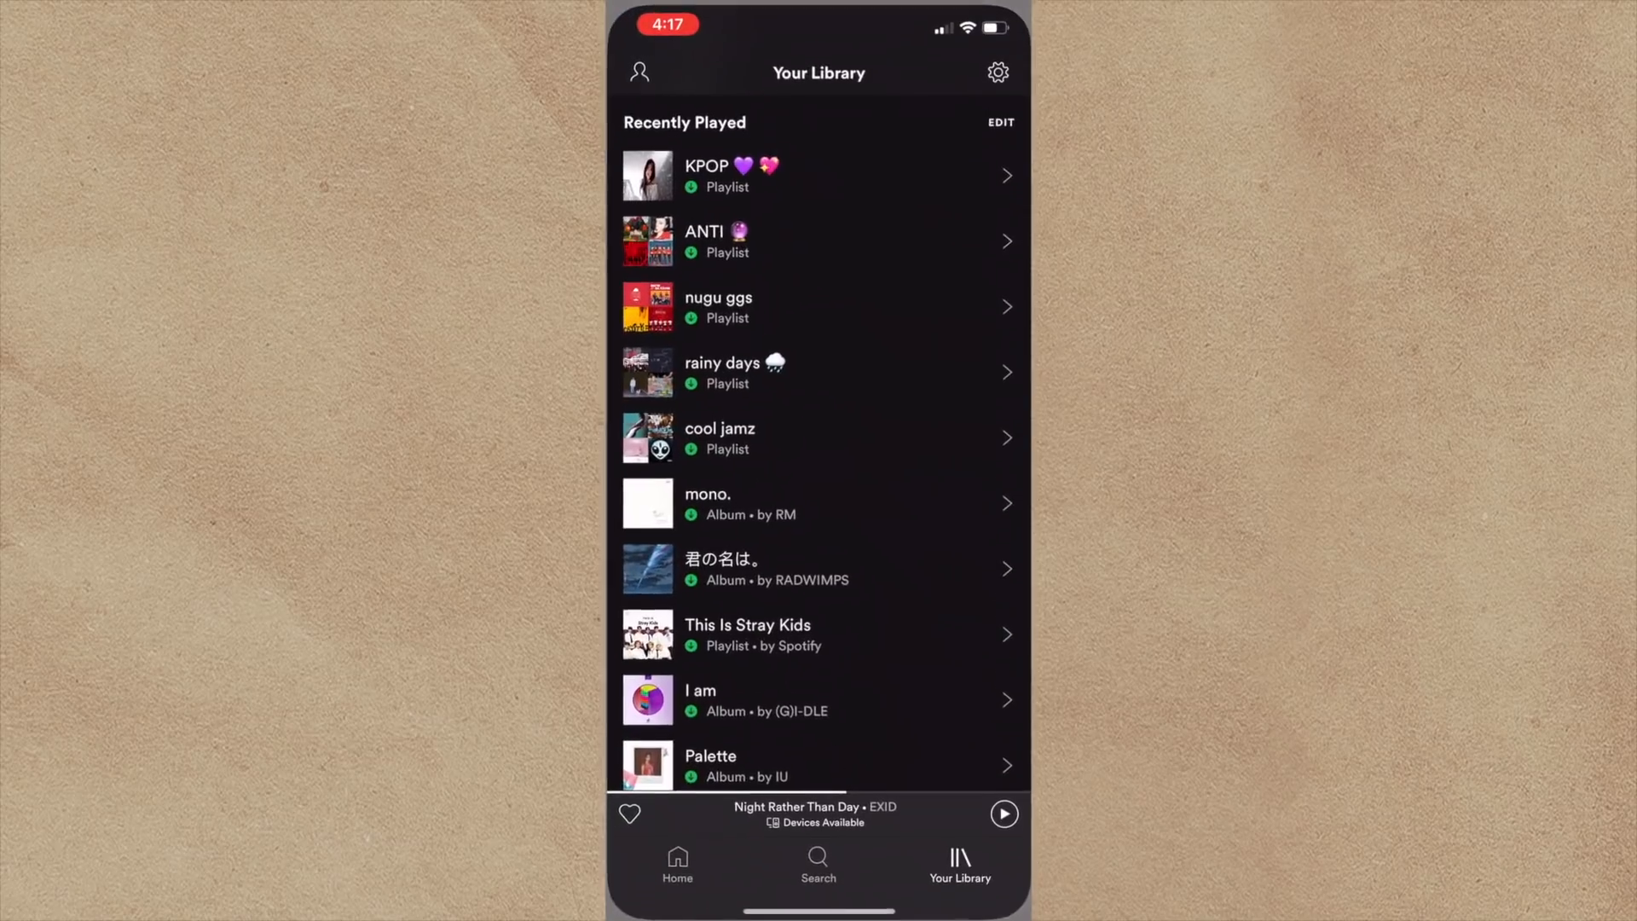
scroll("down", 3)
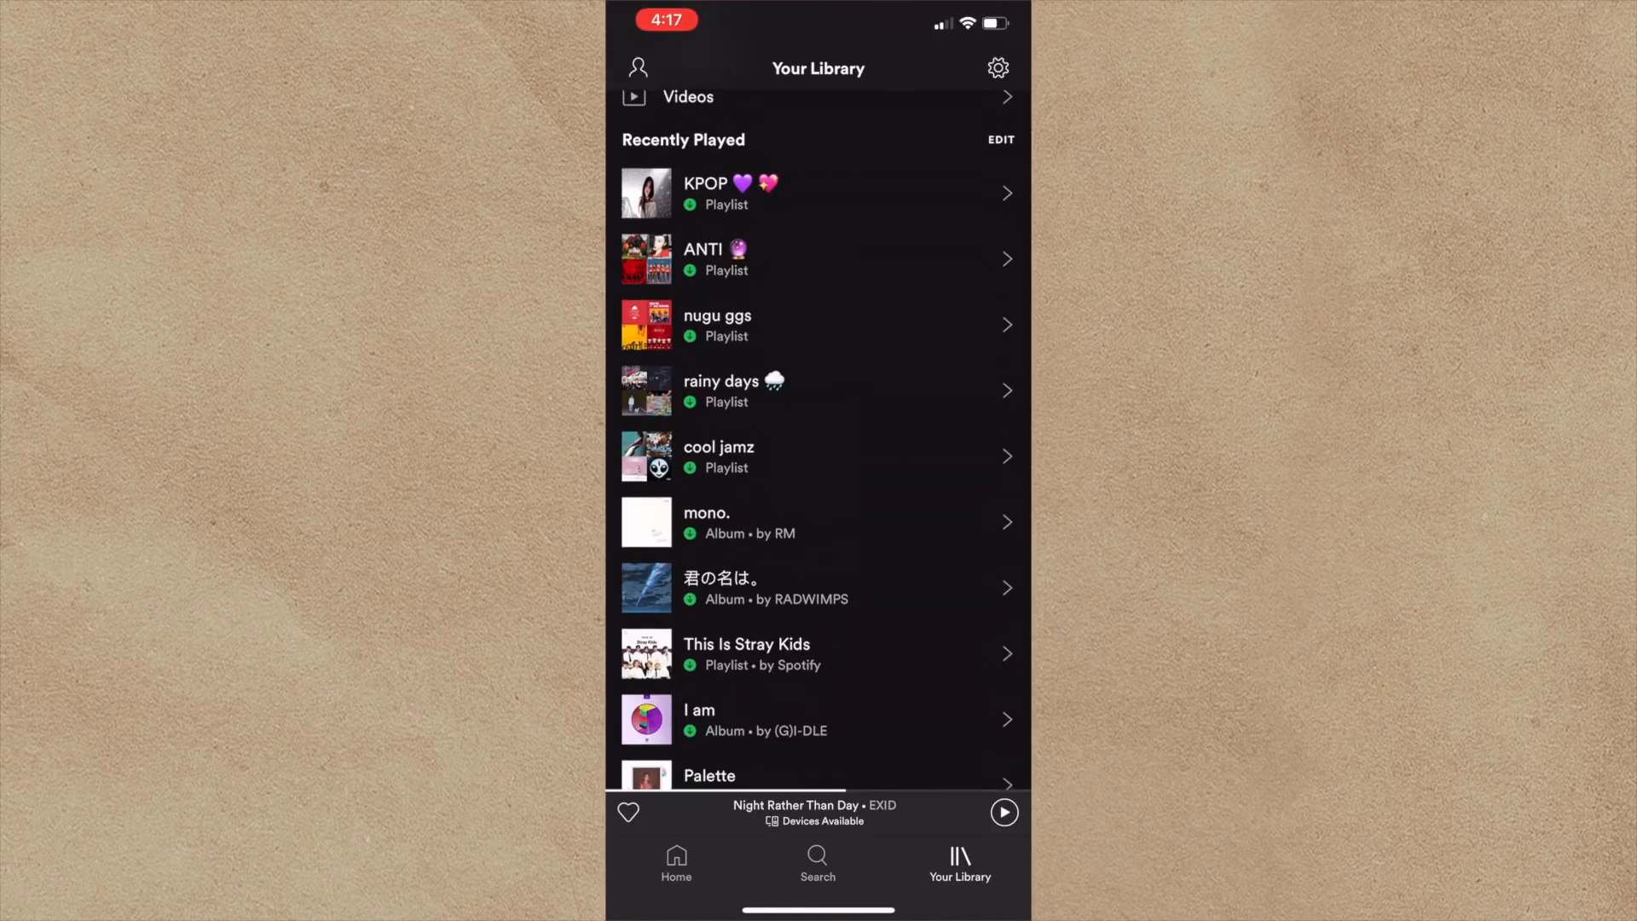
scroll("down", 3)
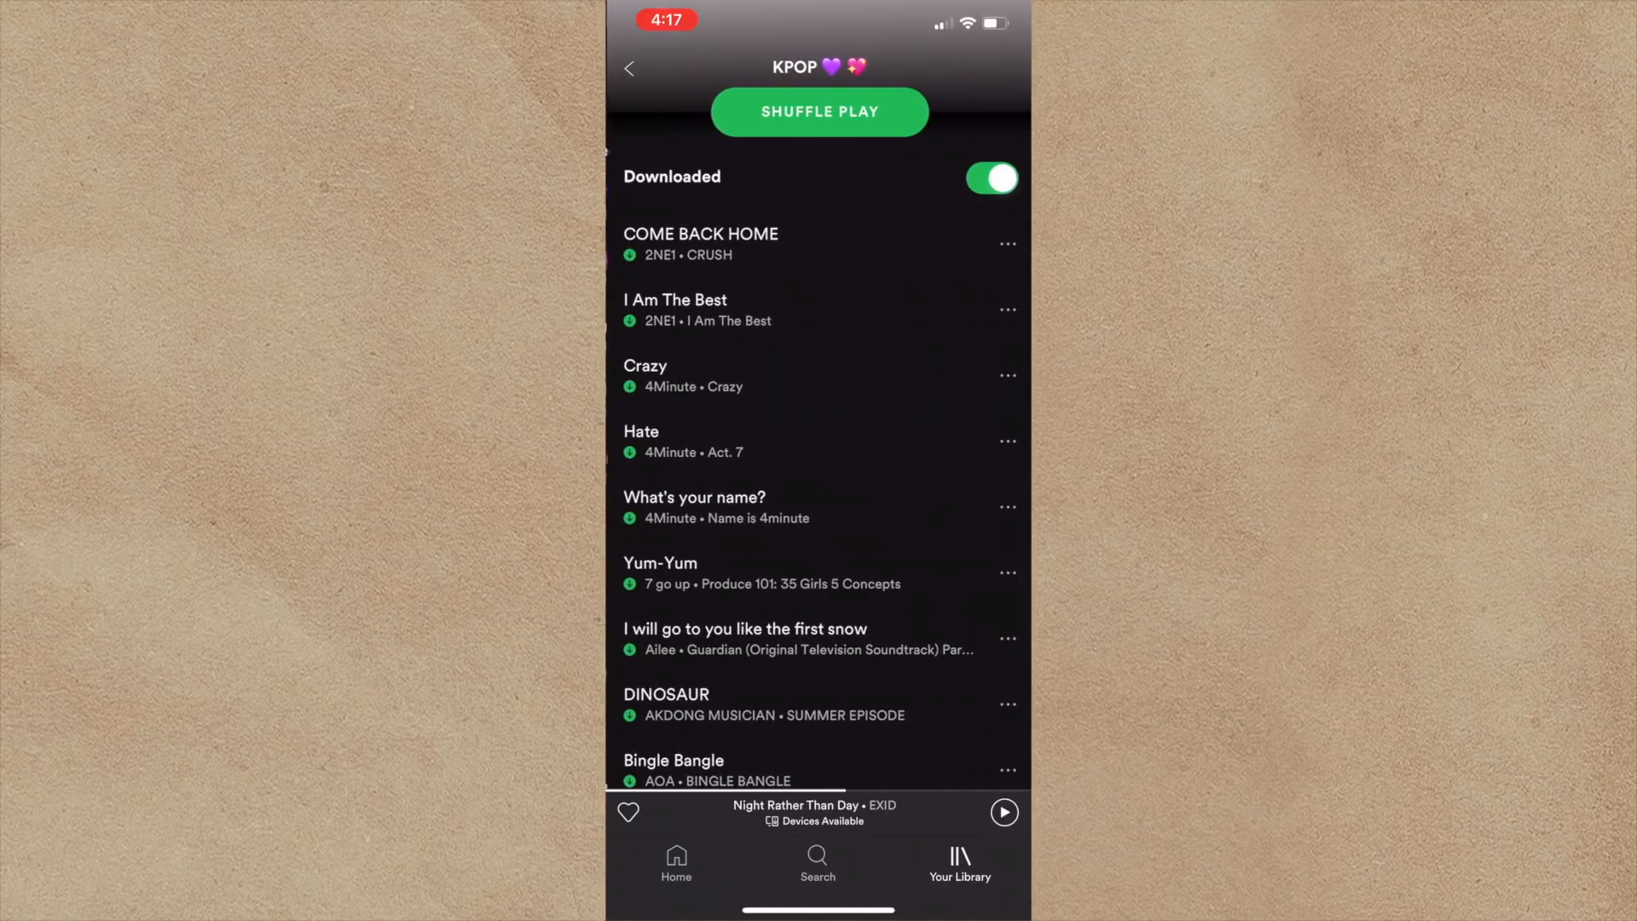
scroll("down", 3)
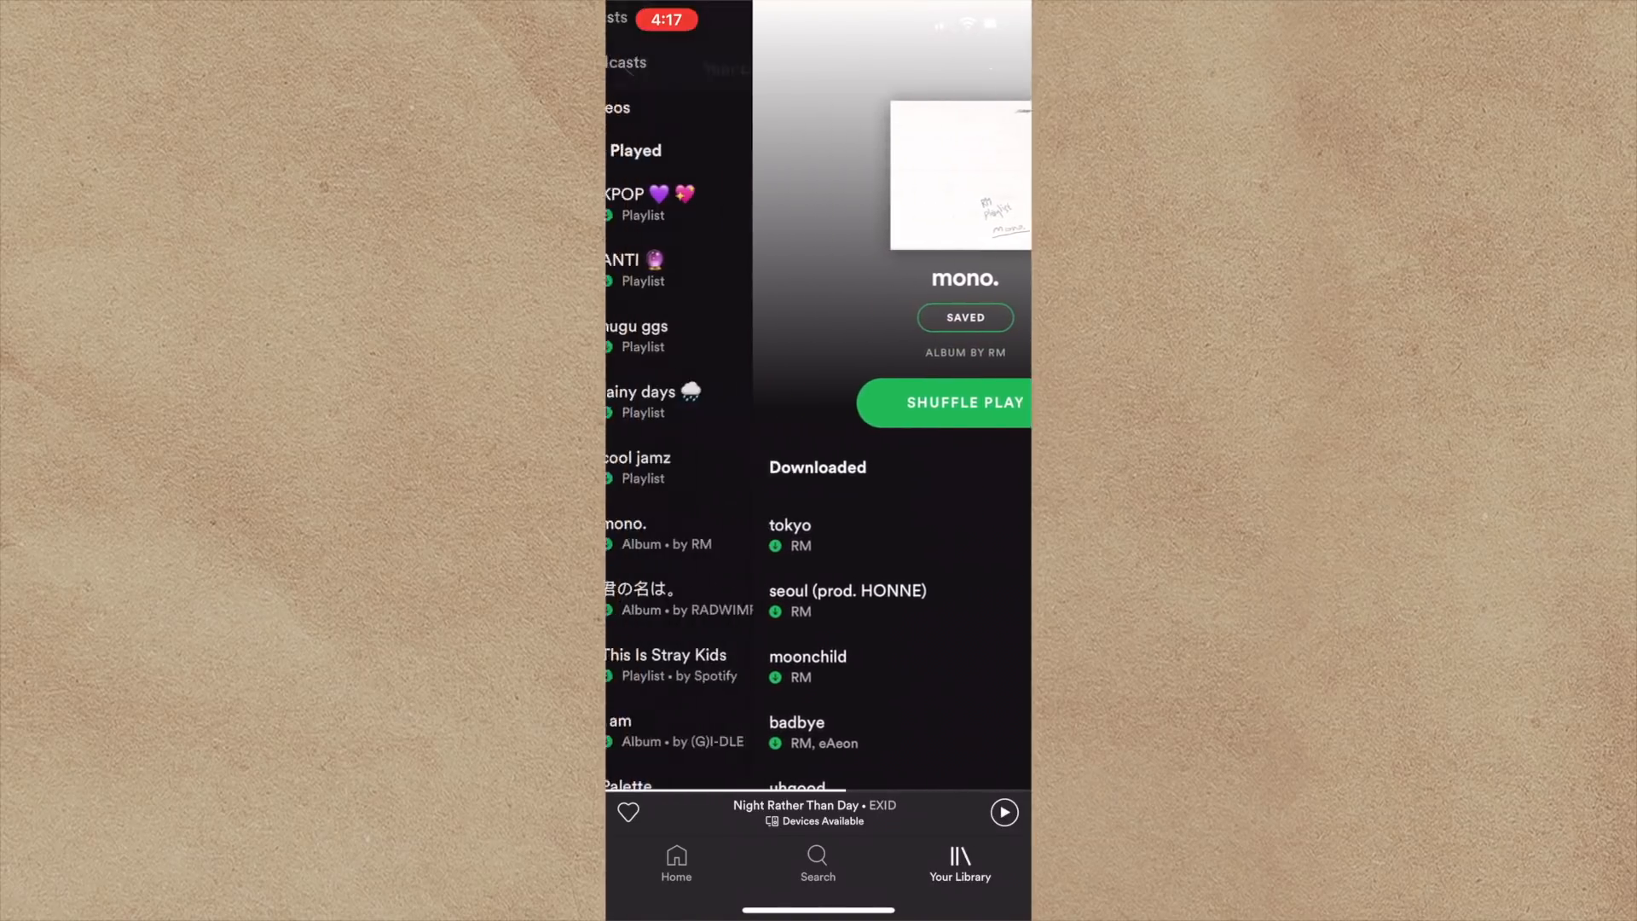
Browse the This Is Stray Kids playlist, then go home to the last page.
left_click(665, 655)
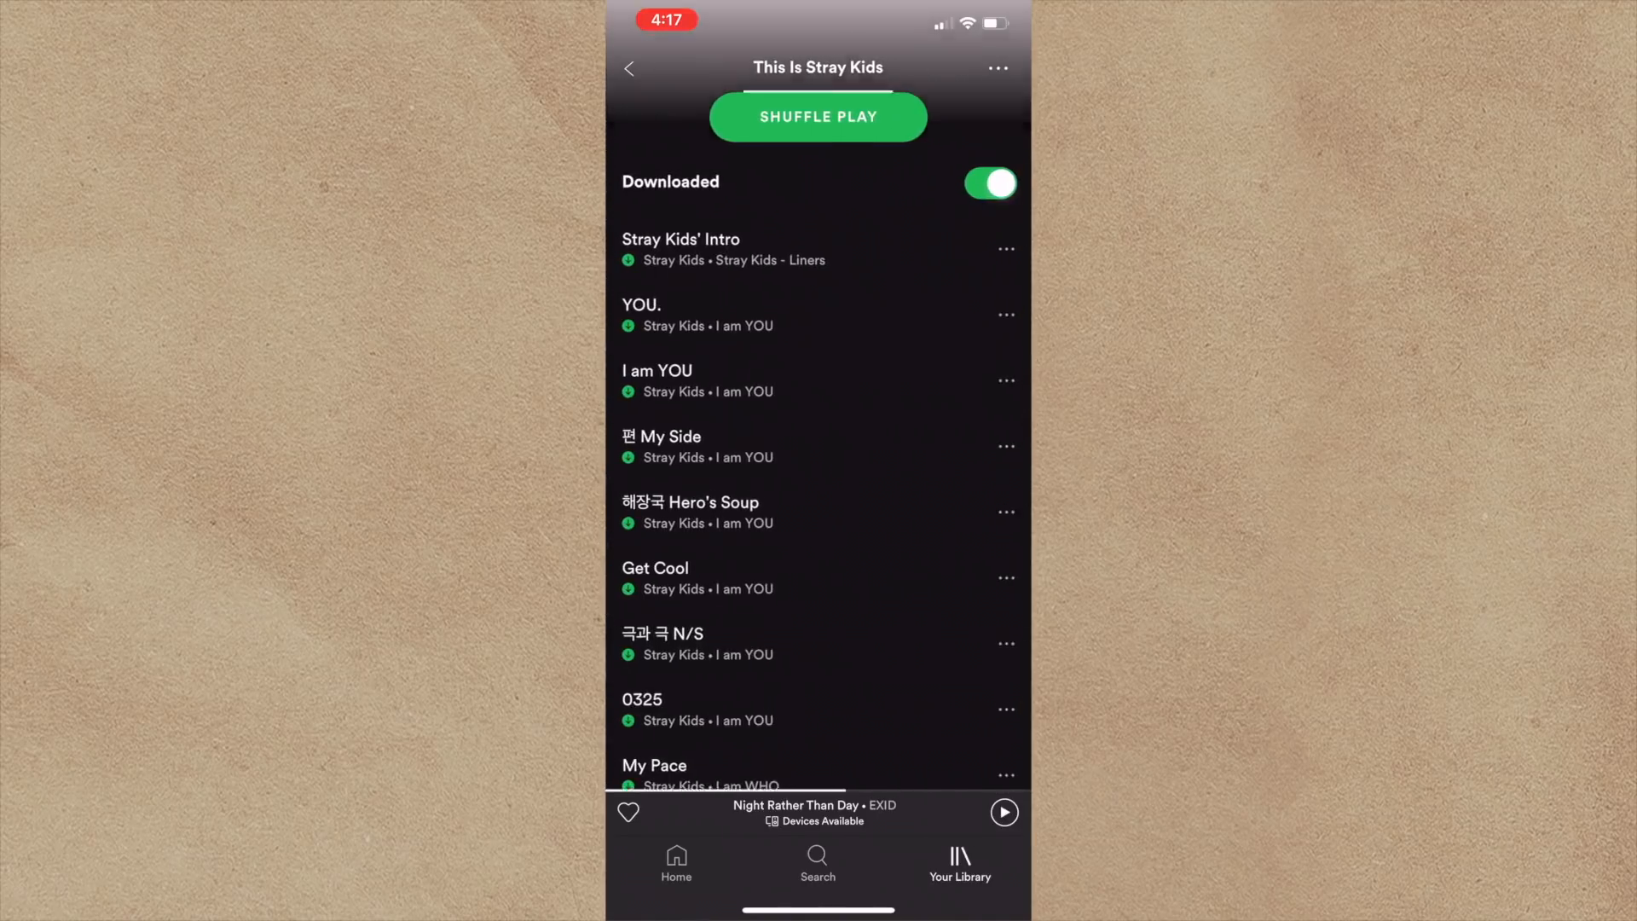
scroll("down", 3)
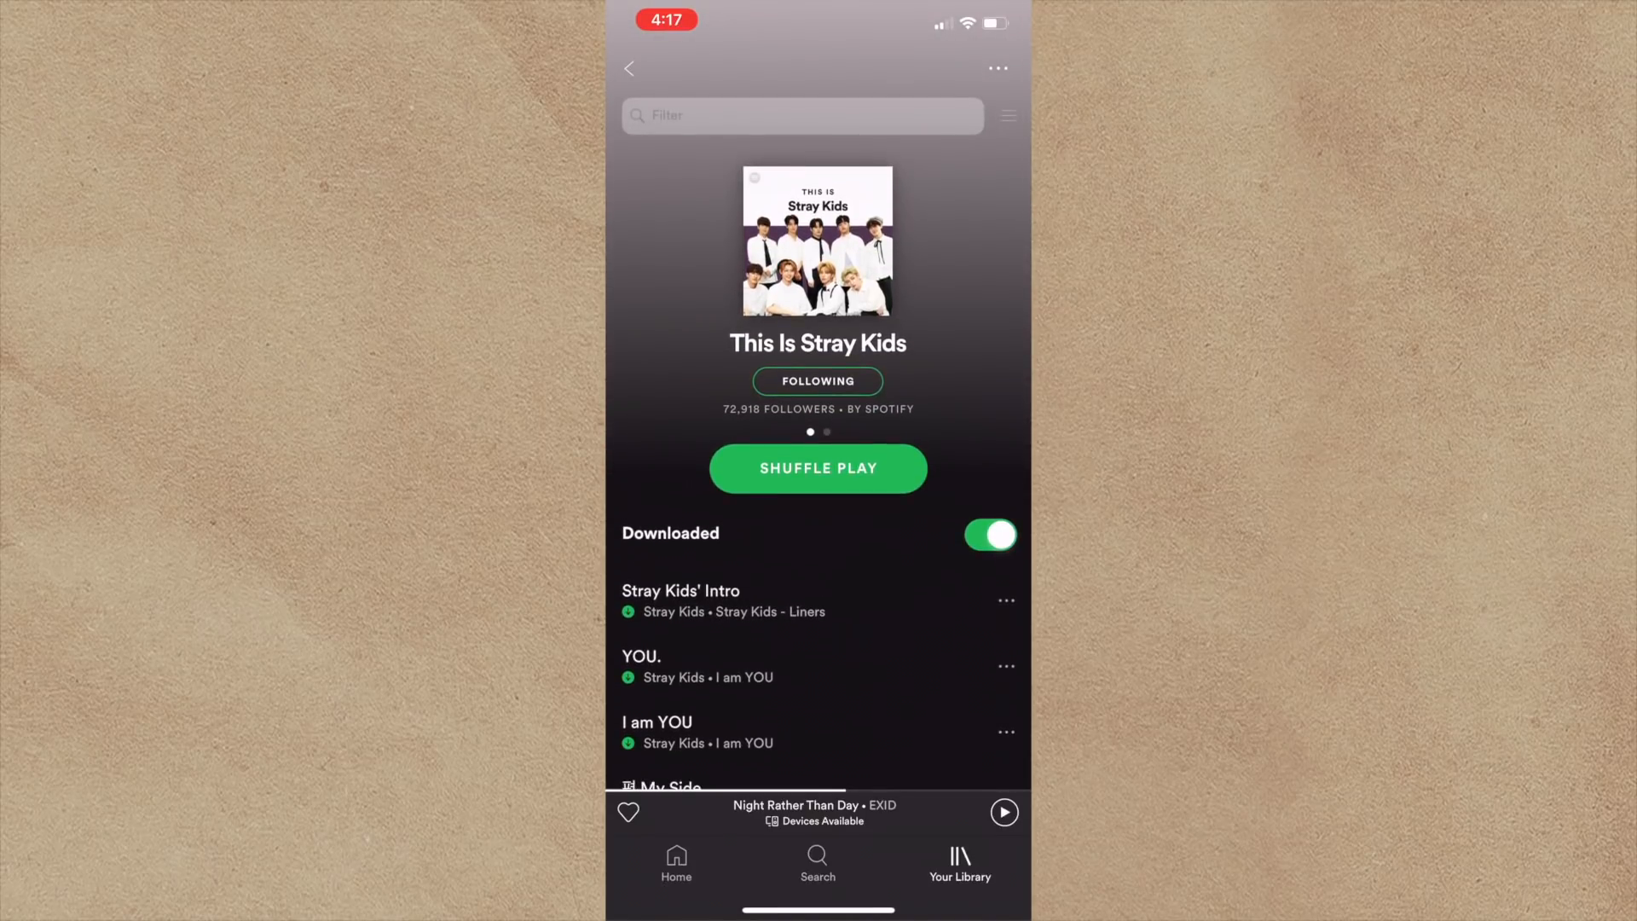
scroll("down", 3)
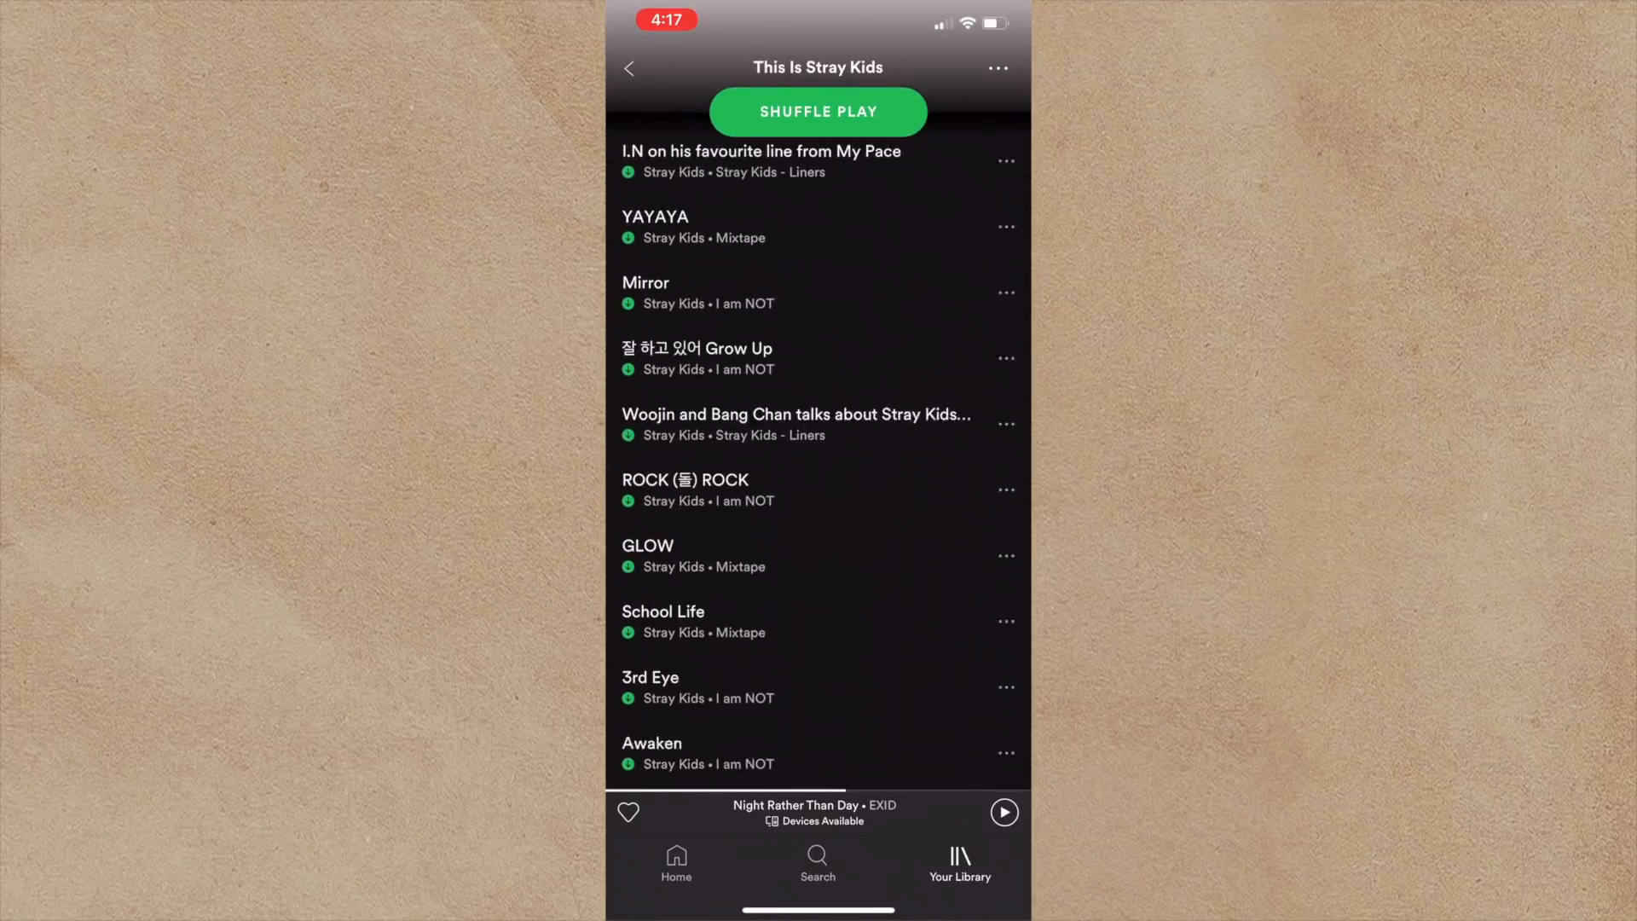
scroll("down", 3)
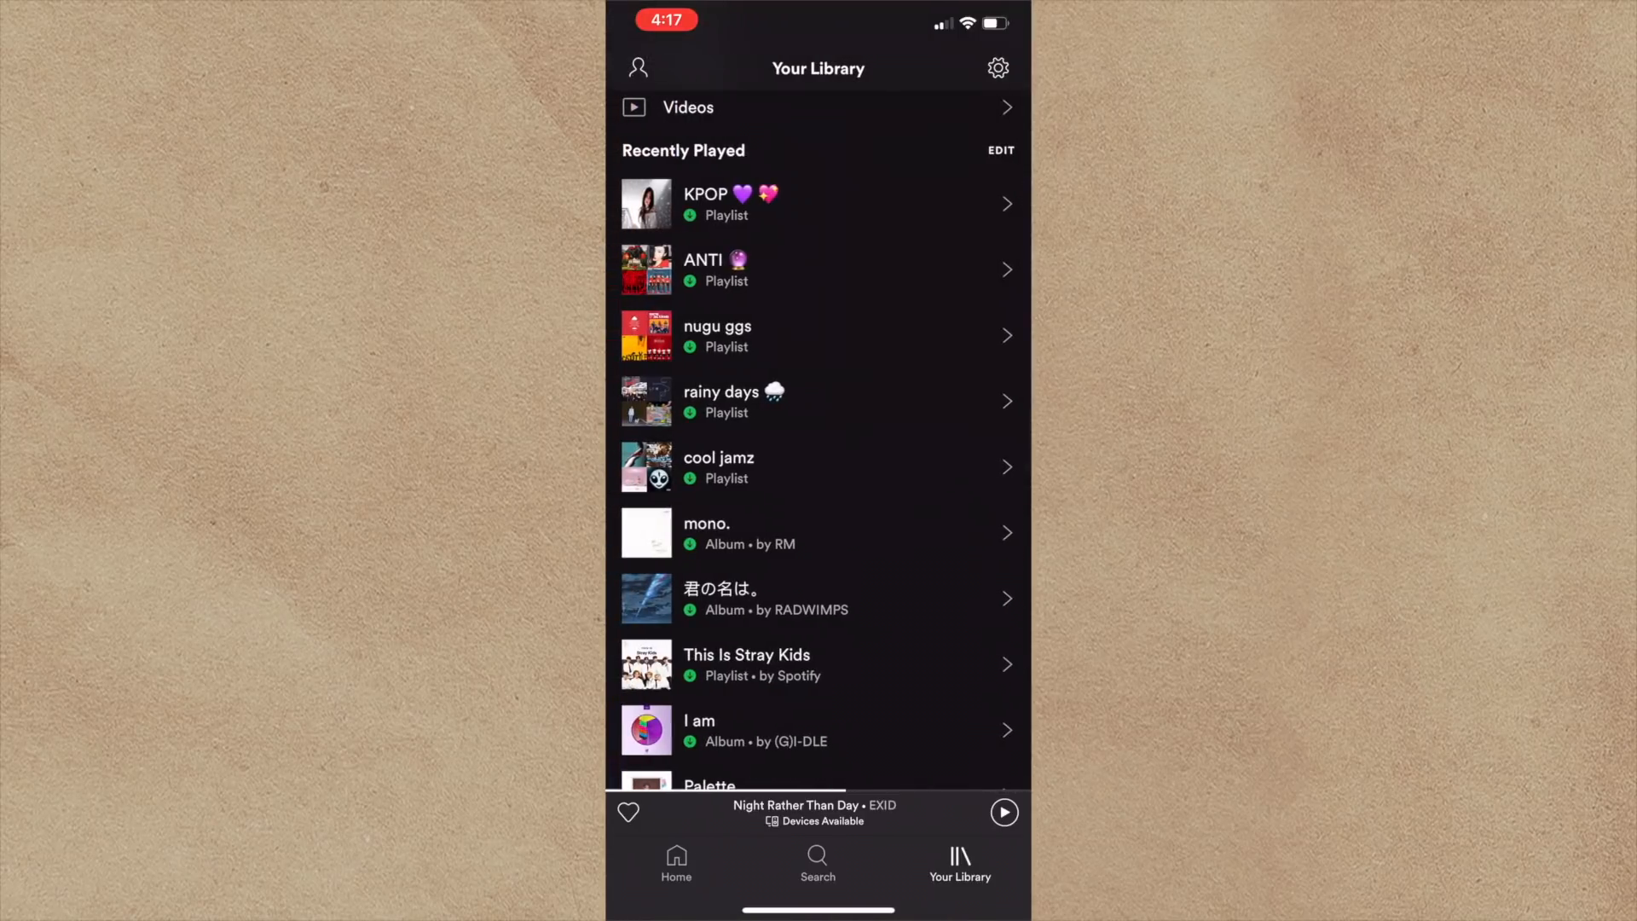
scroll("up", 3)
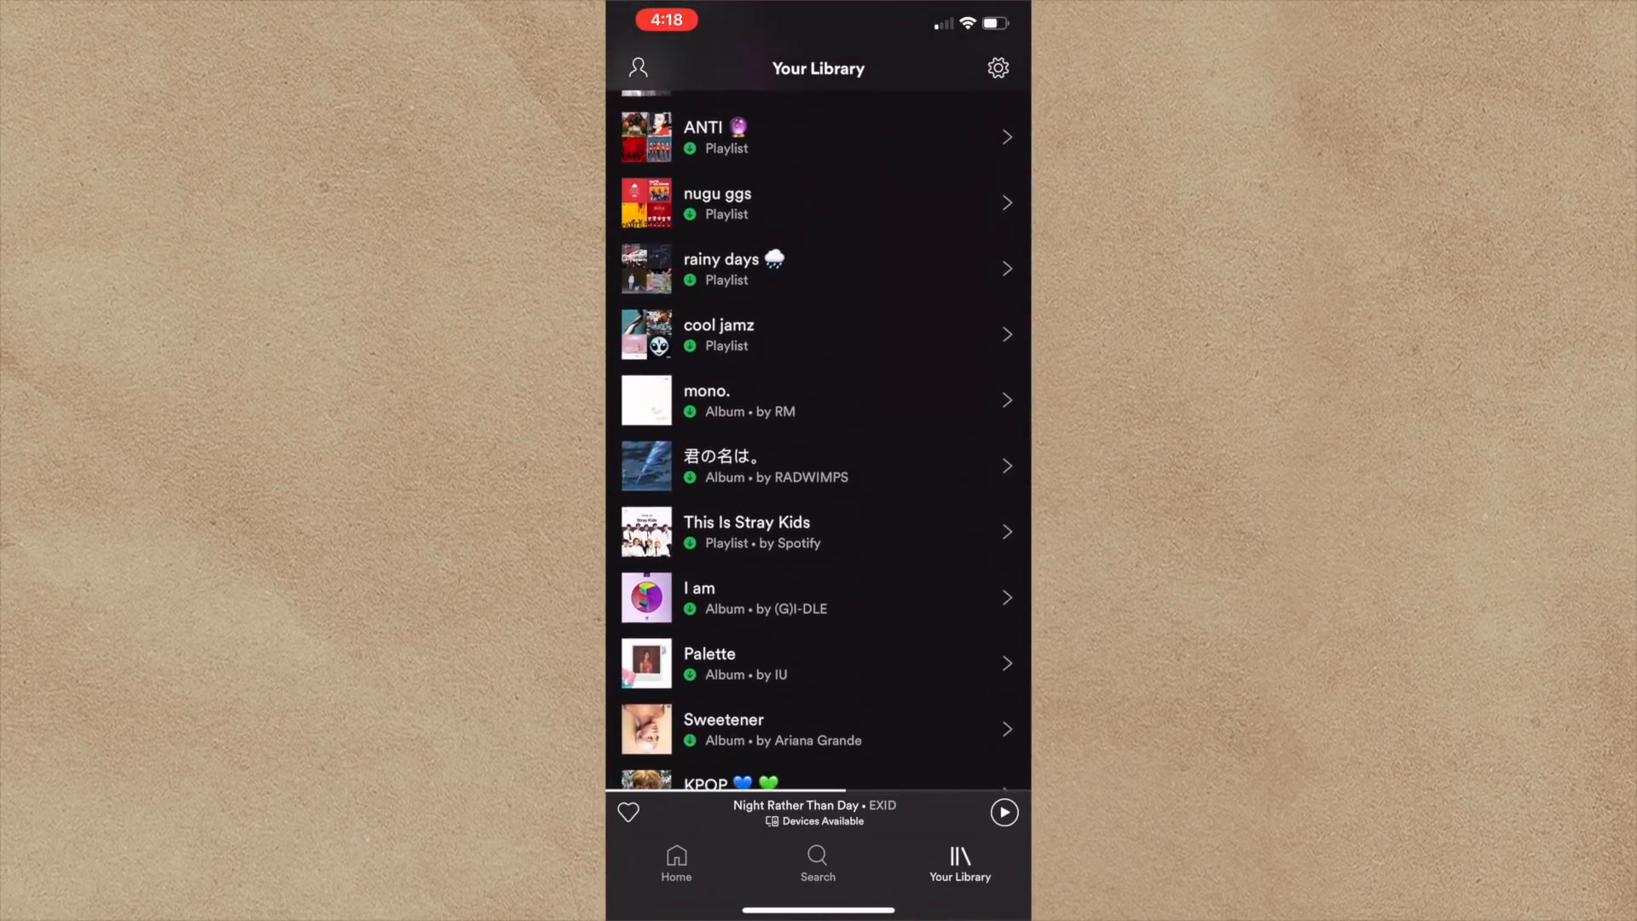
scroll("down", 3)
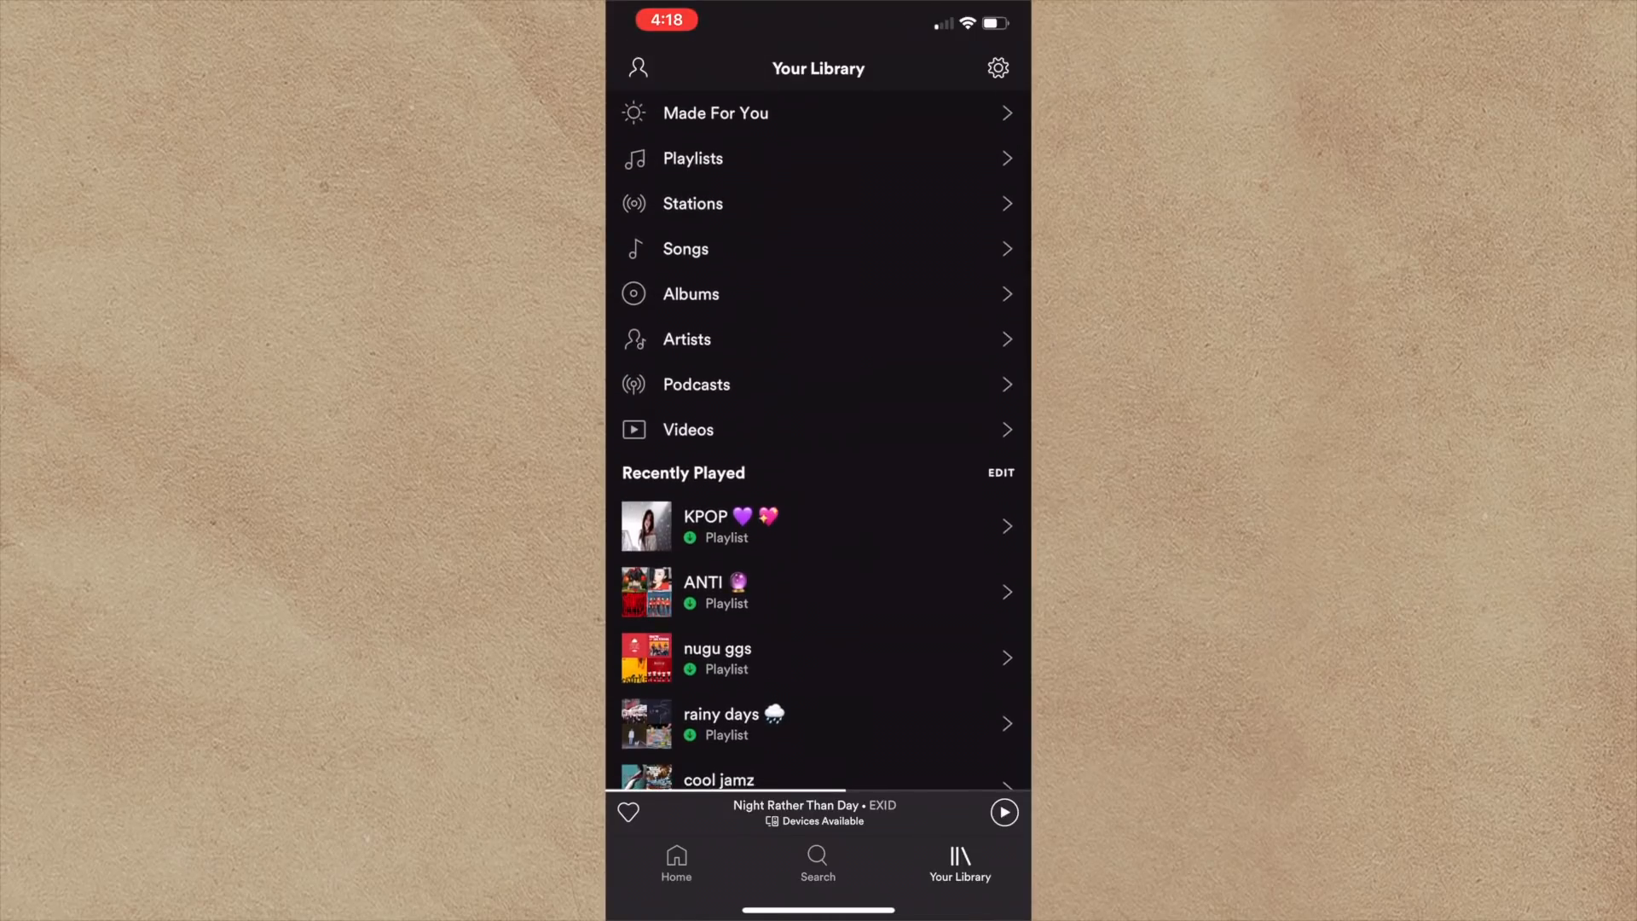
left_click(794, 813)
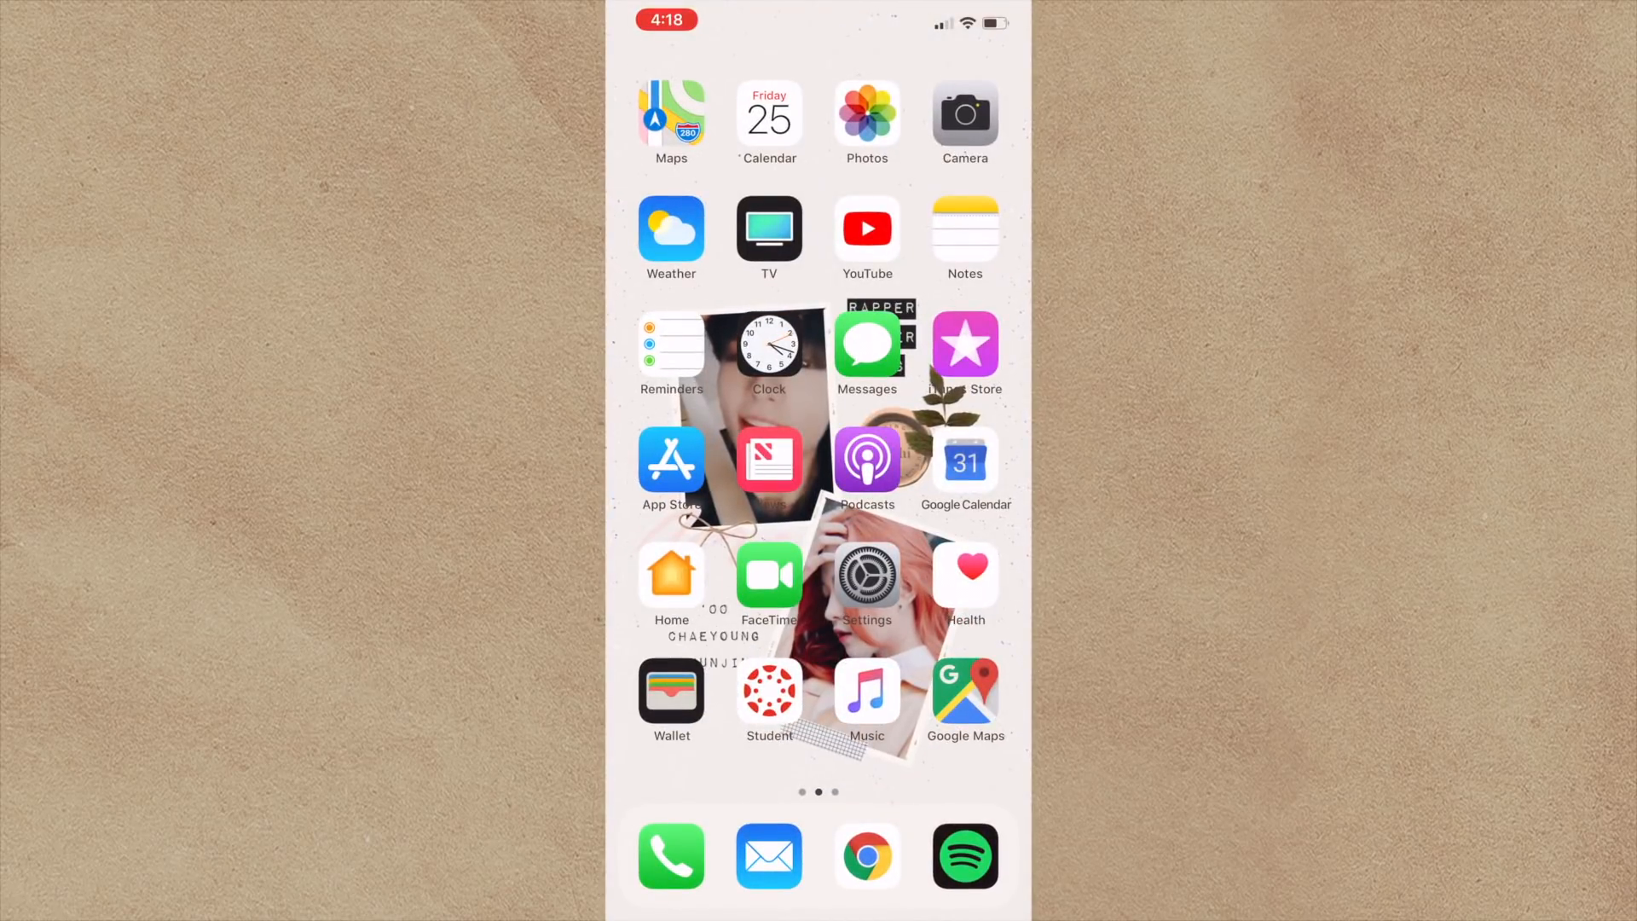
scroll("left", 3)
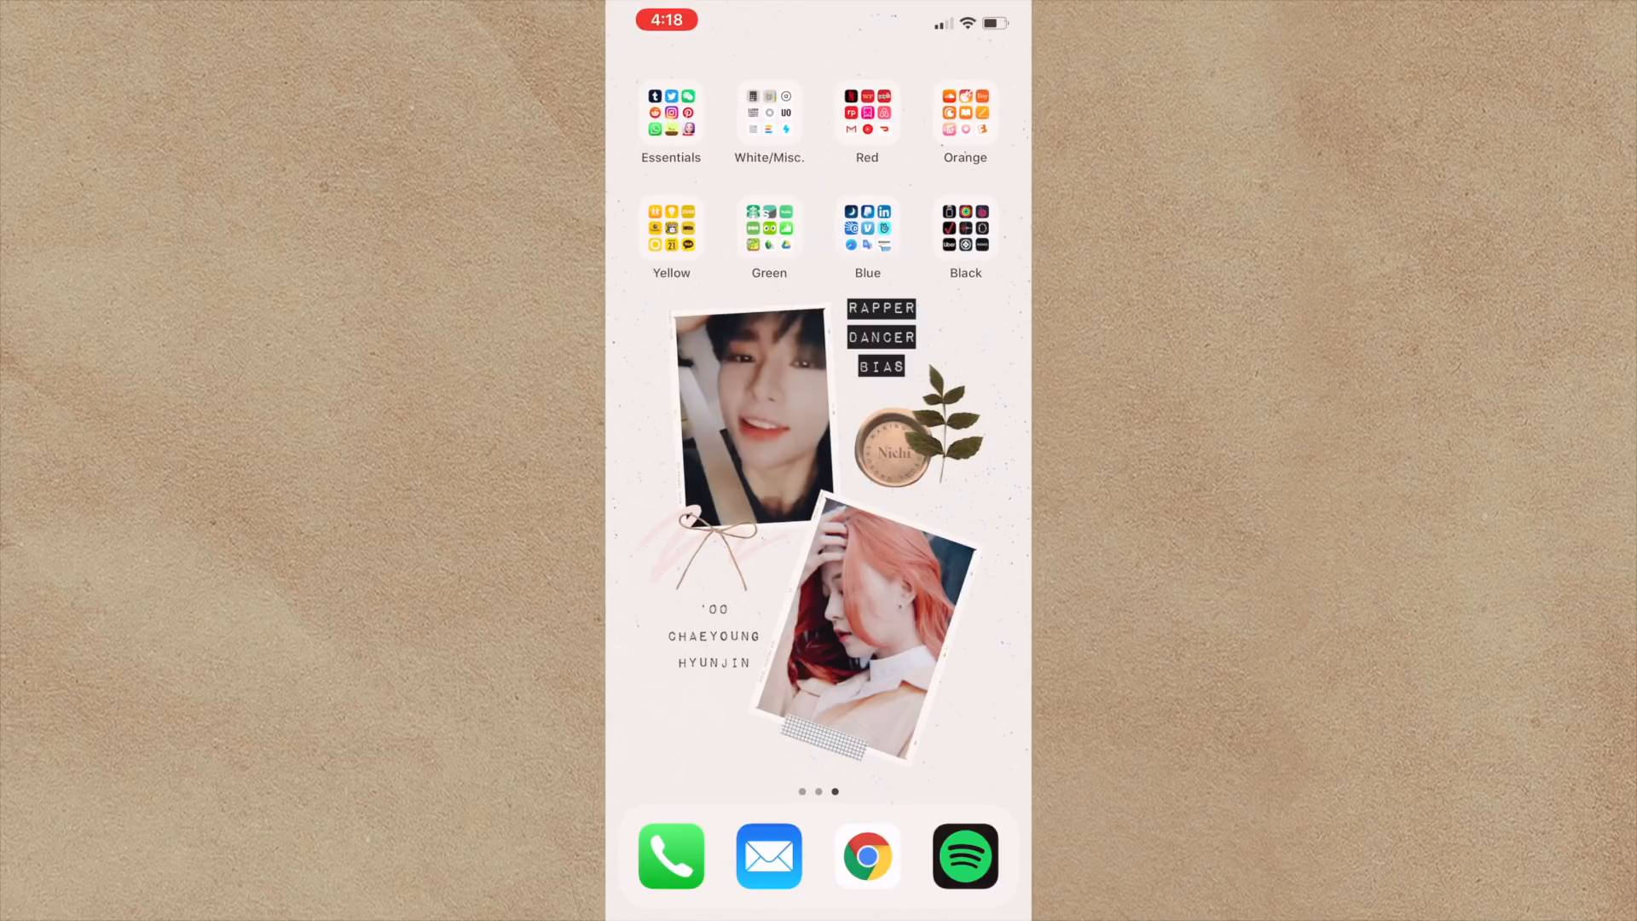
left_click(670, 113)
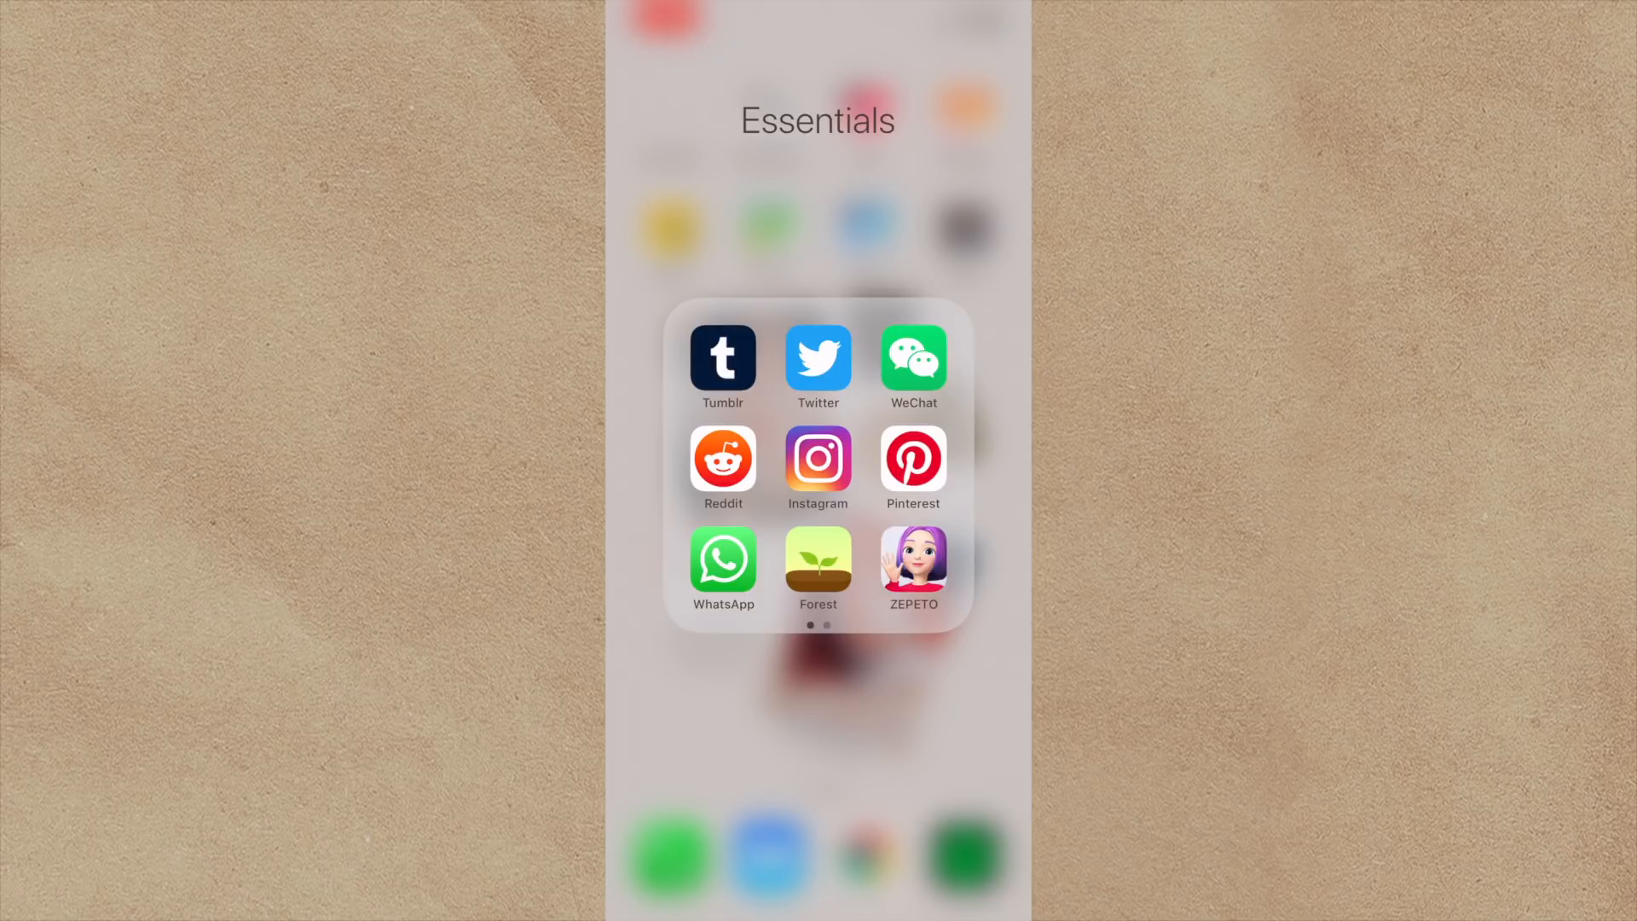
scroll("left", 3)
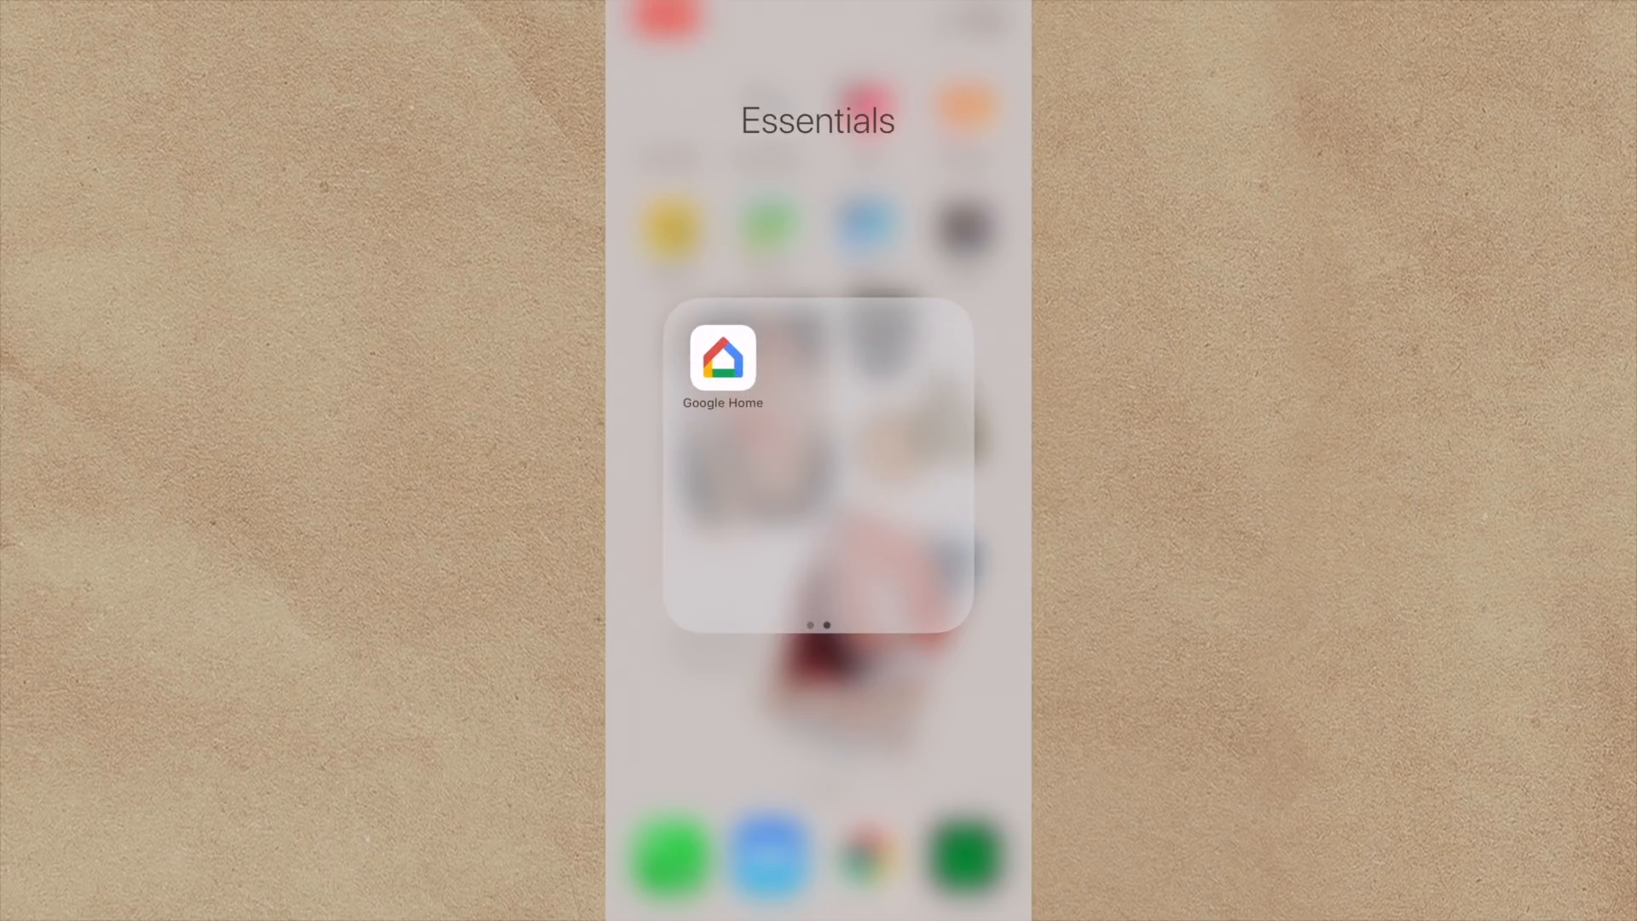
scroll("left", 3)
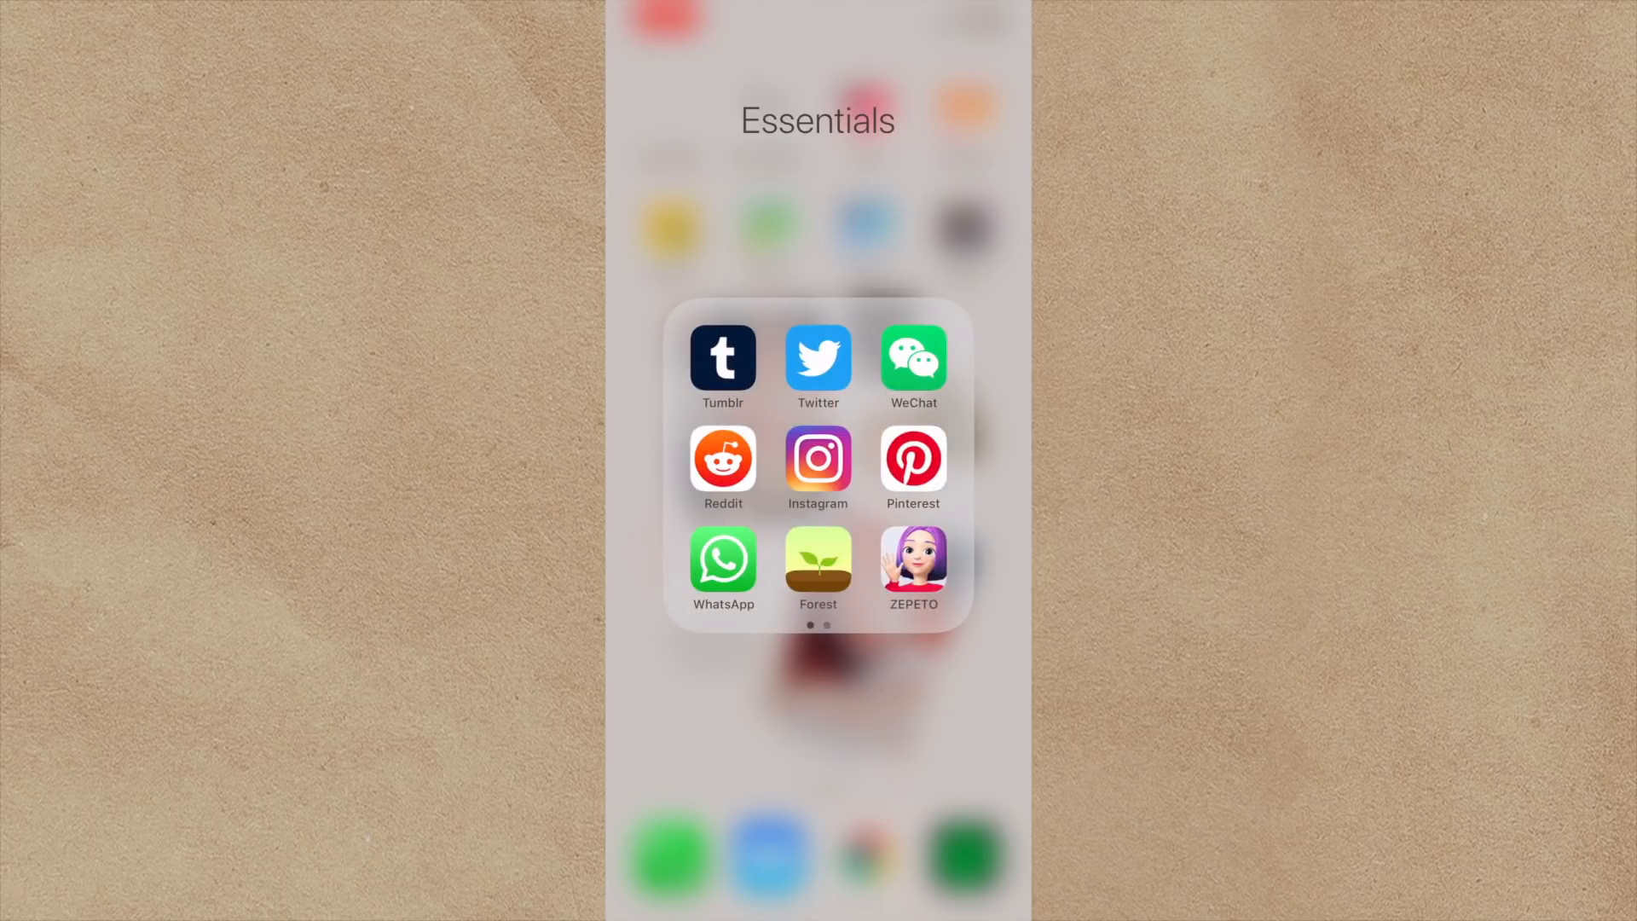
left_click(818, 460)
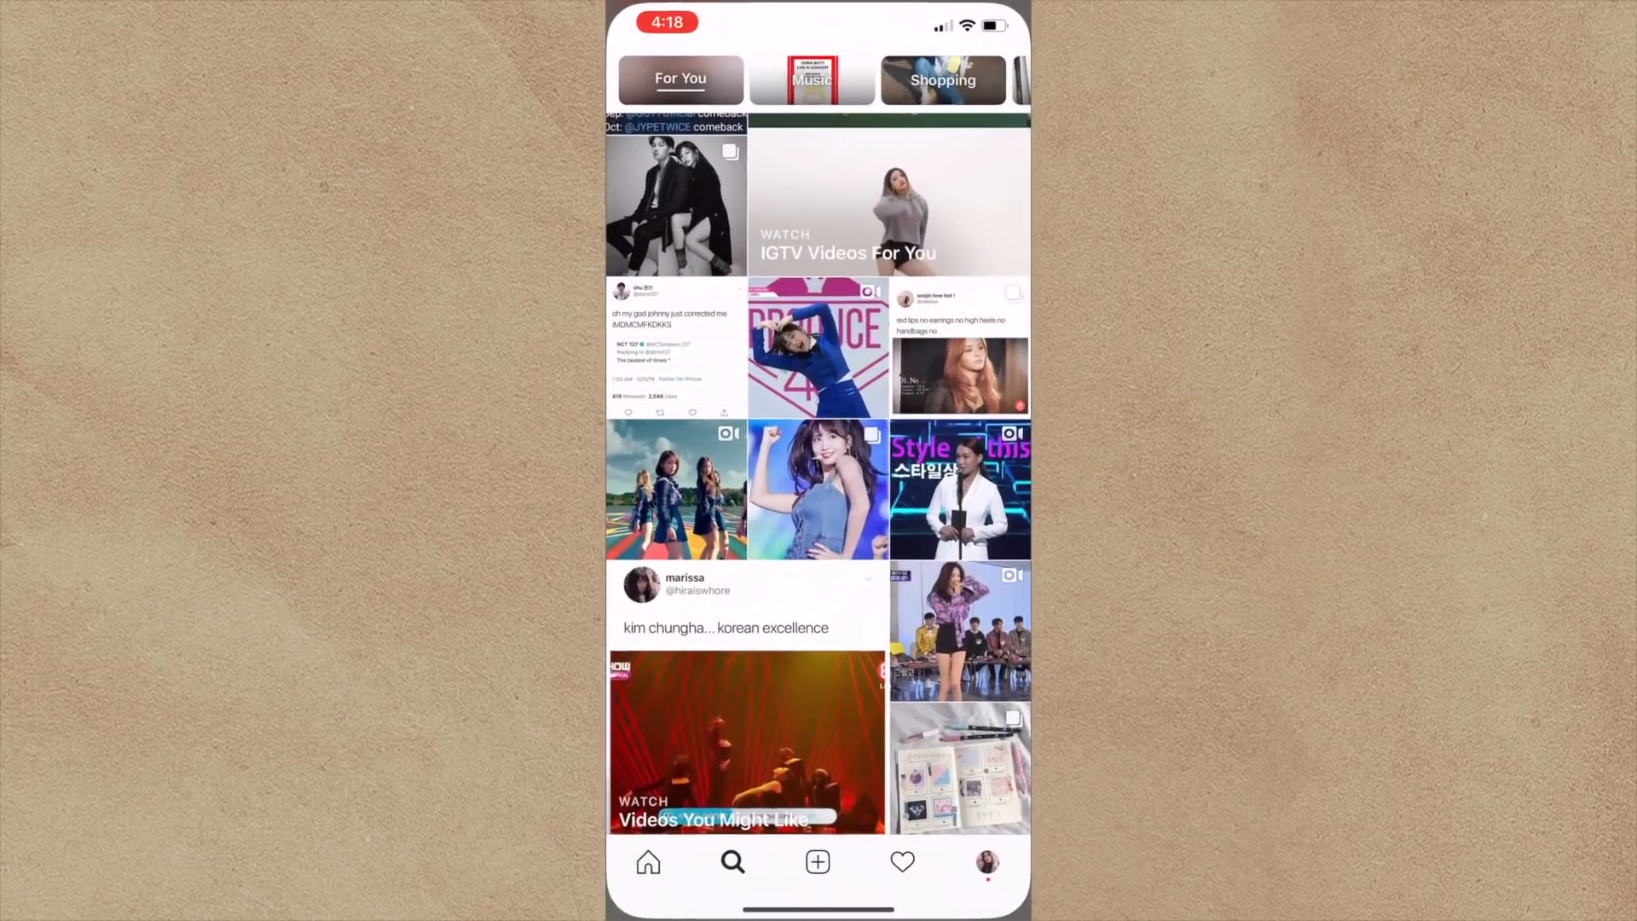
left_click(986, 861)
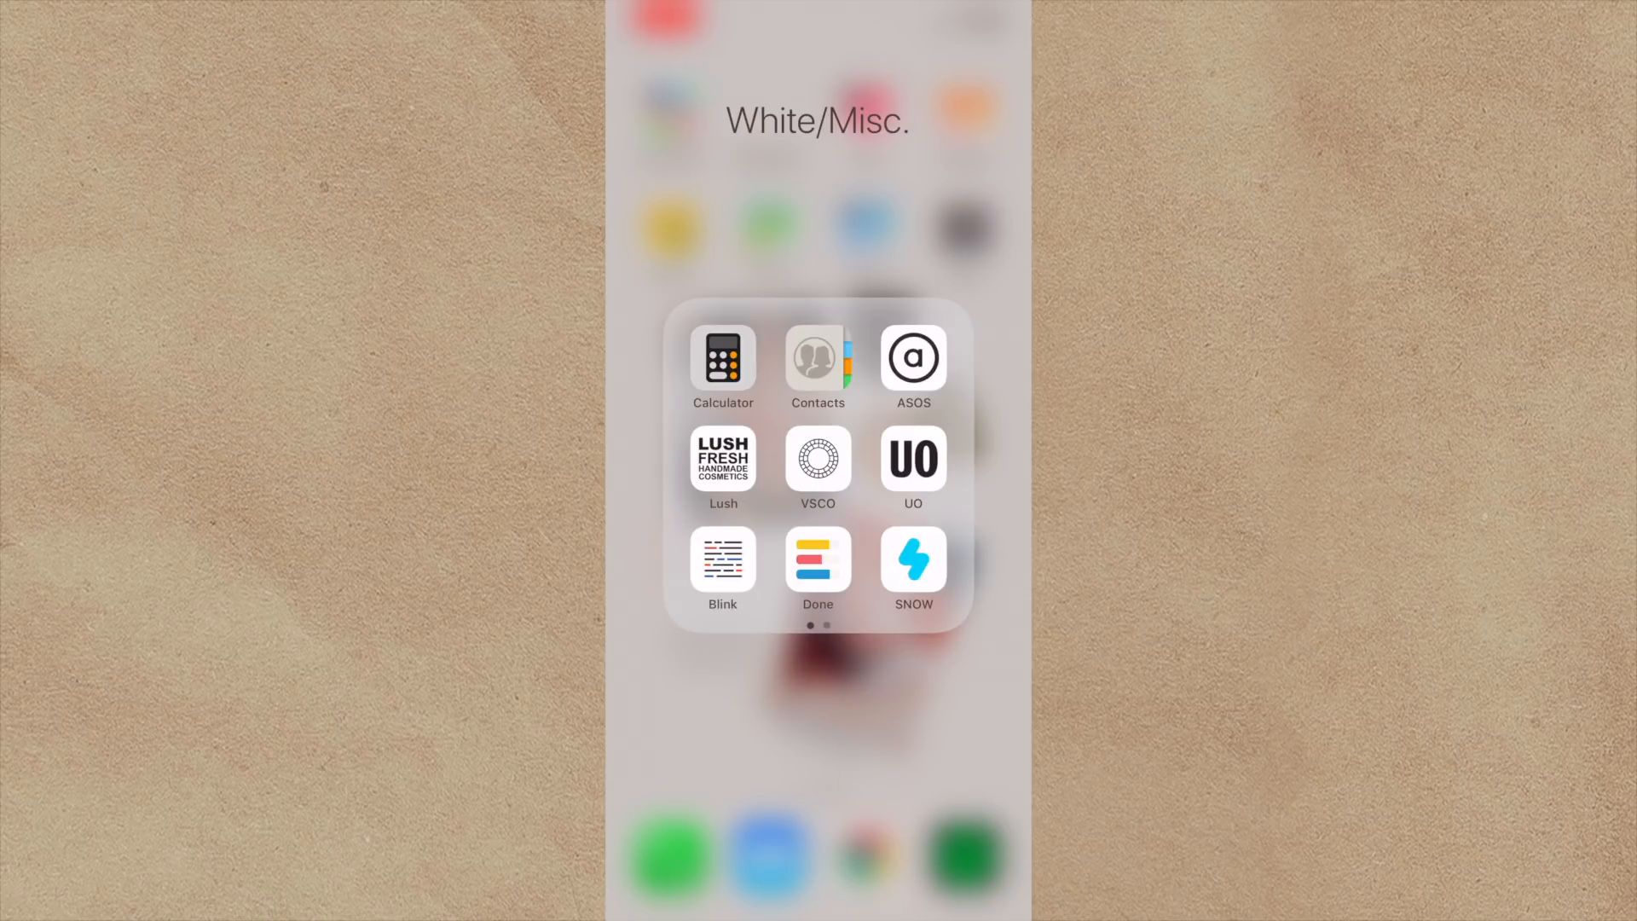
left_click(818, 459)
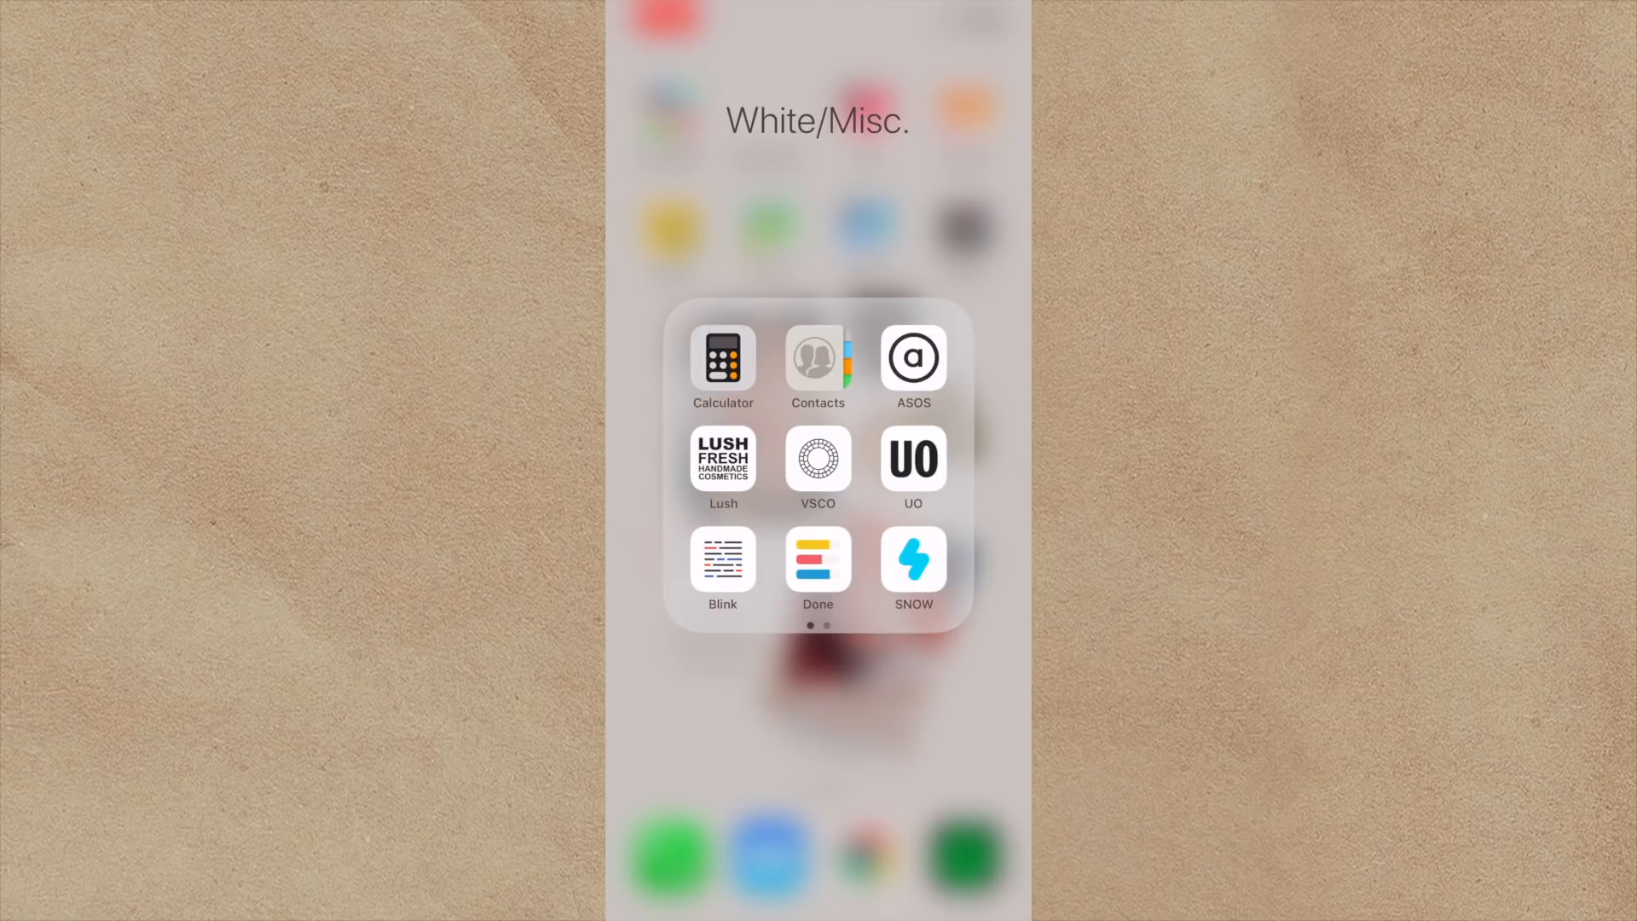
scroll("left", 3)
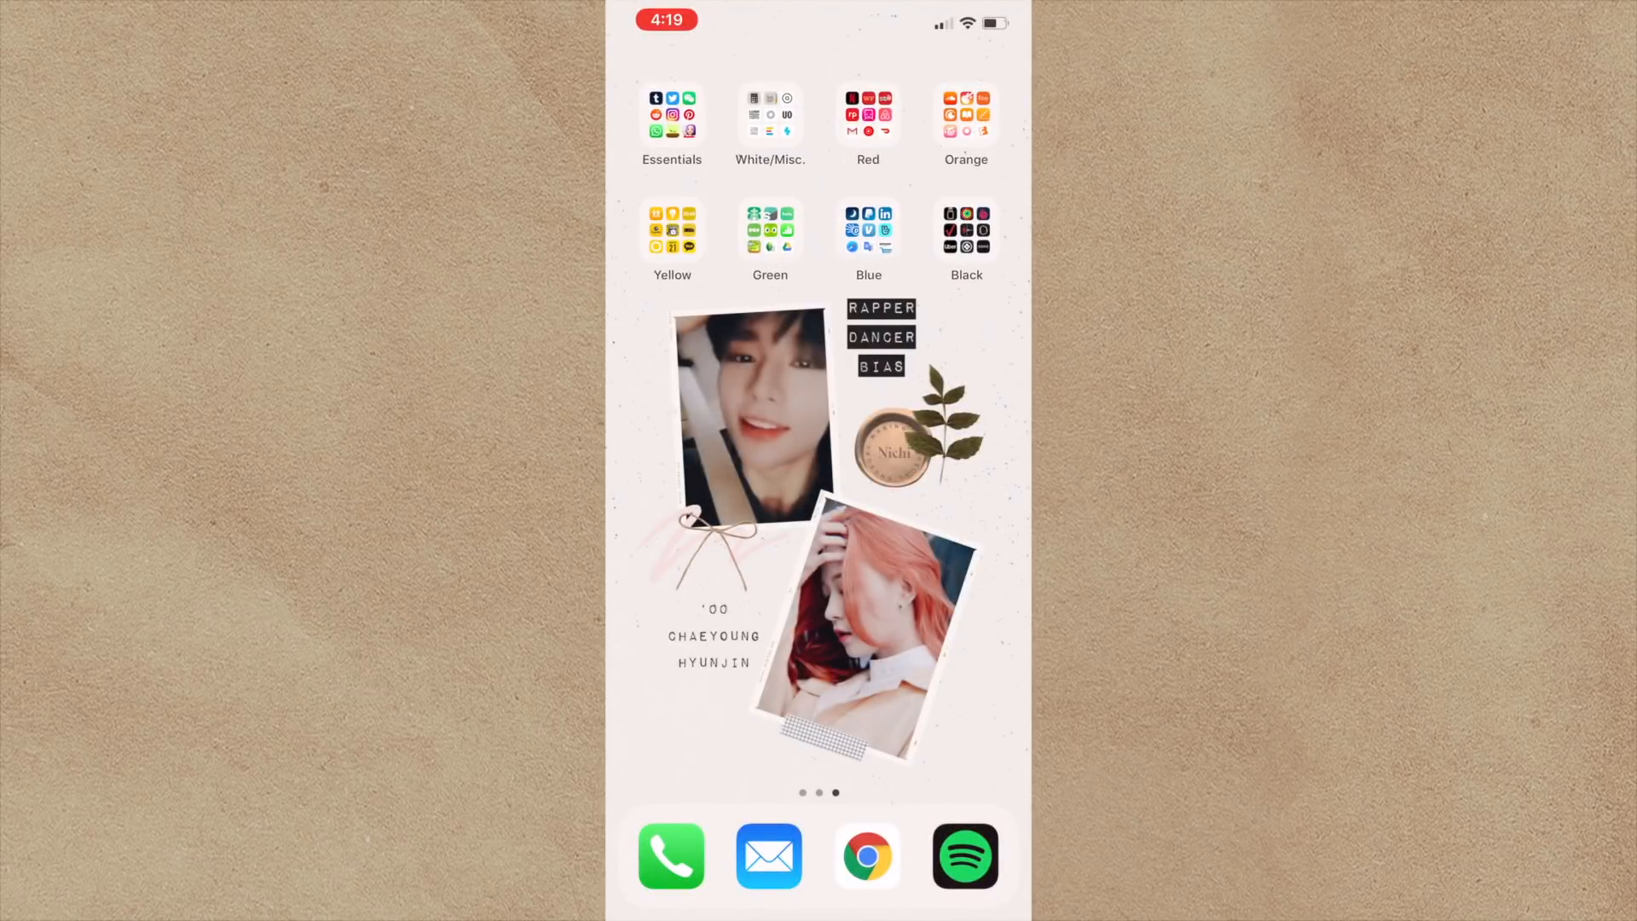
left_click(868, 115)
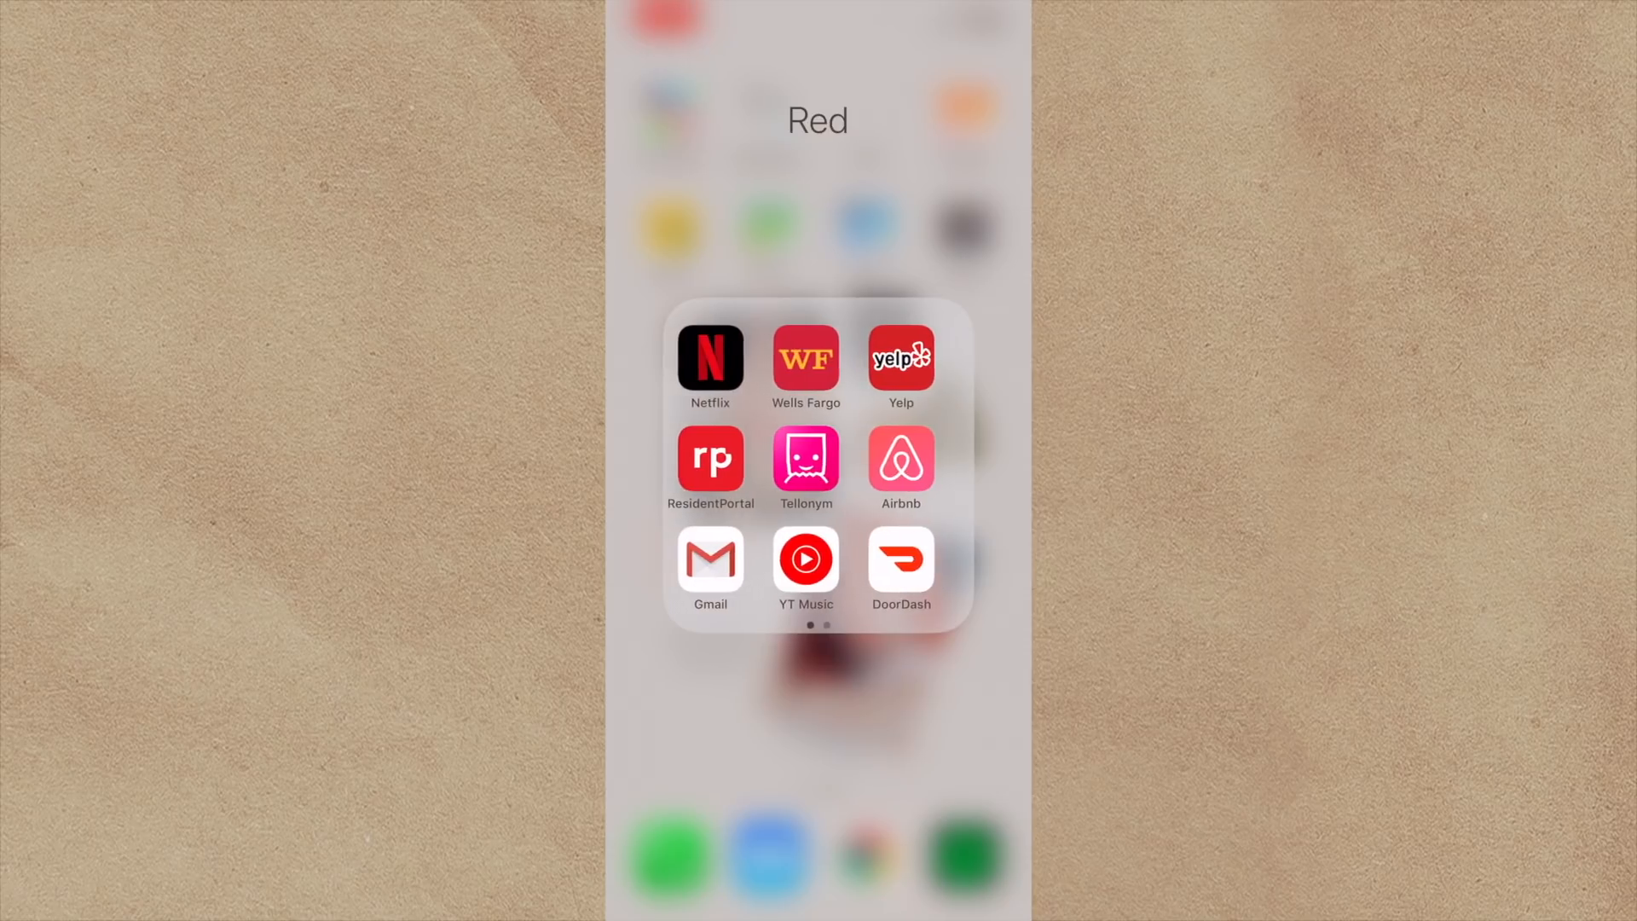
scroll("left", 3)
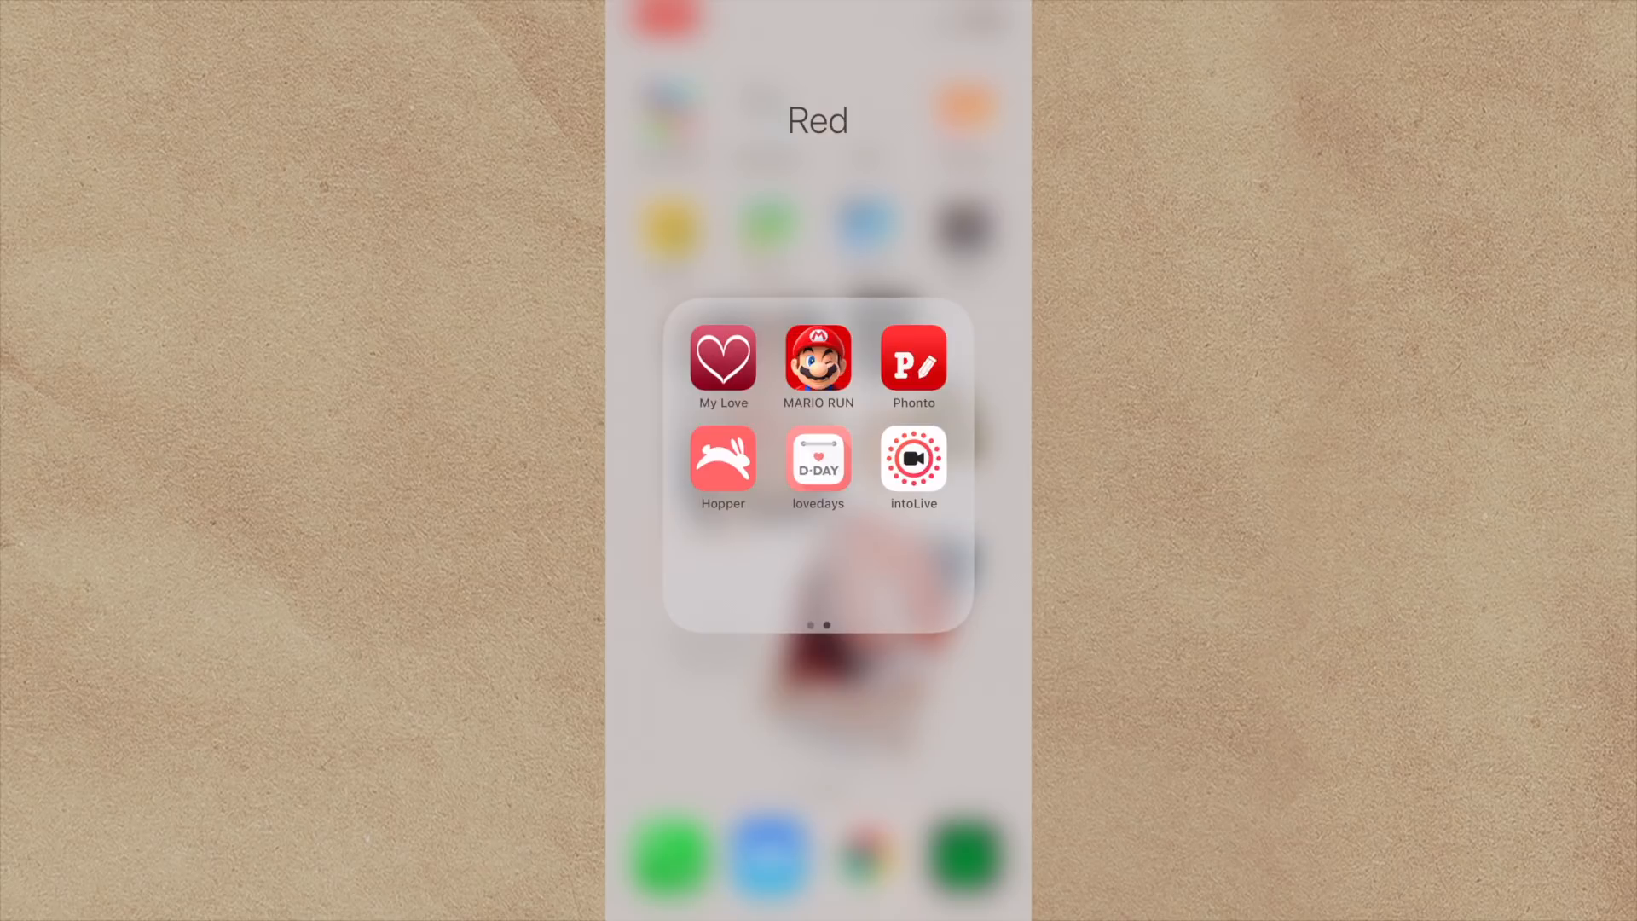
left_click(817, 460)
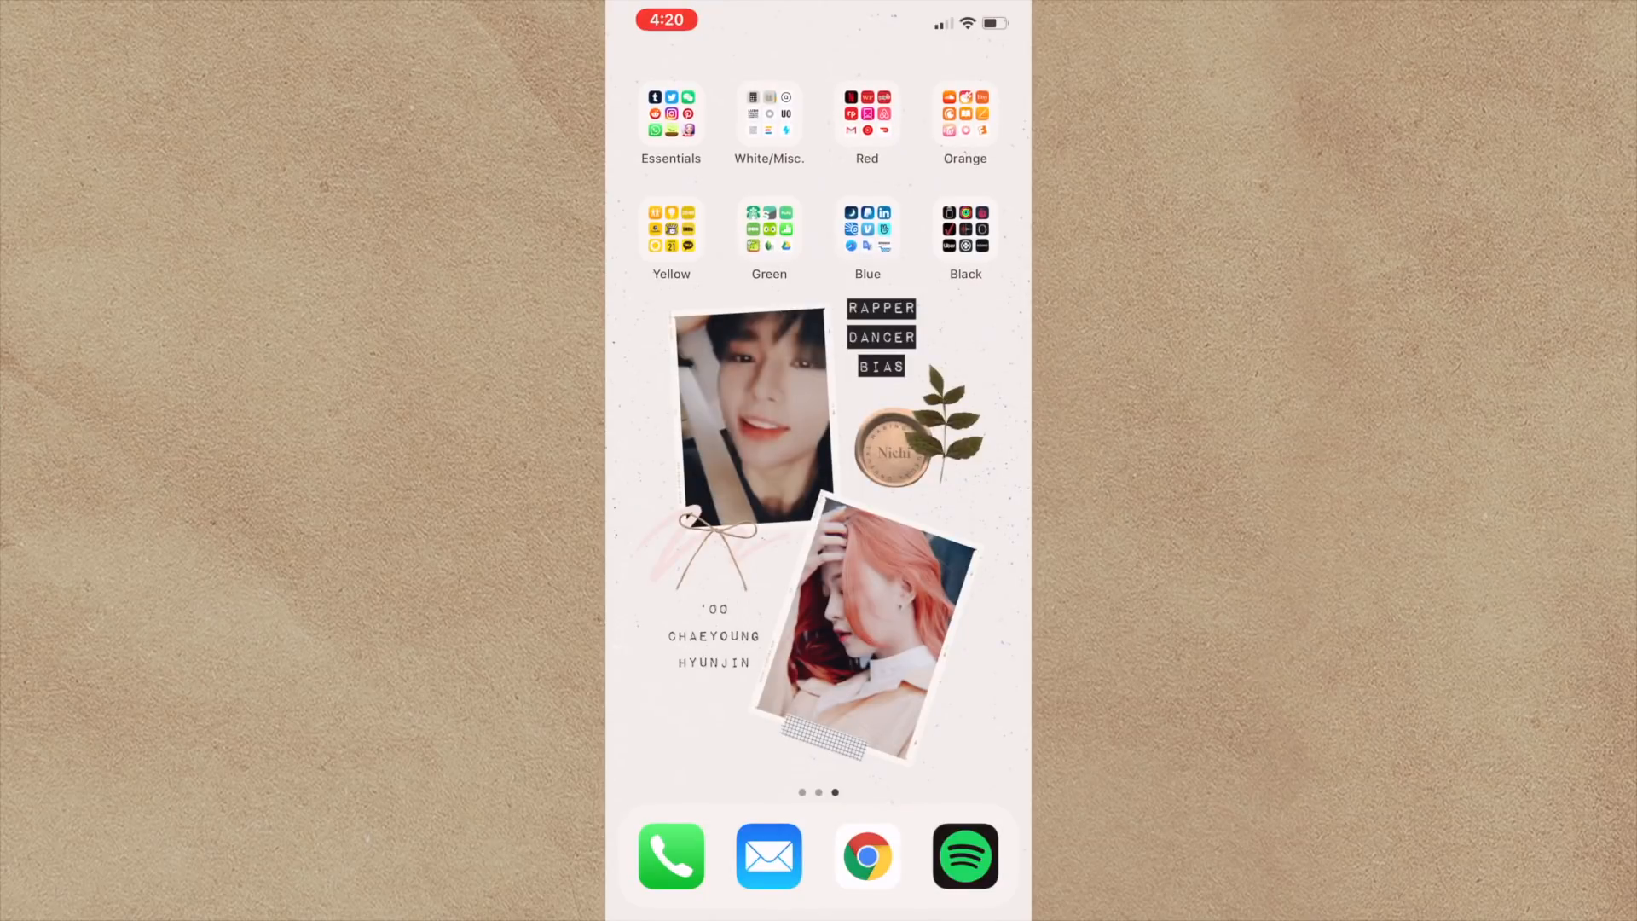
Page past SoundCloud, GarageBand and Etsy to the Orange folder's Nichi and iTunes U page.
left_click(964, 112)
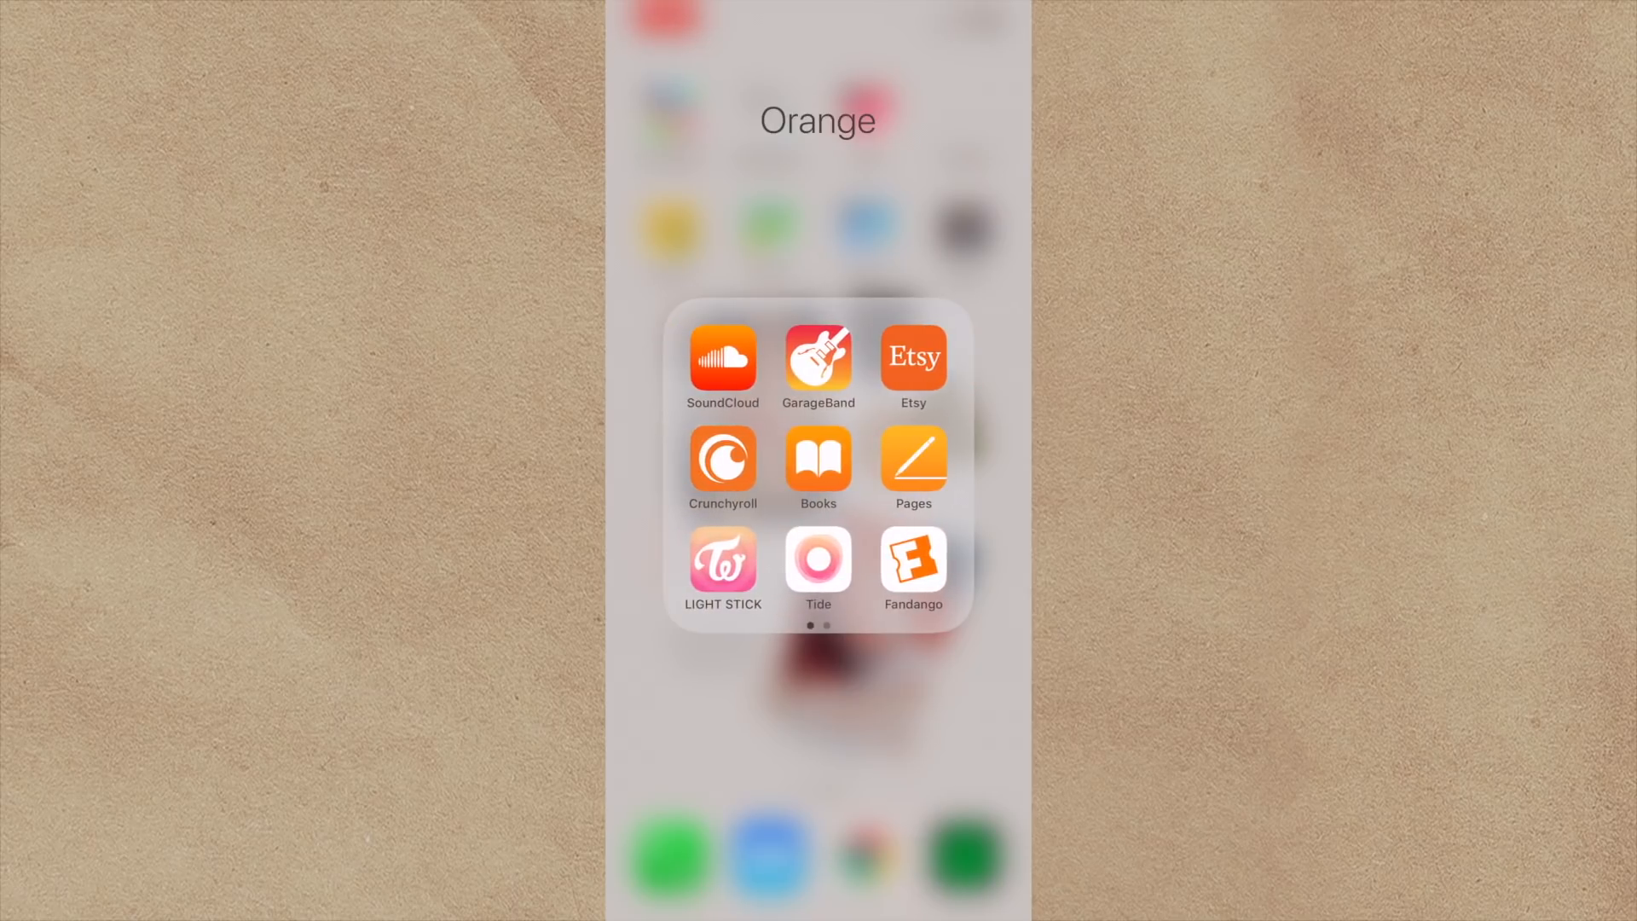
scroll("left", 3)
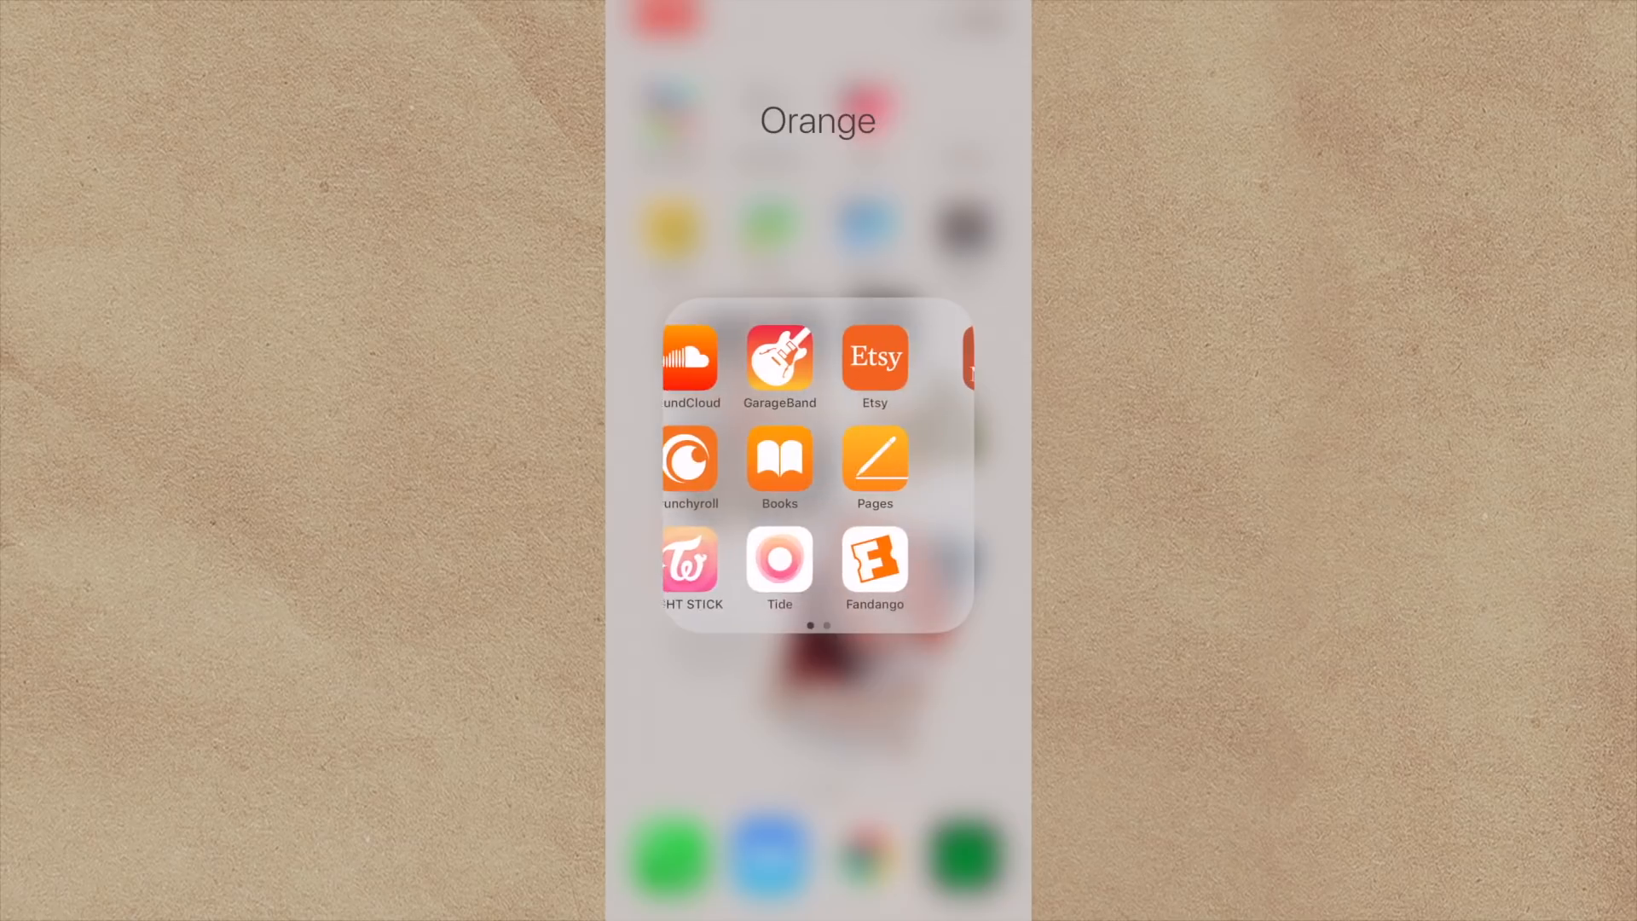
scroll("left", 3)
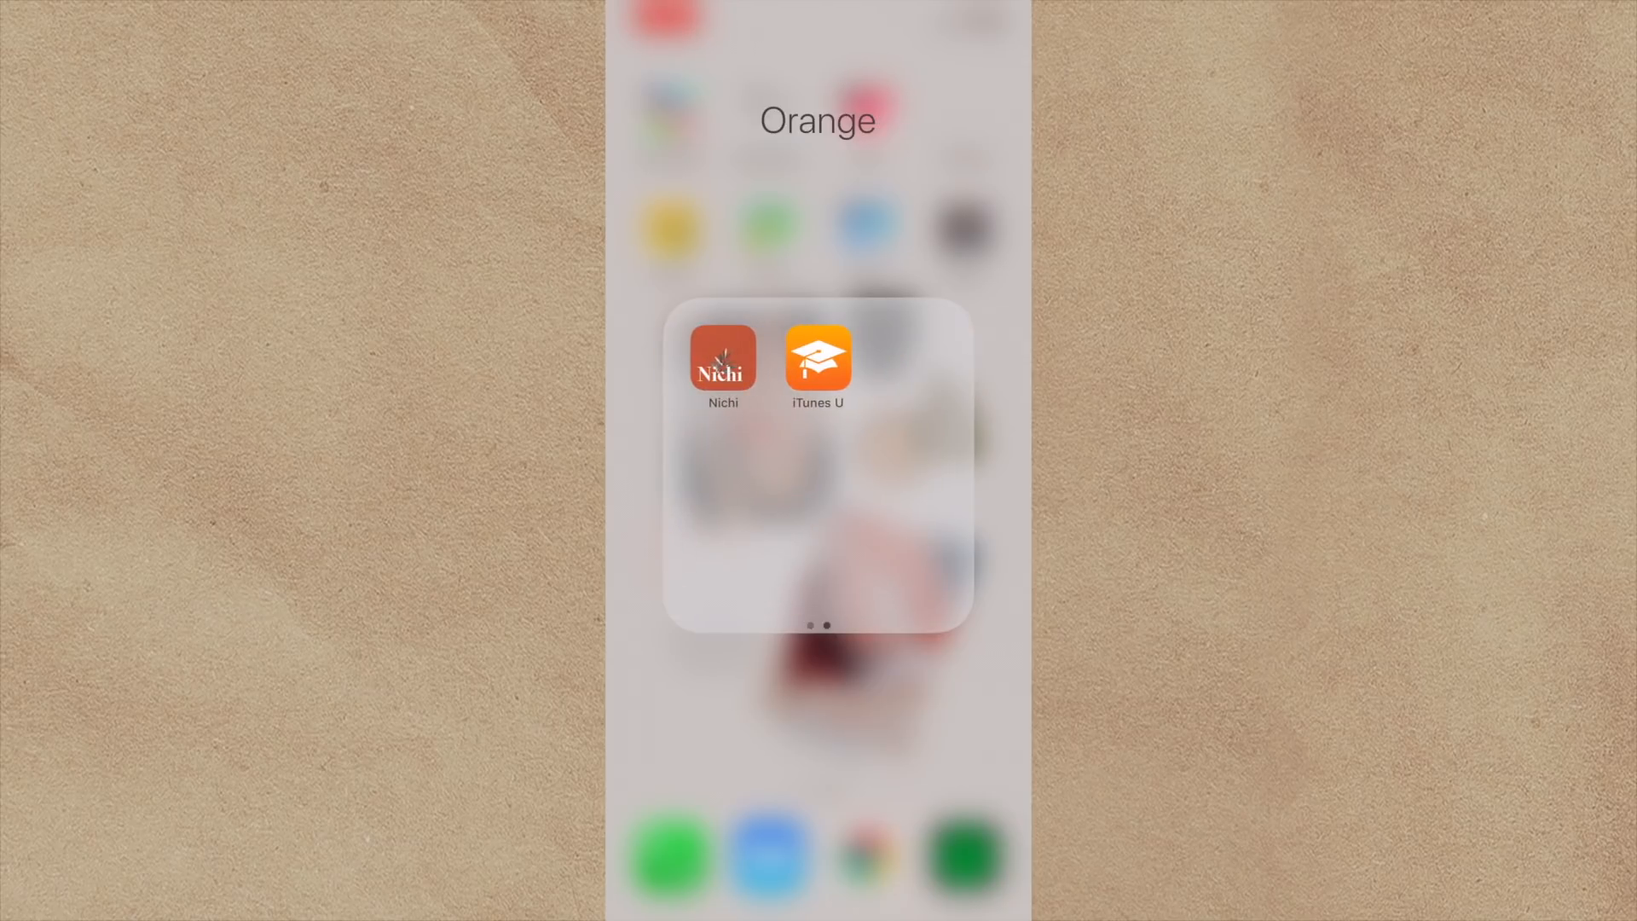
Explore the DREAM GIRL template's stickers, photo picker and text tool in Nichi, then exit.
left_click(721, 358)
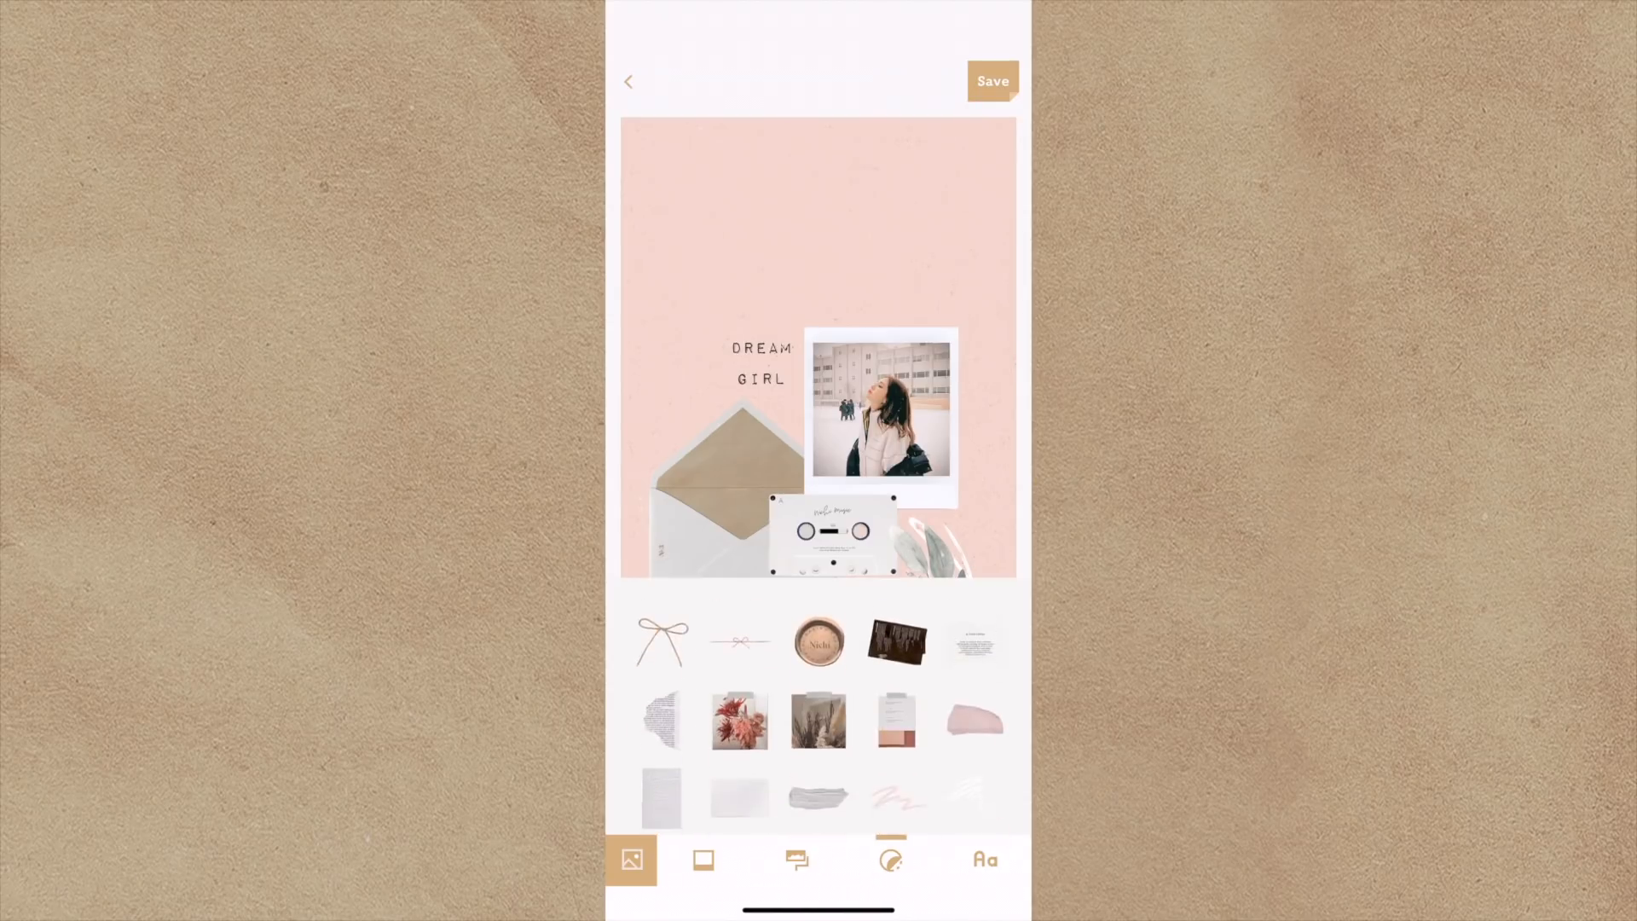
left_click(795, 858)
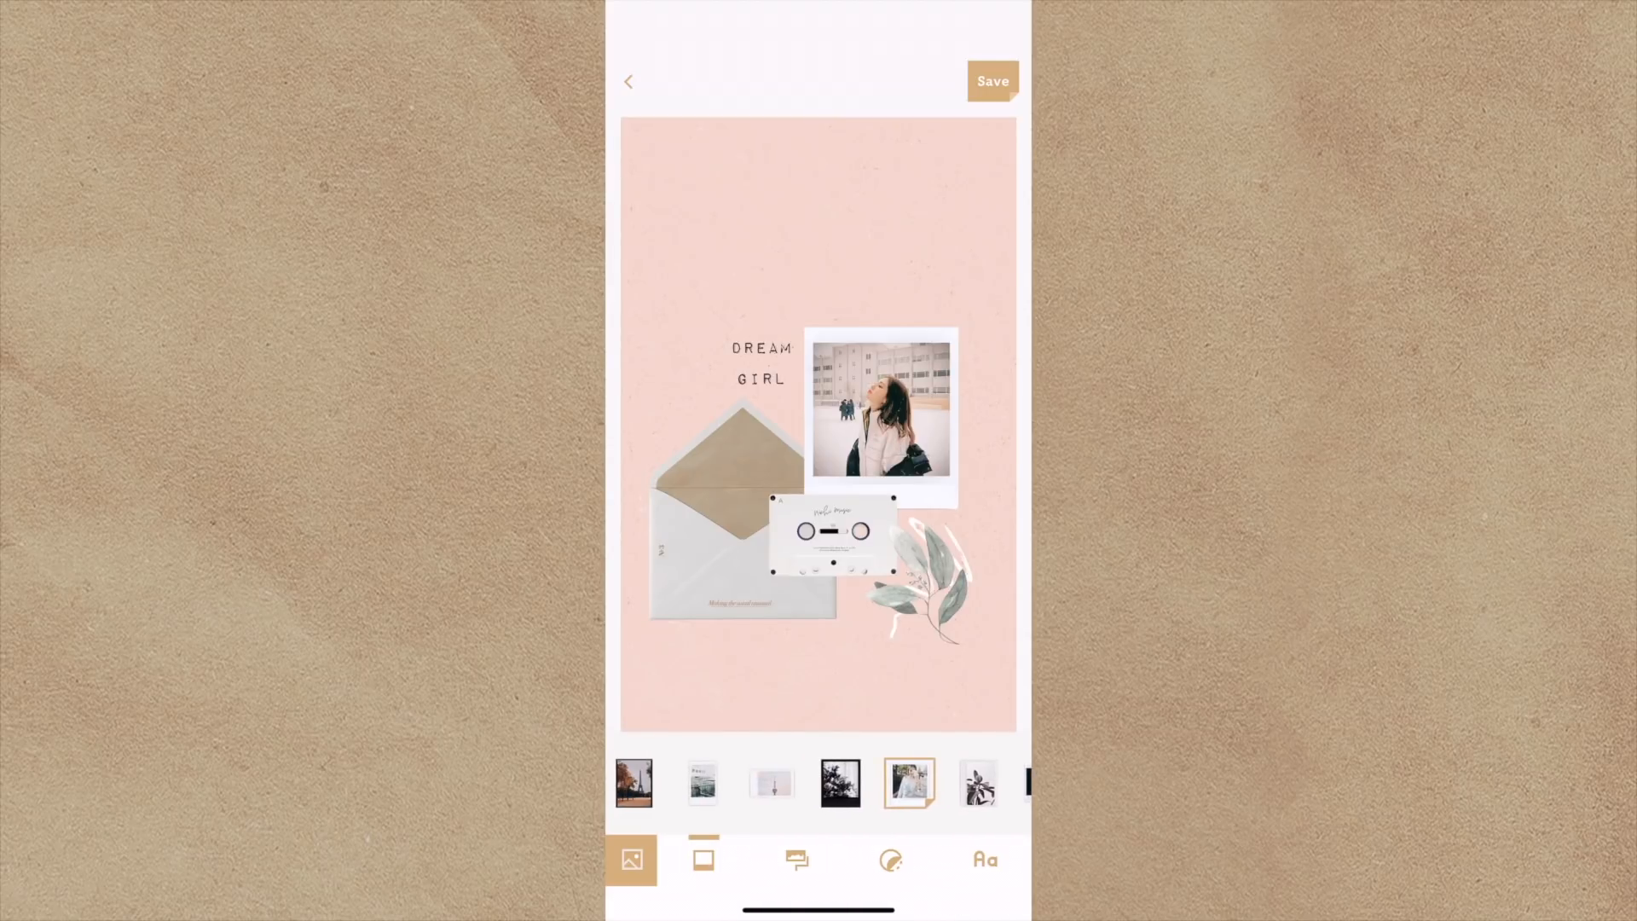
left_click(983, 859)
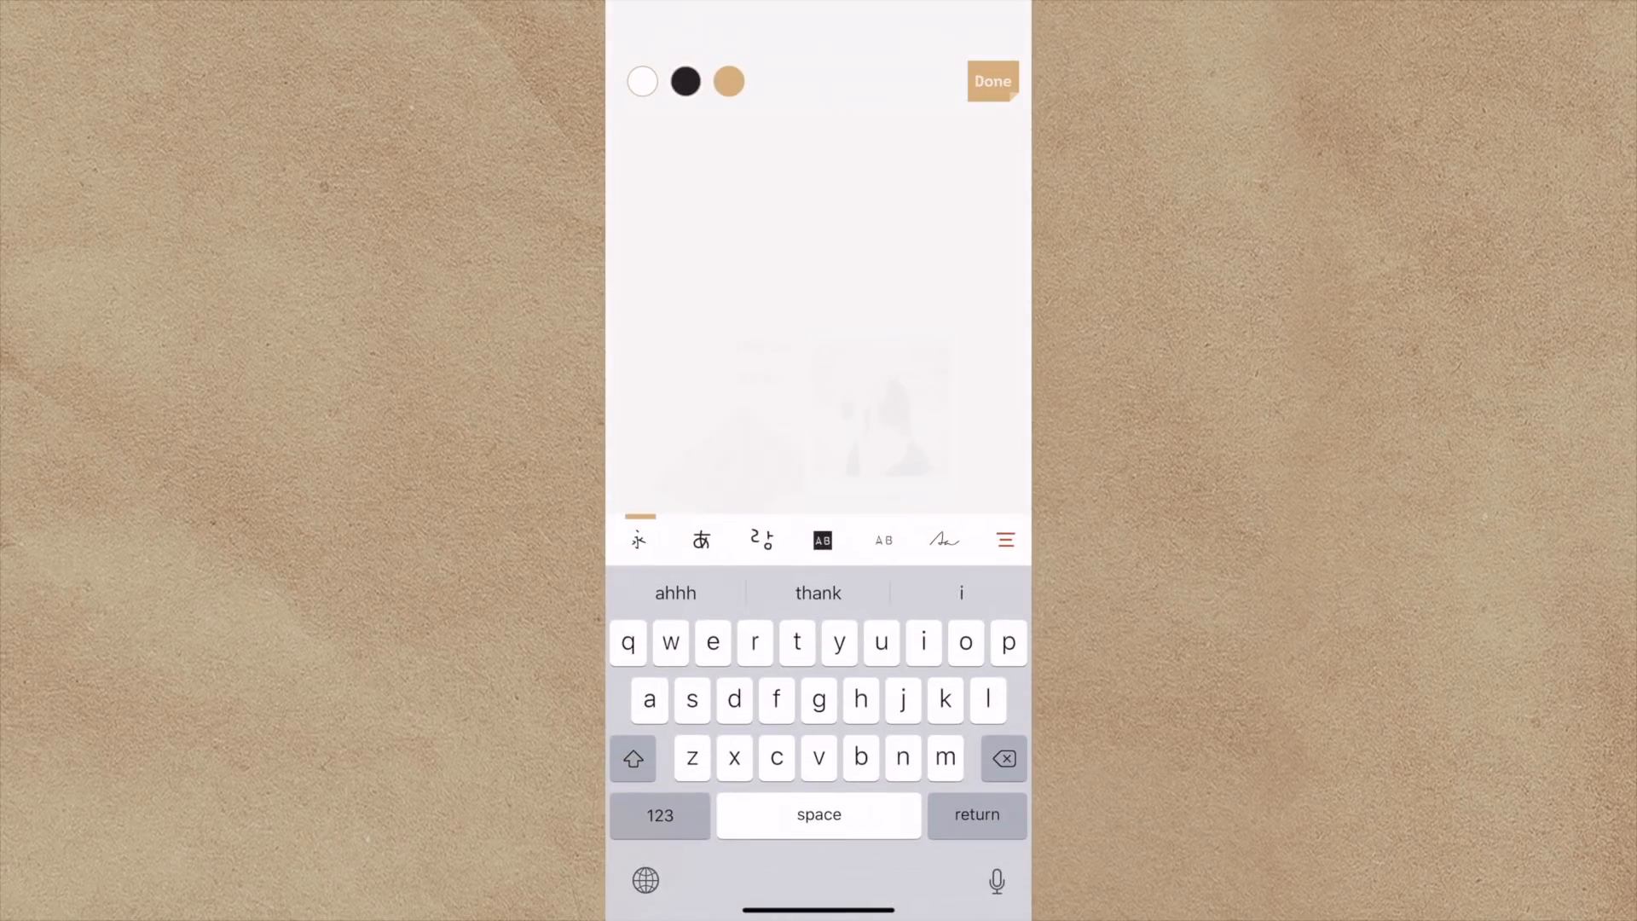
left_click(990, 82)
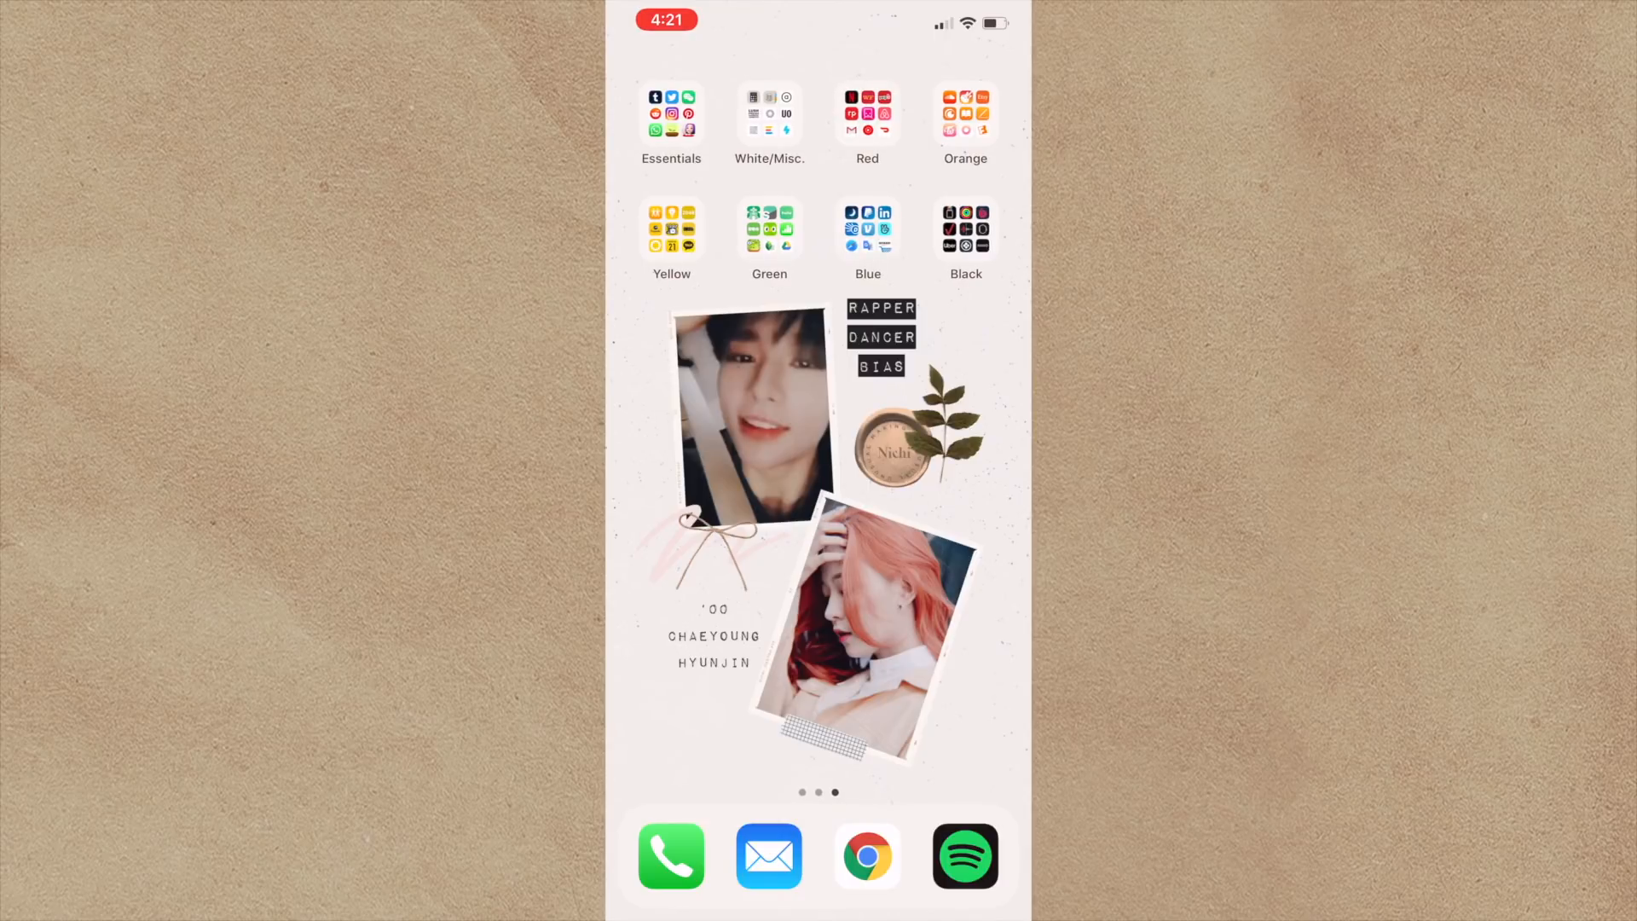
Open the Yellow folder and launch Over from it.
left_click(671, 228)
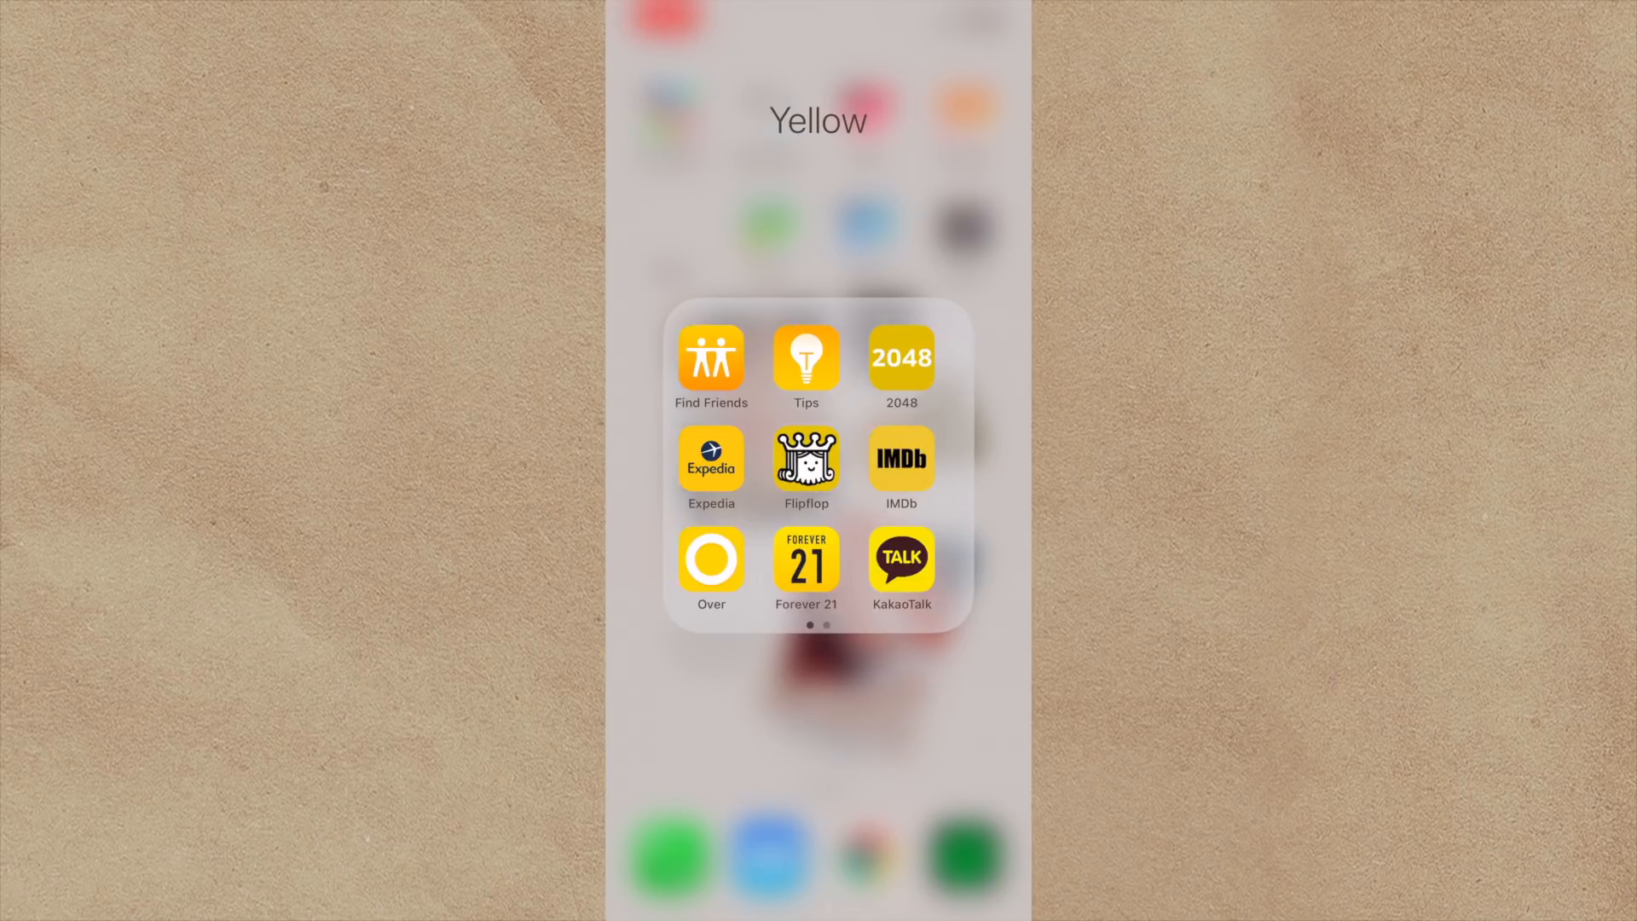
left_click(711, 558)
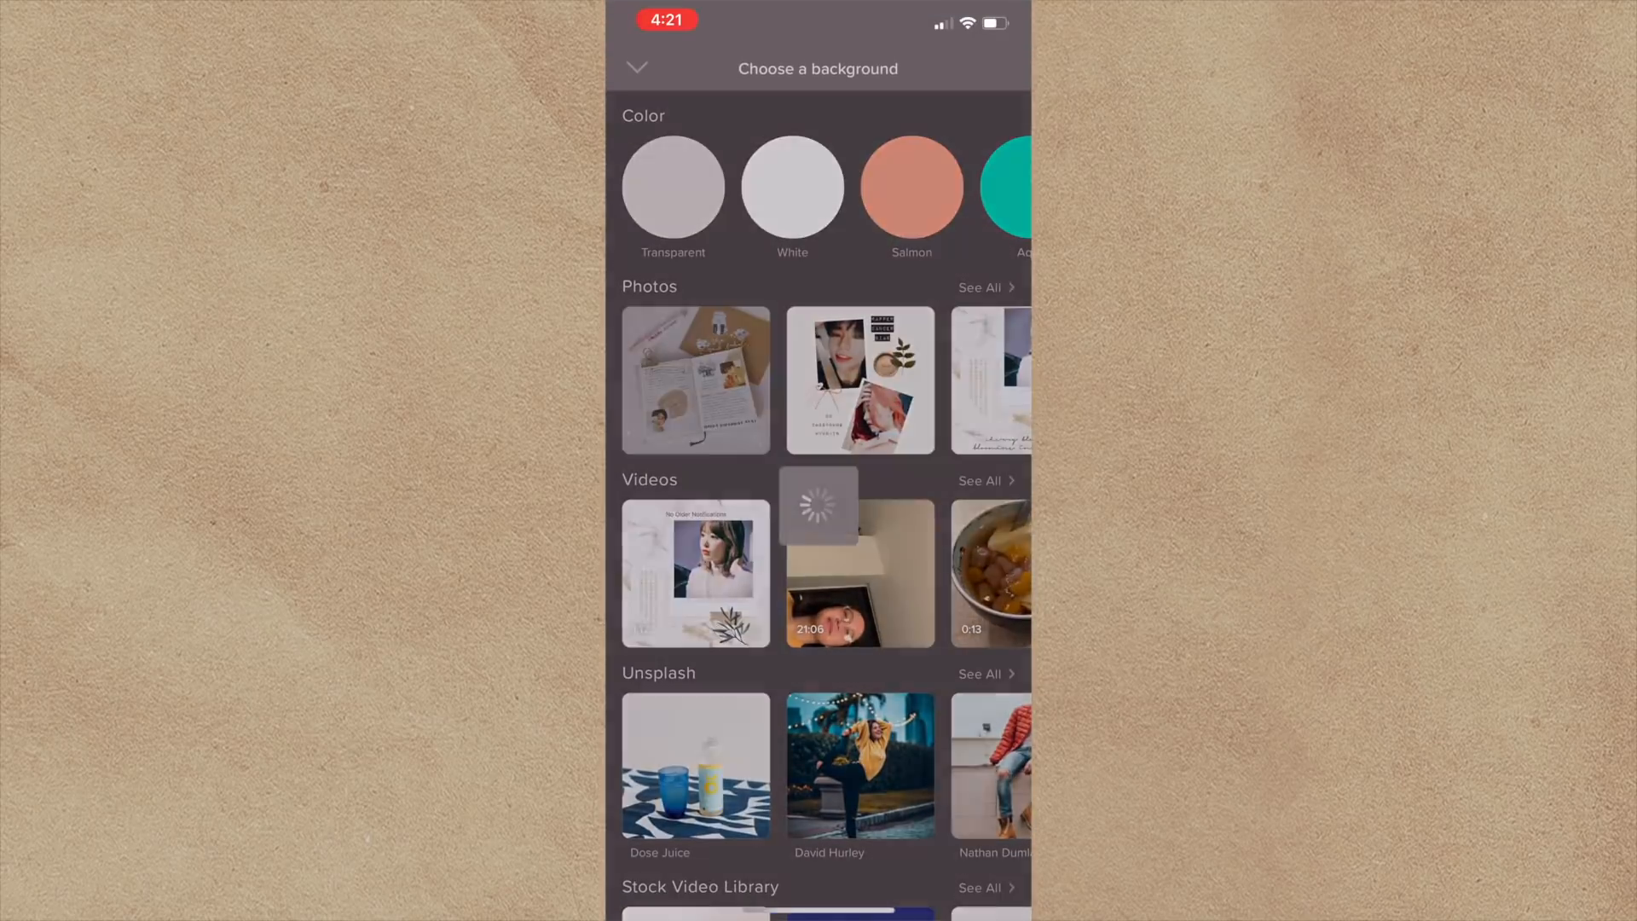
Leave Over's background picker and close the Yellow folder back to the colour folders.
left_click(694, 379)
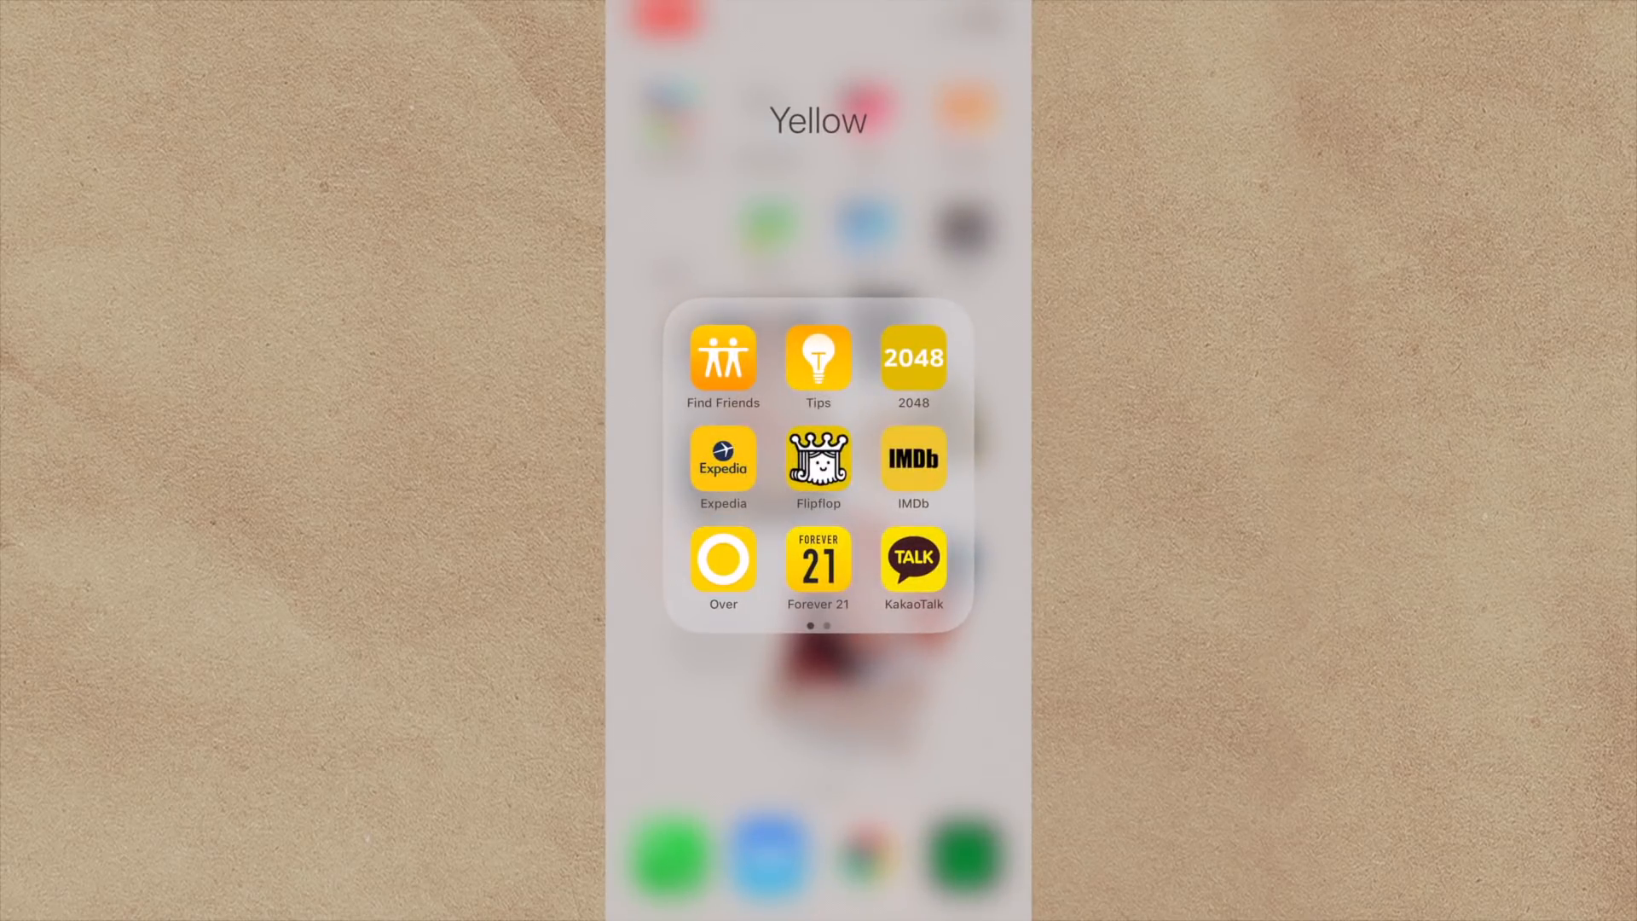
scroll("left", 3)
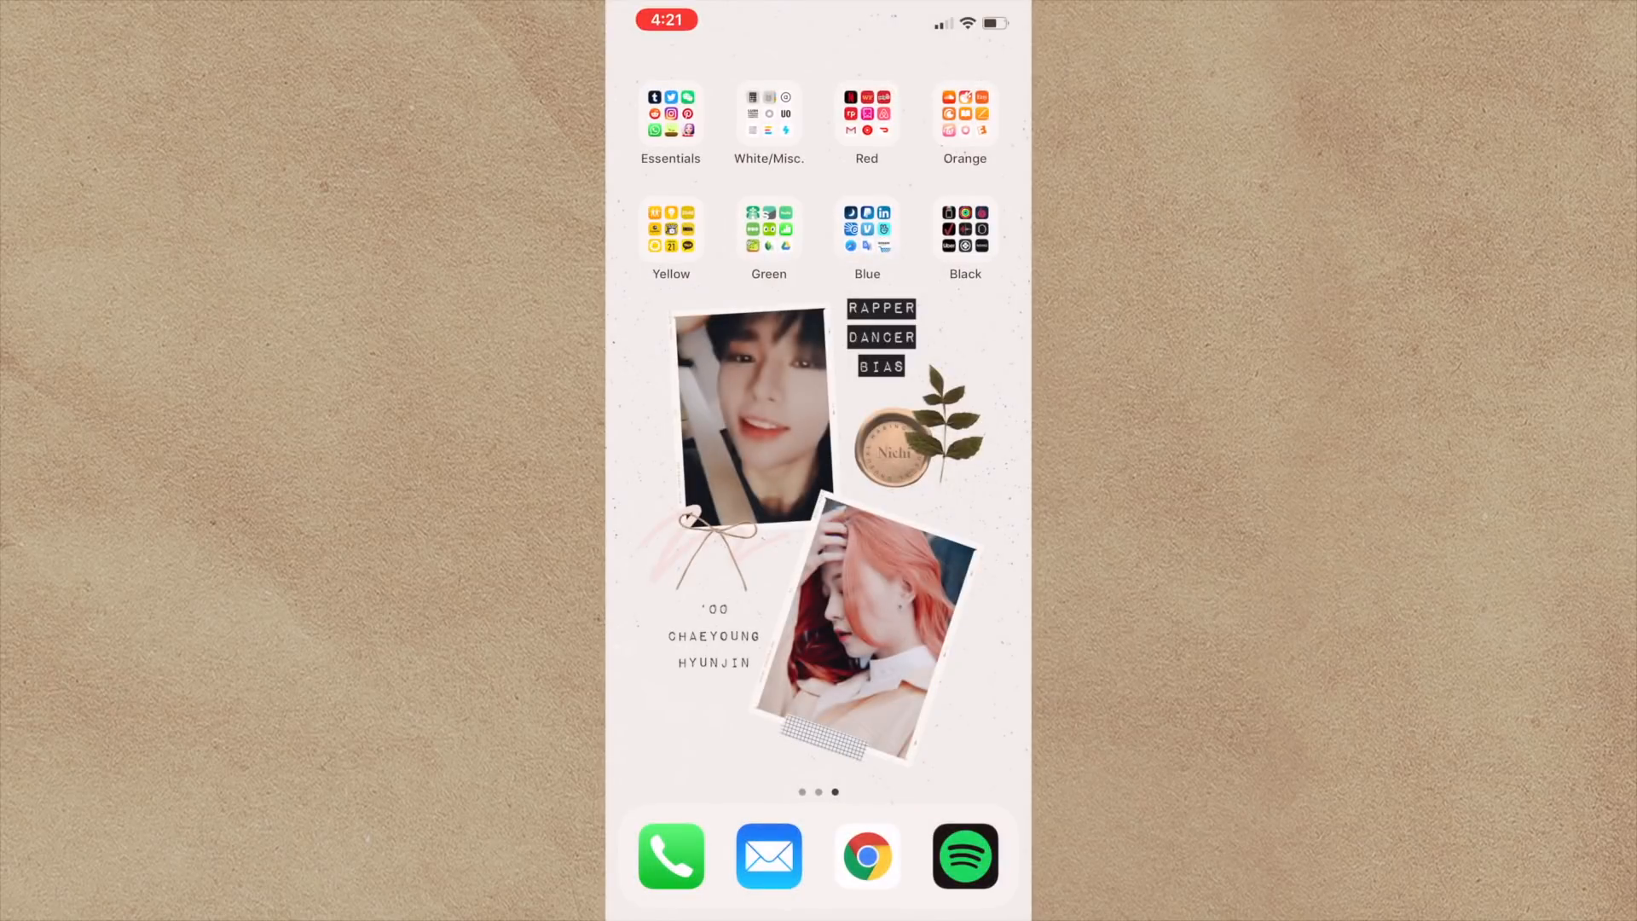
Open the Green folder to launch Plant Nanny and view Momo's card.
left_click(768, 232)
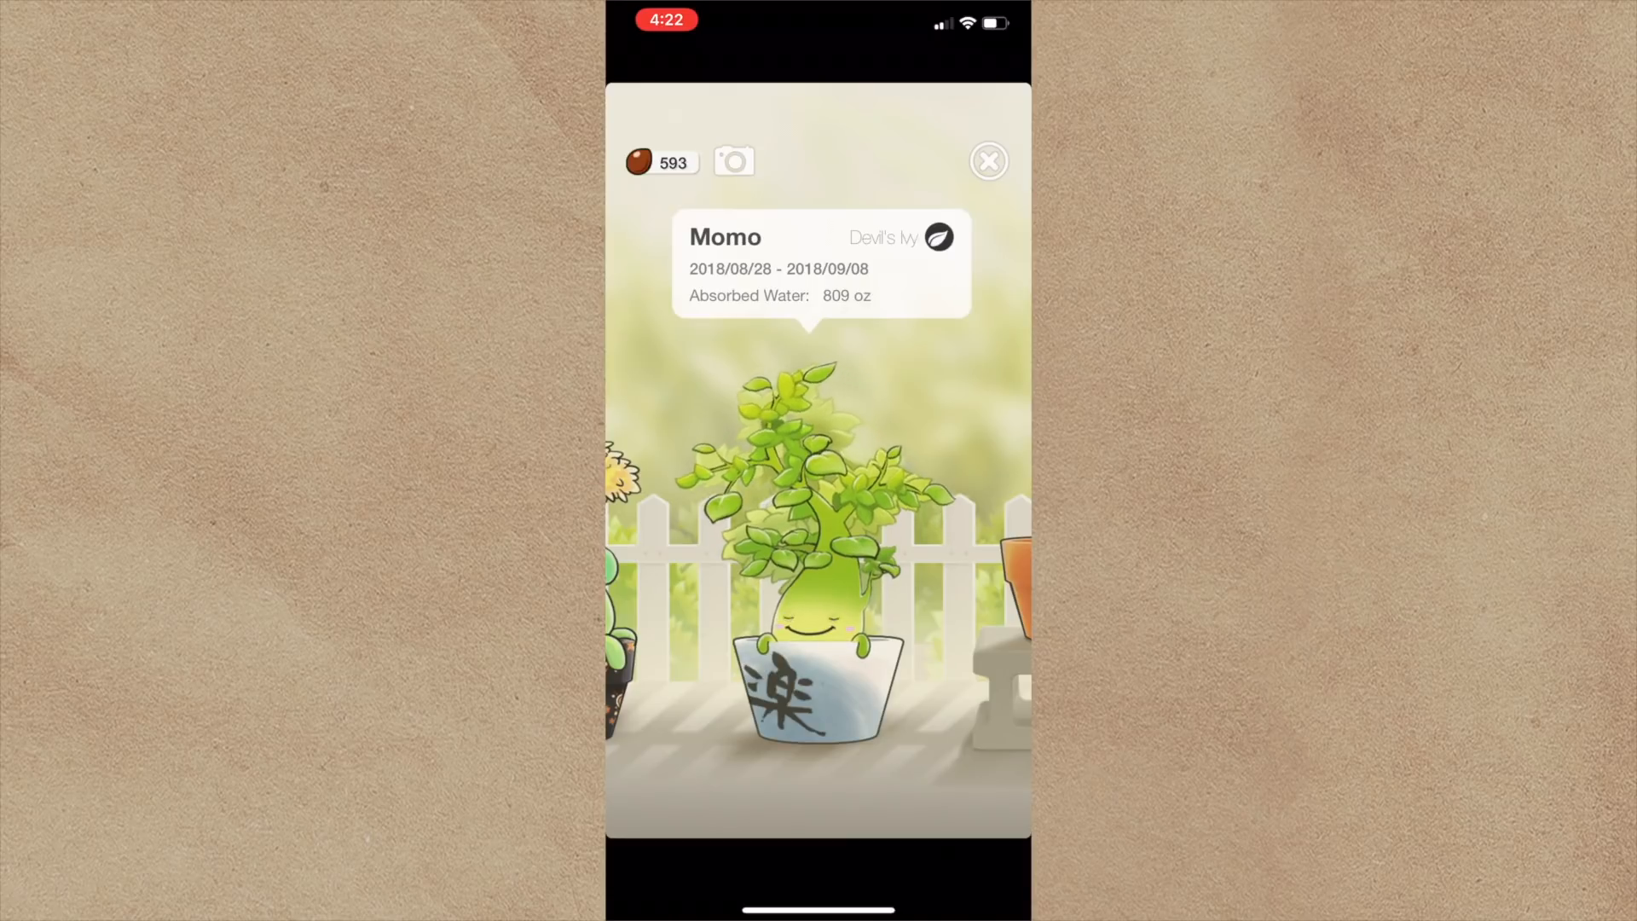
Leave Plant Nanny, page through the Green folder and launch Snapseed.
left_click(988, 161)
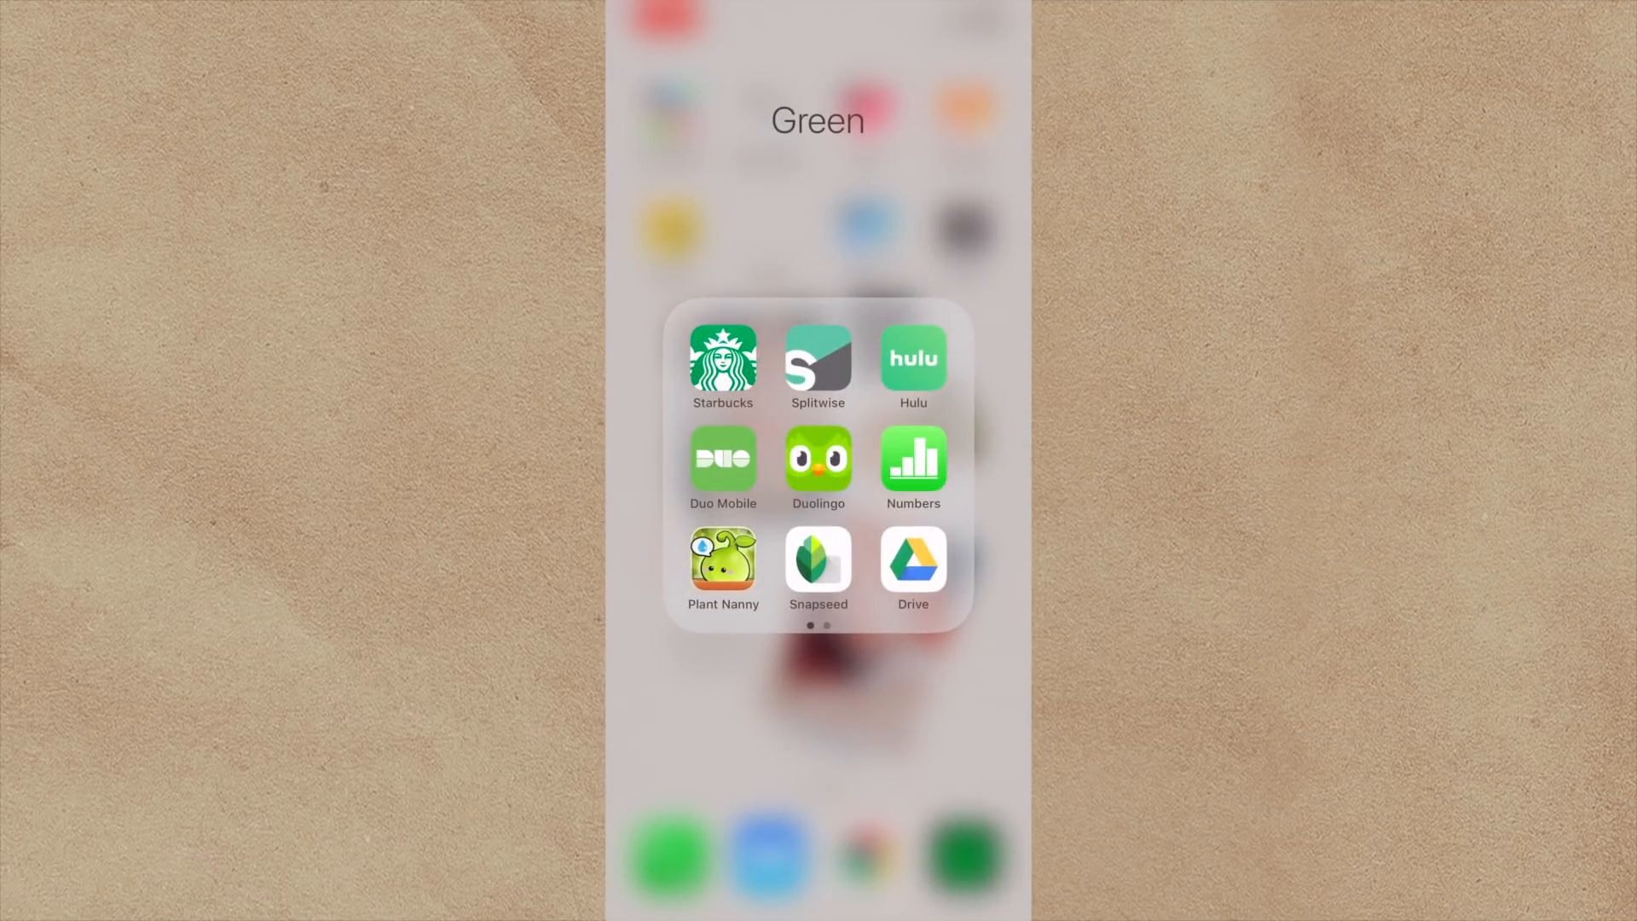
scroll("left", 3)
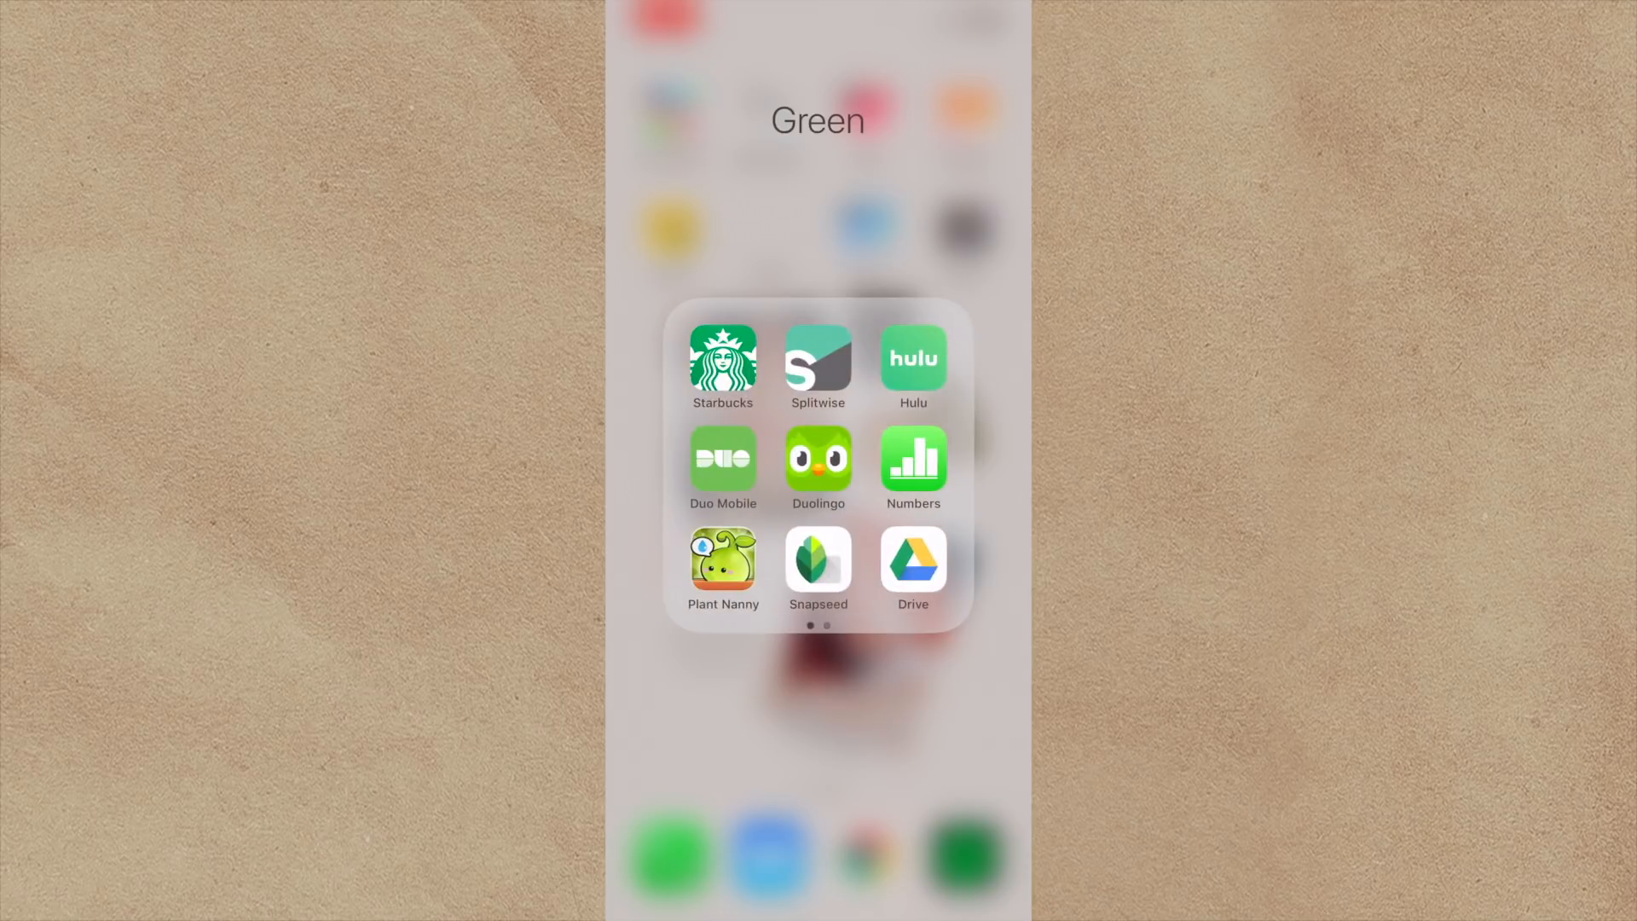
left_click(818, 564)
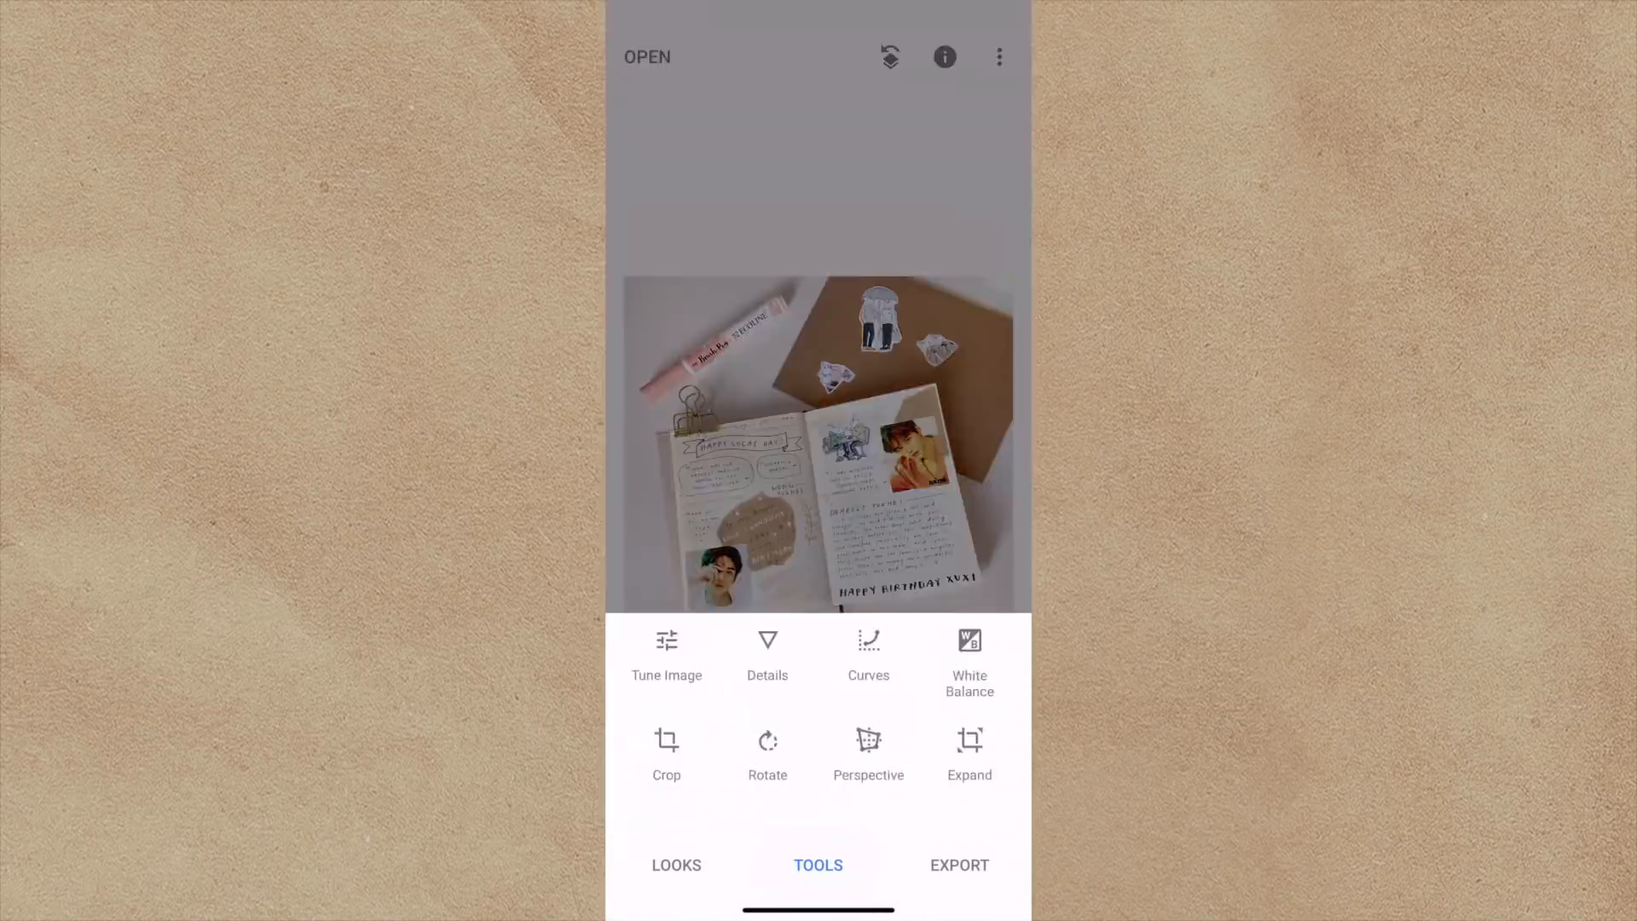
Preview Snapseed's brightness adjustment on the journal photo, then return home without editing.
left_click(666, 655)
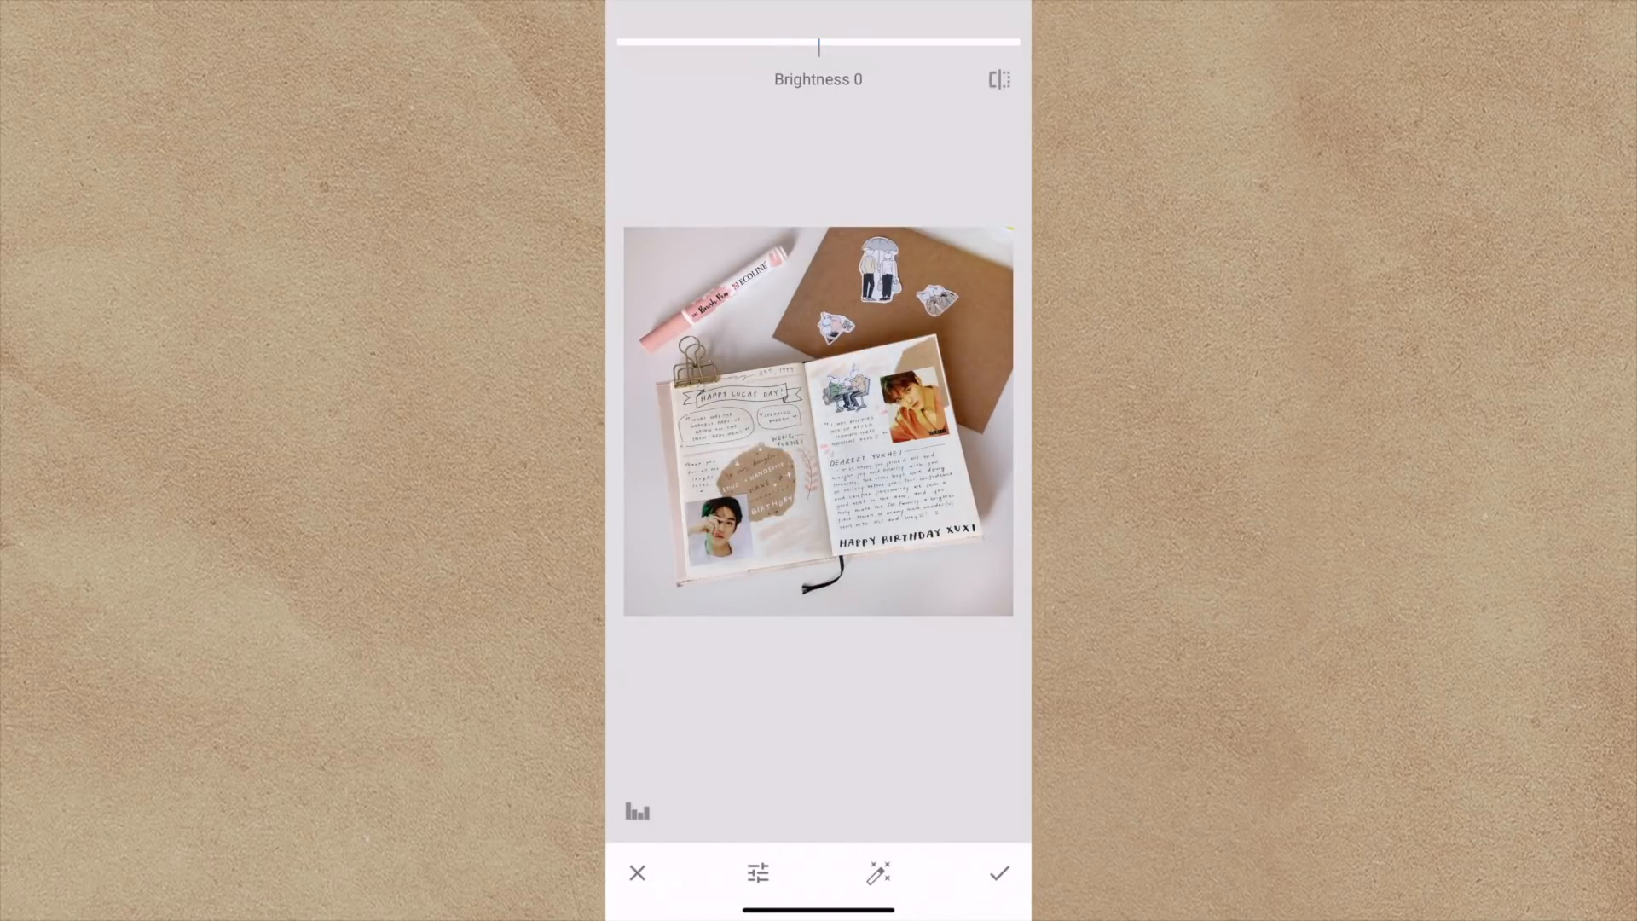
left_click(996, 873)
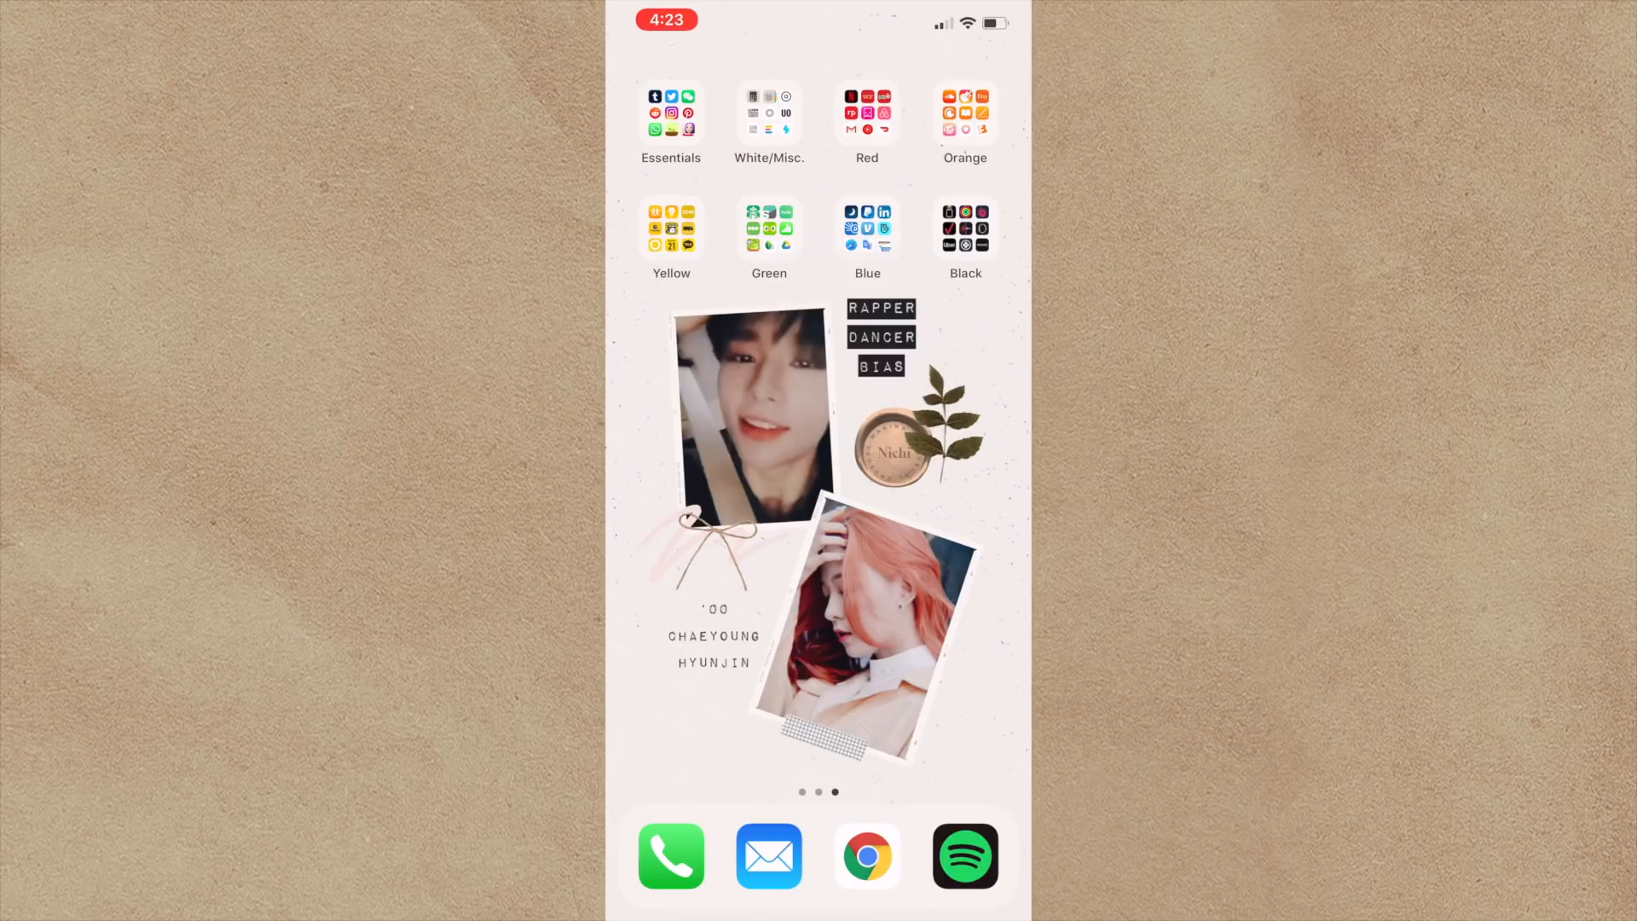
Page through the Blue folder from SleepWatch to iMovie and open the Black folder.
left_click(866, 228)
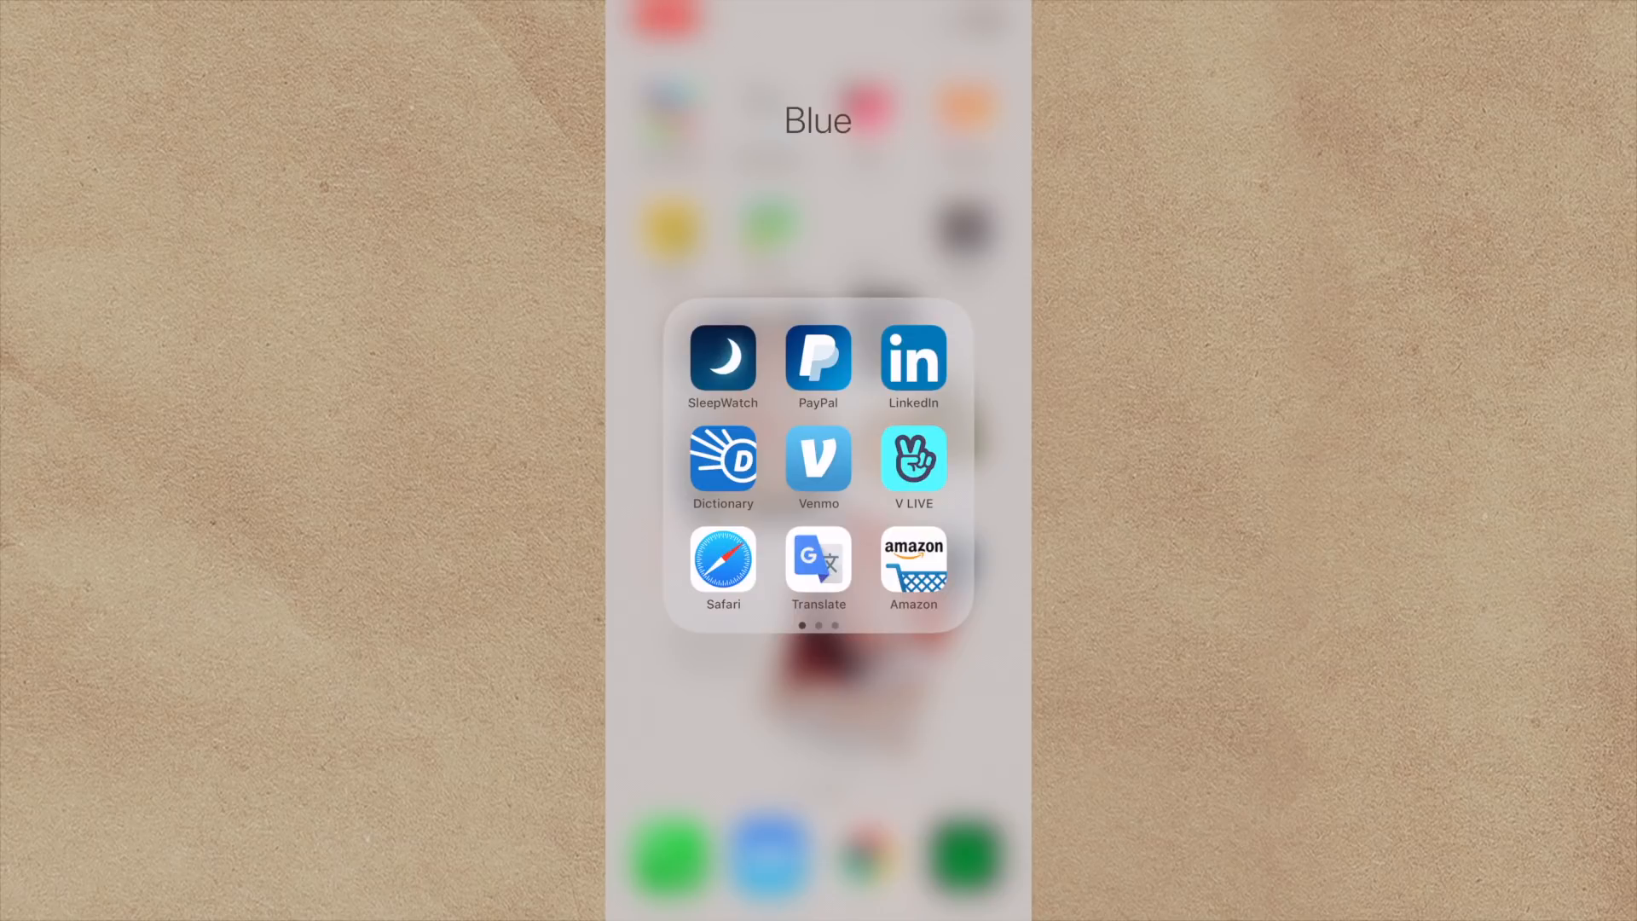
left_click(722, 360)
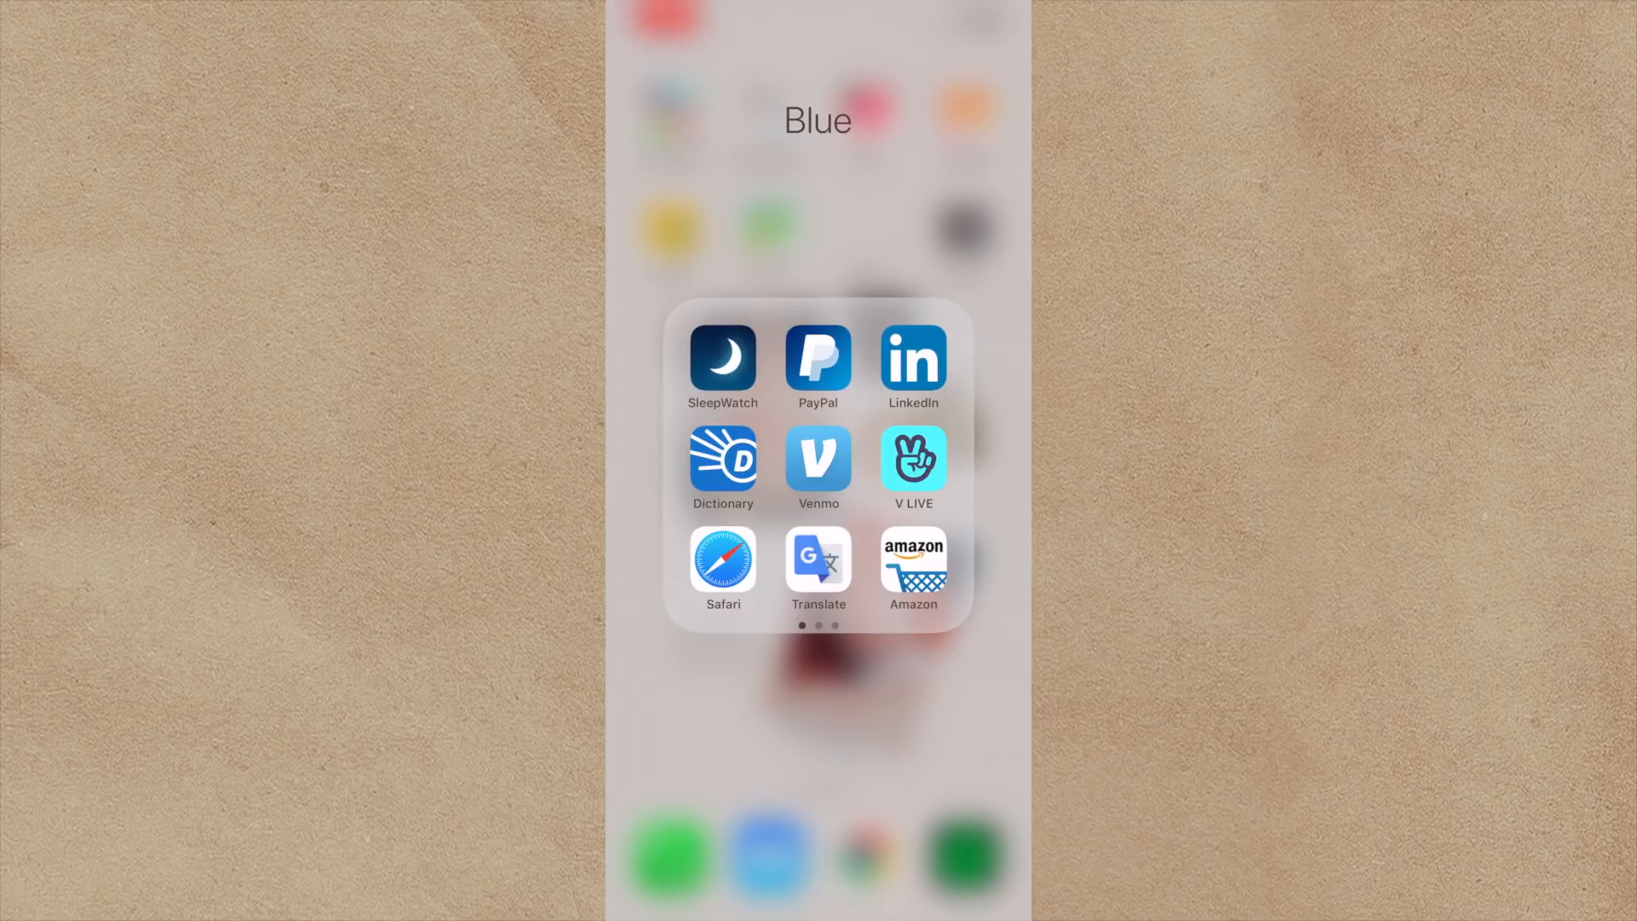
scroll("left", 3)
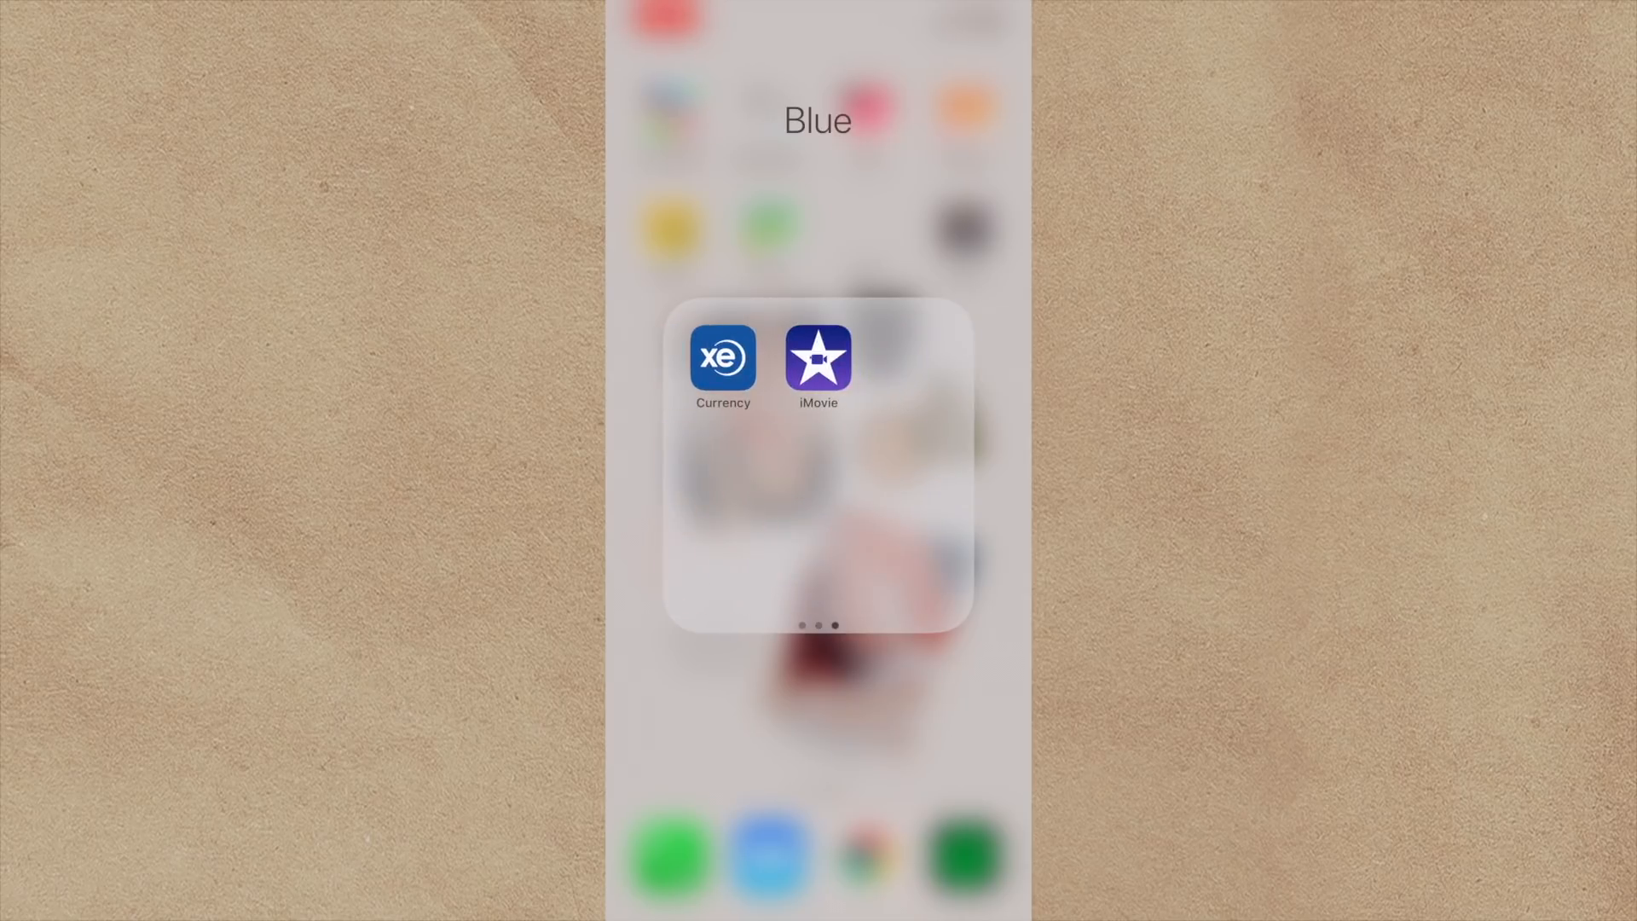
scroll("left", 3)
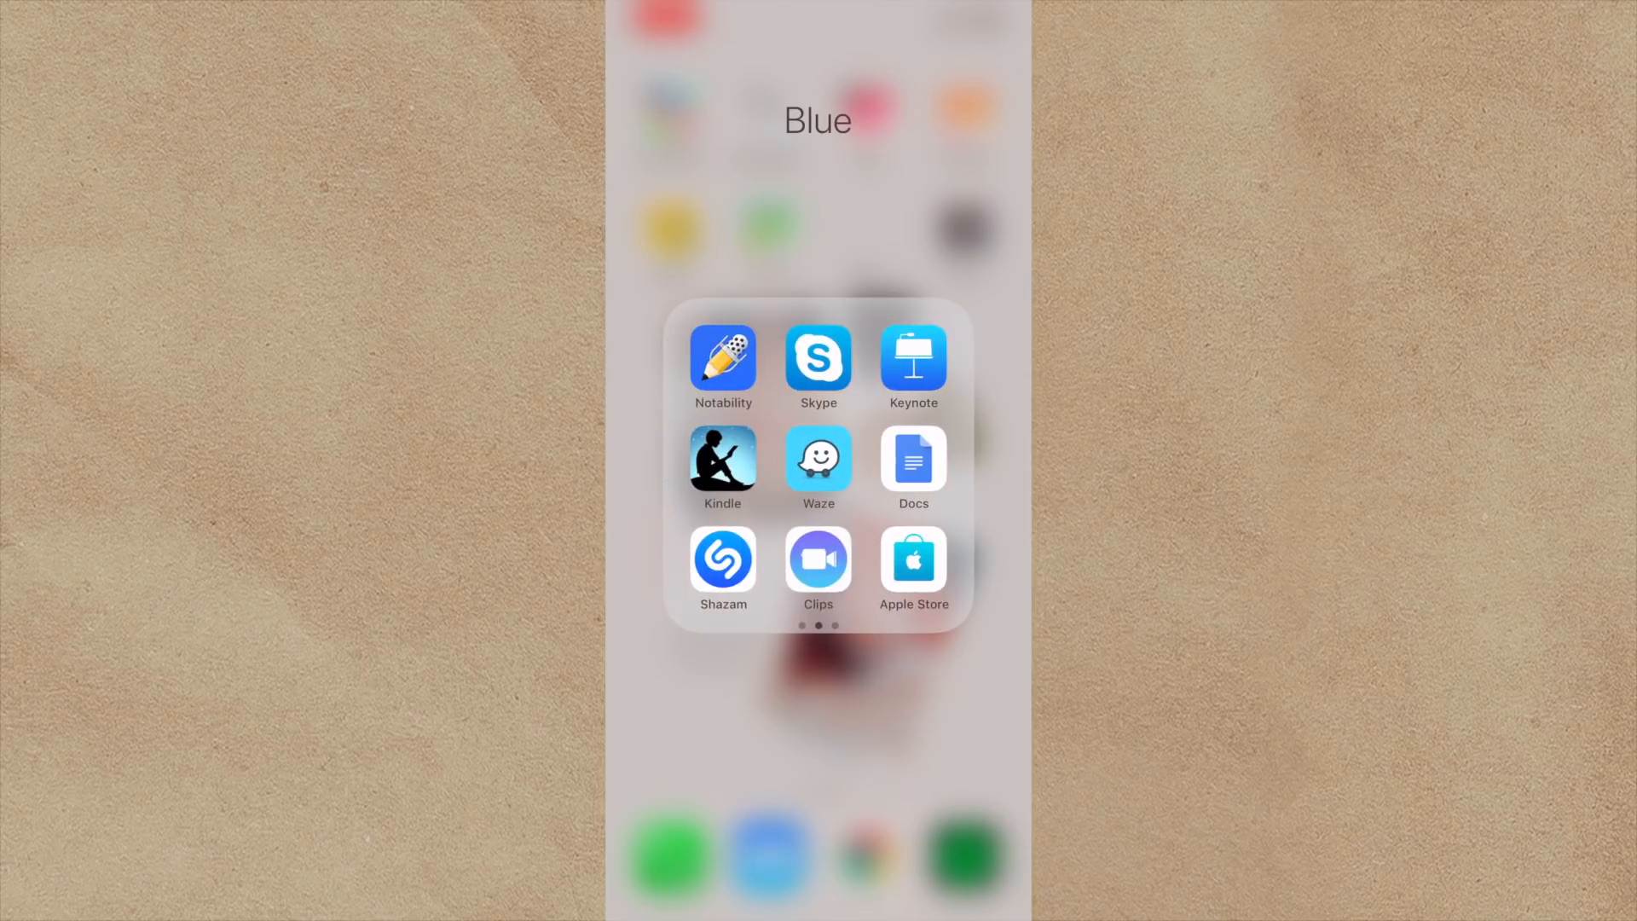
scroll("left", 3)
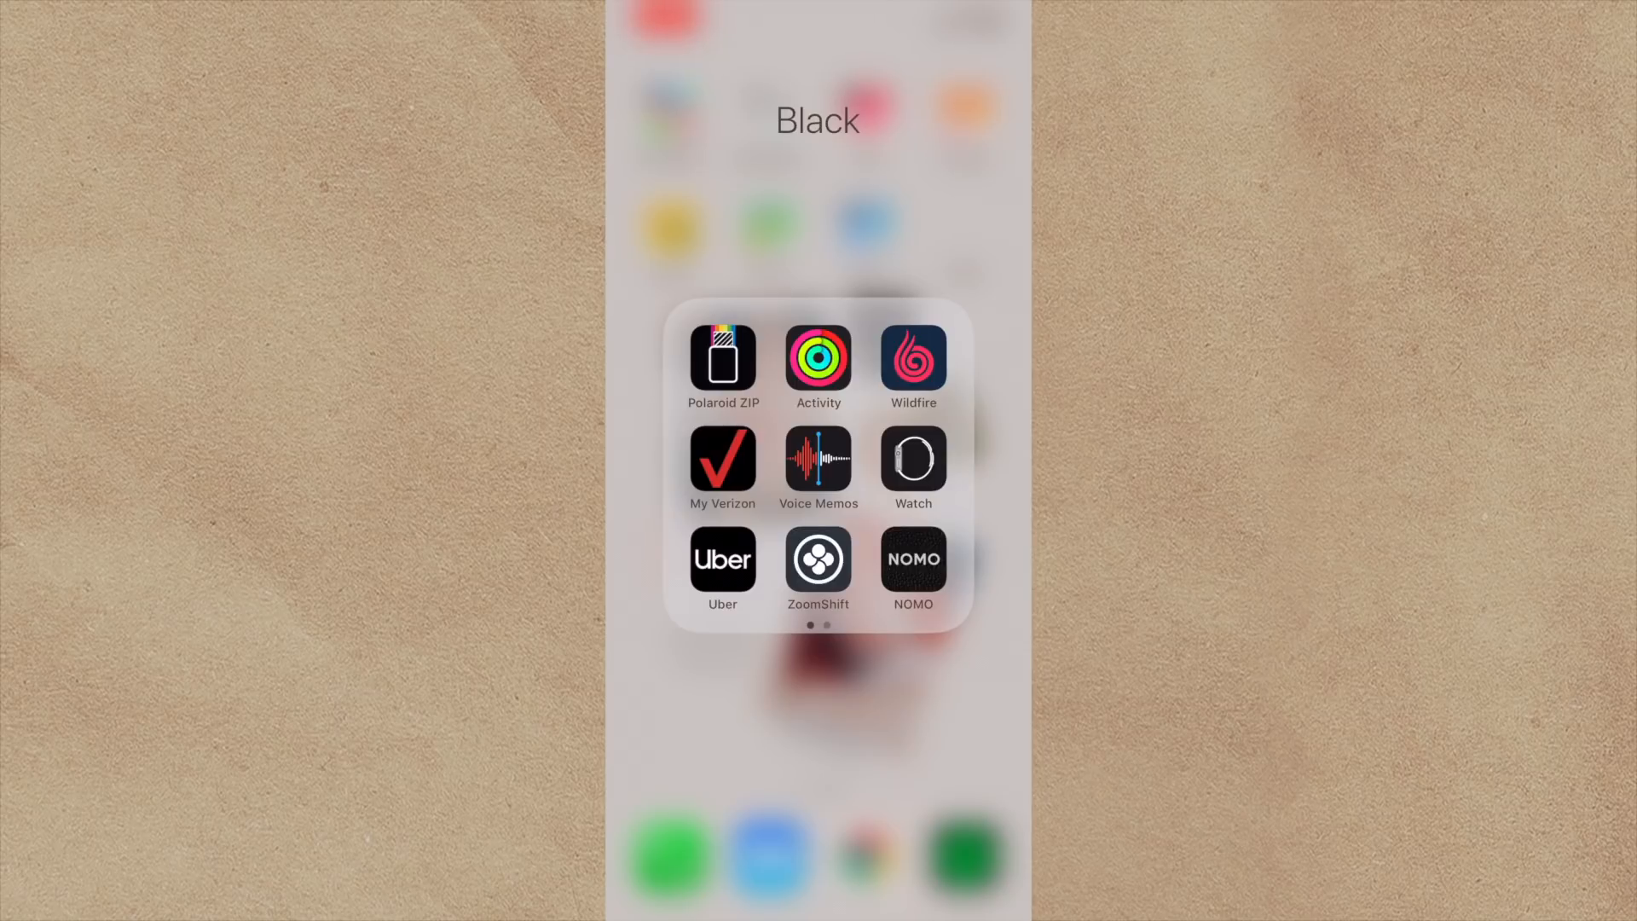
Launch Polaroid ZIP and answer its camera access prompt.
left_click(722, 358)
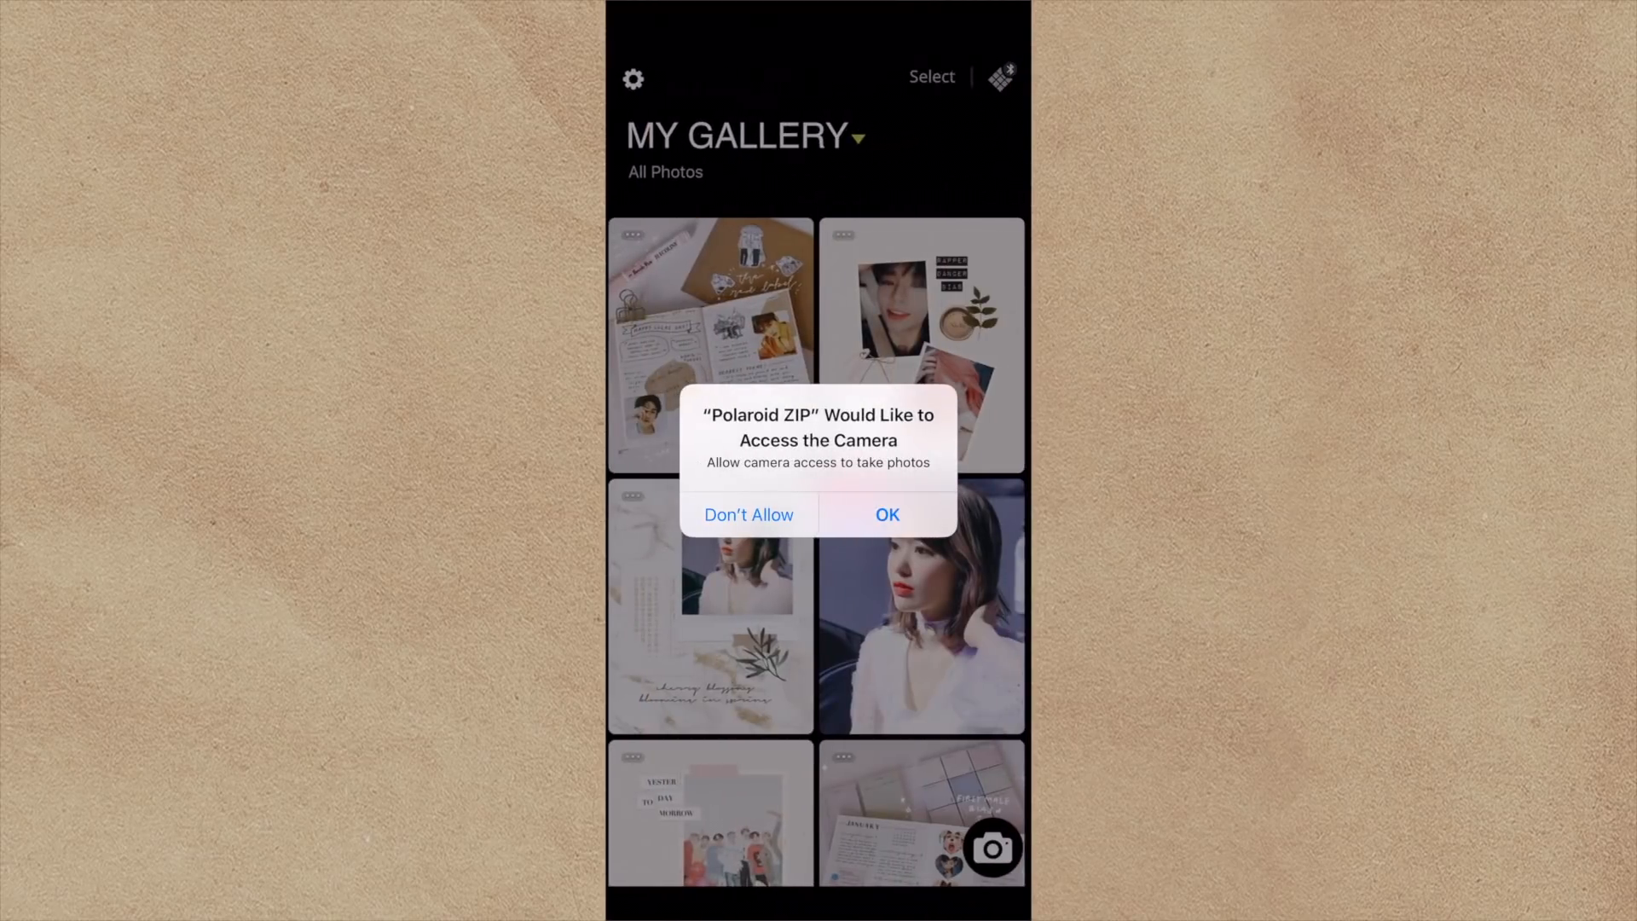
left_click(887, 513)
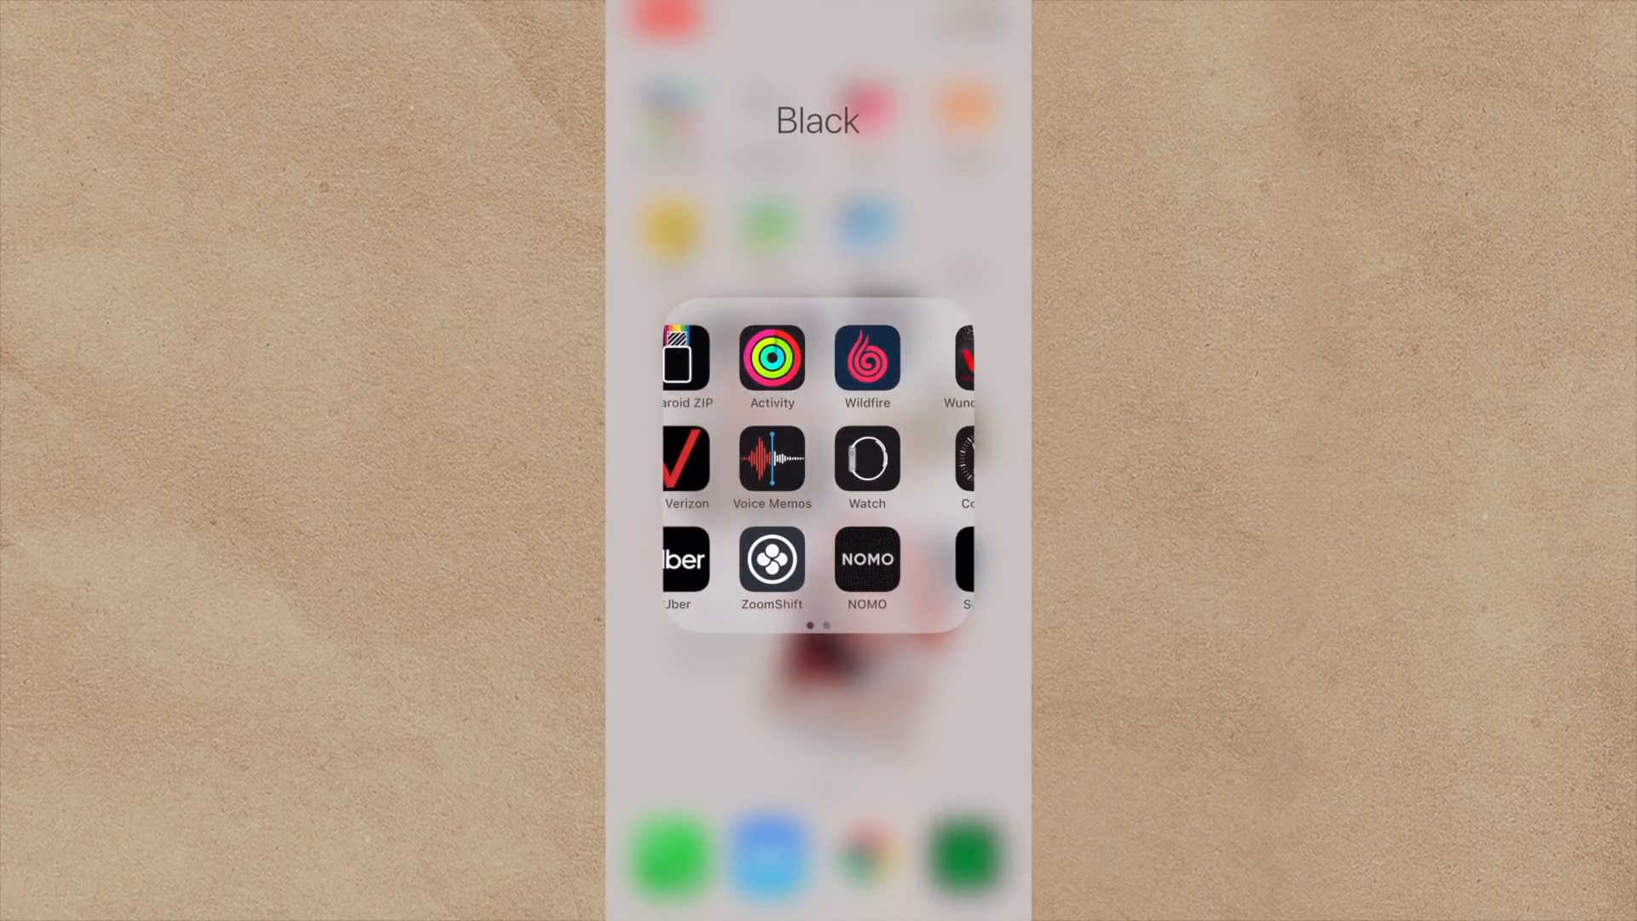
Browse the Black folder's pages, then close the folder to return to the home screen.
scroll("left", 3)
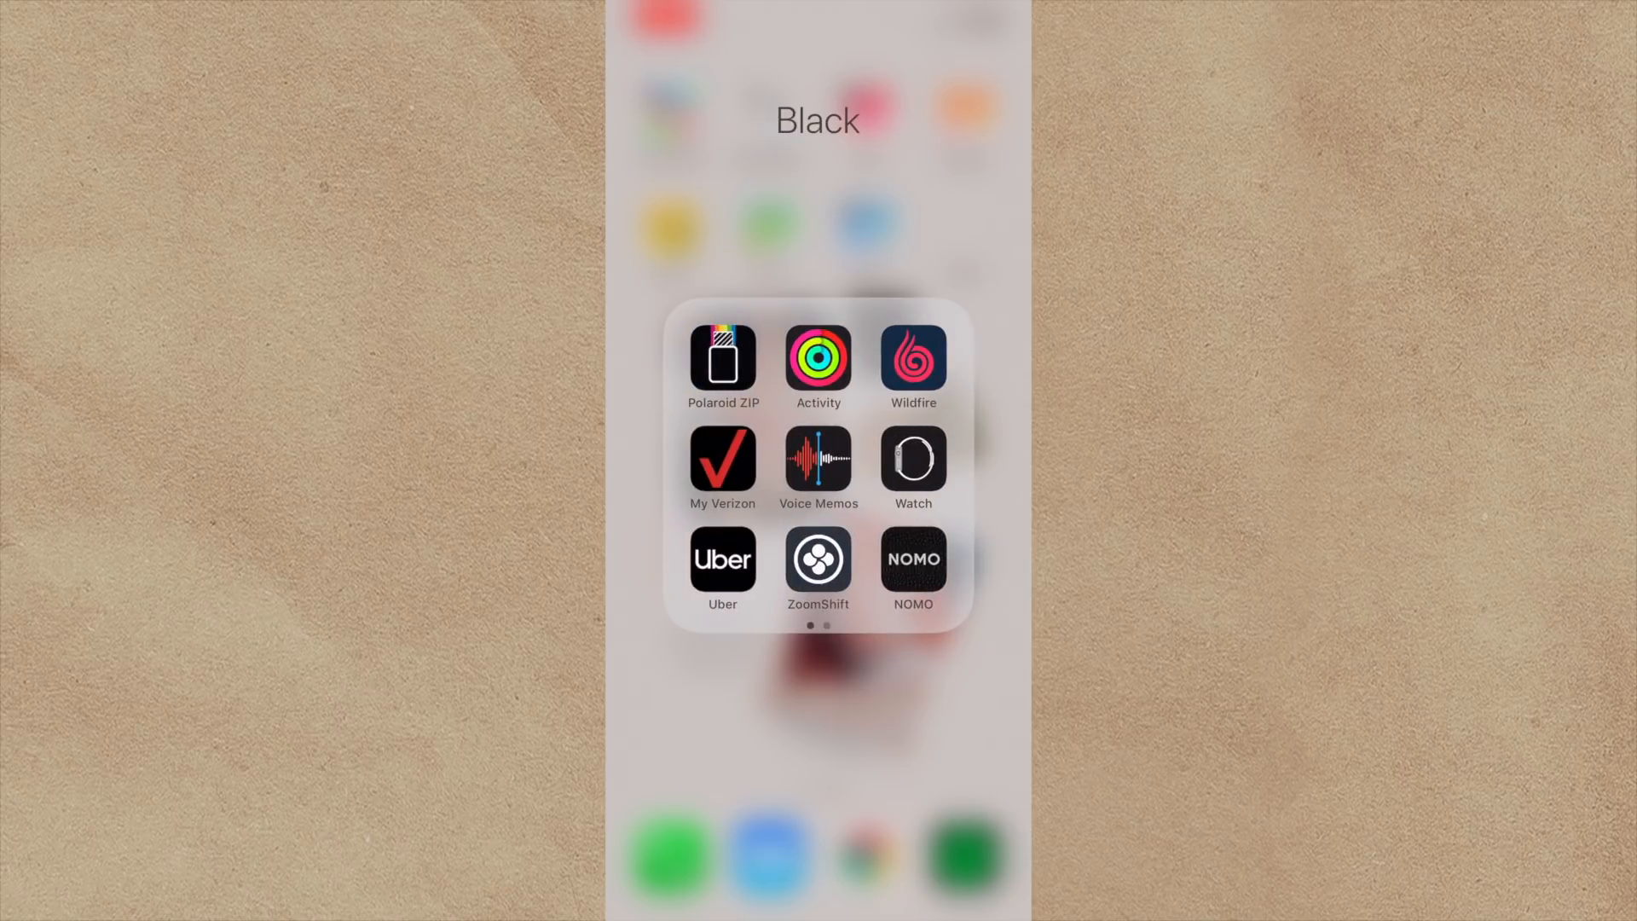
left_click(912, 559)
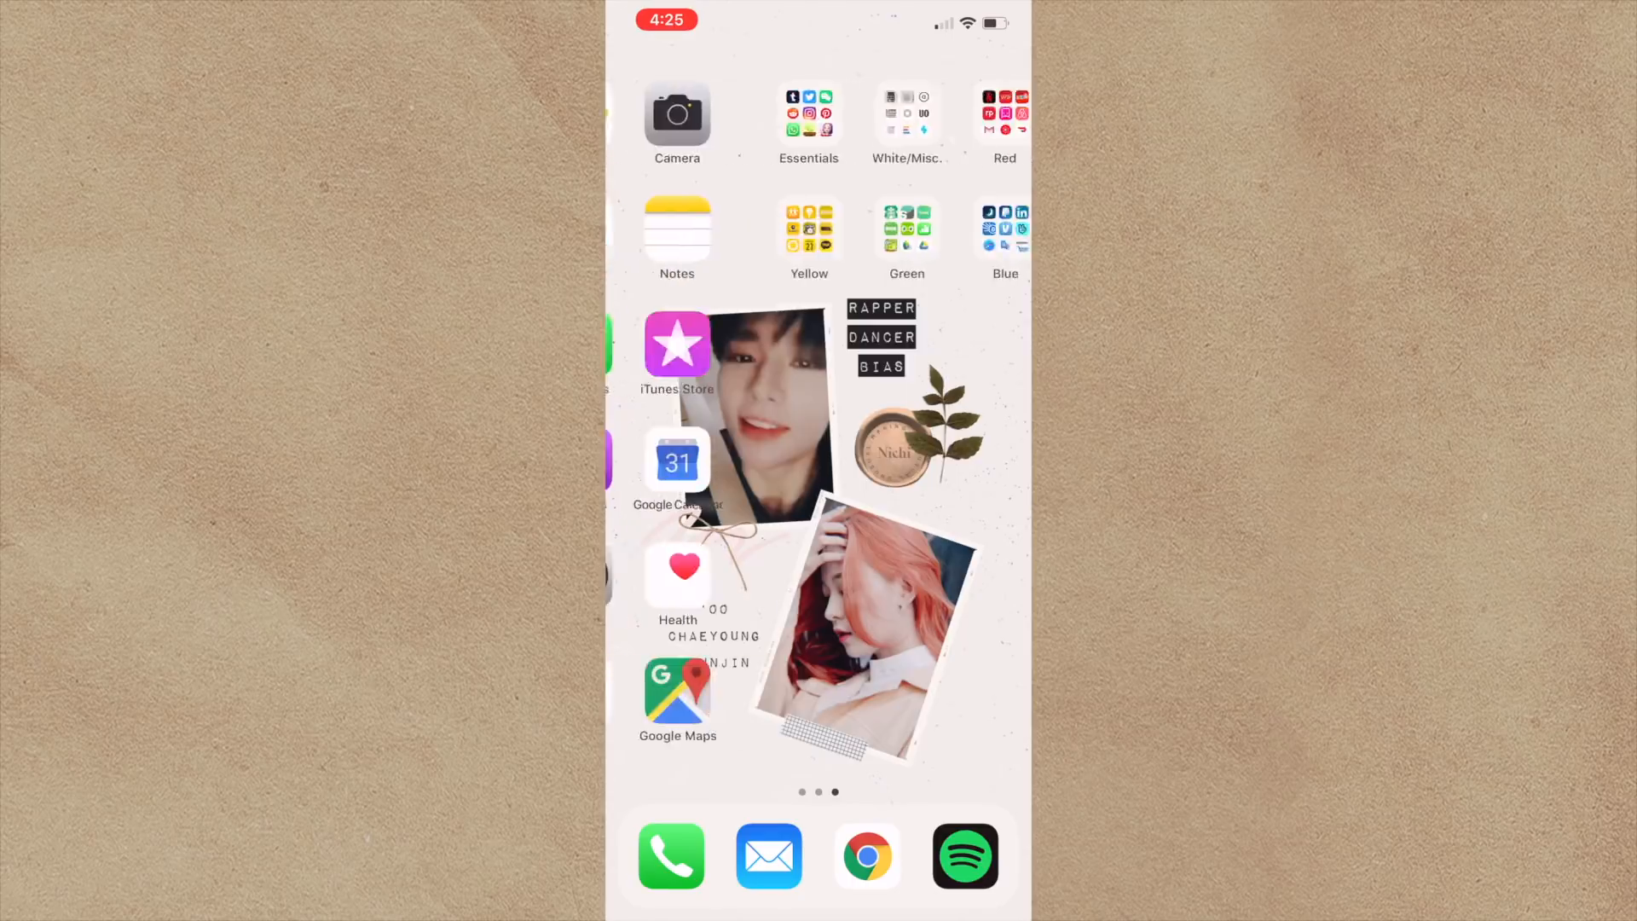
scroll("left", 3)
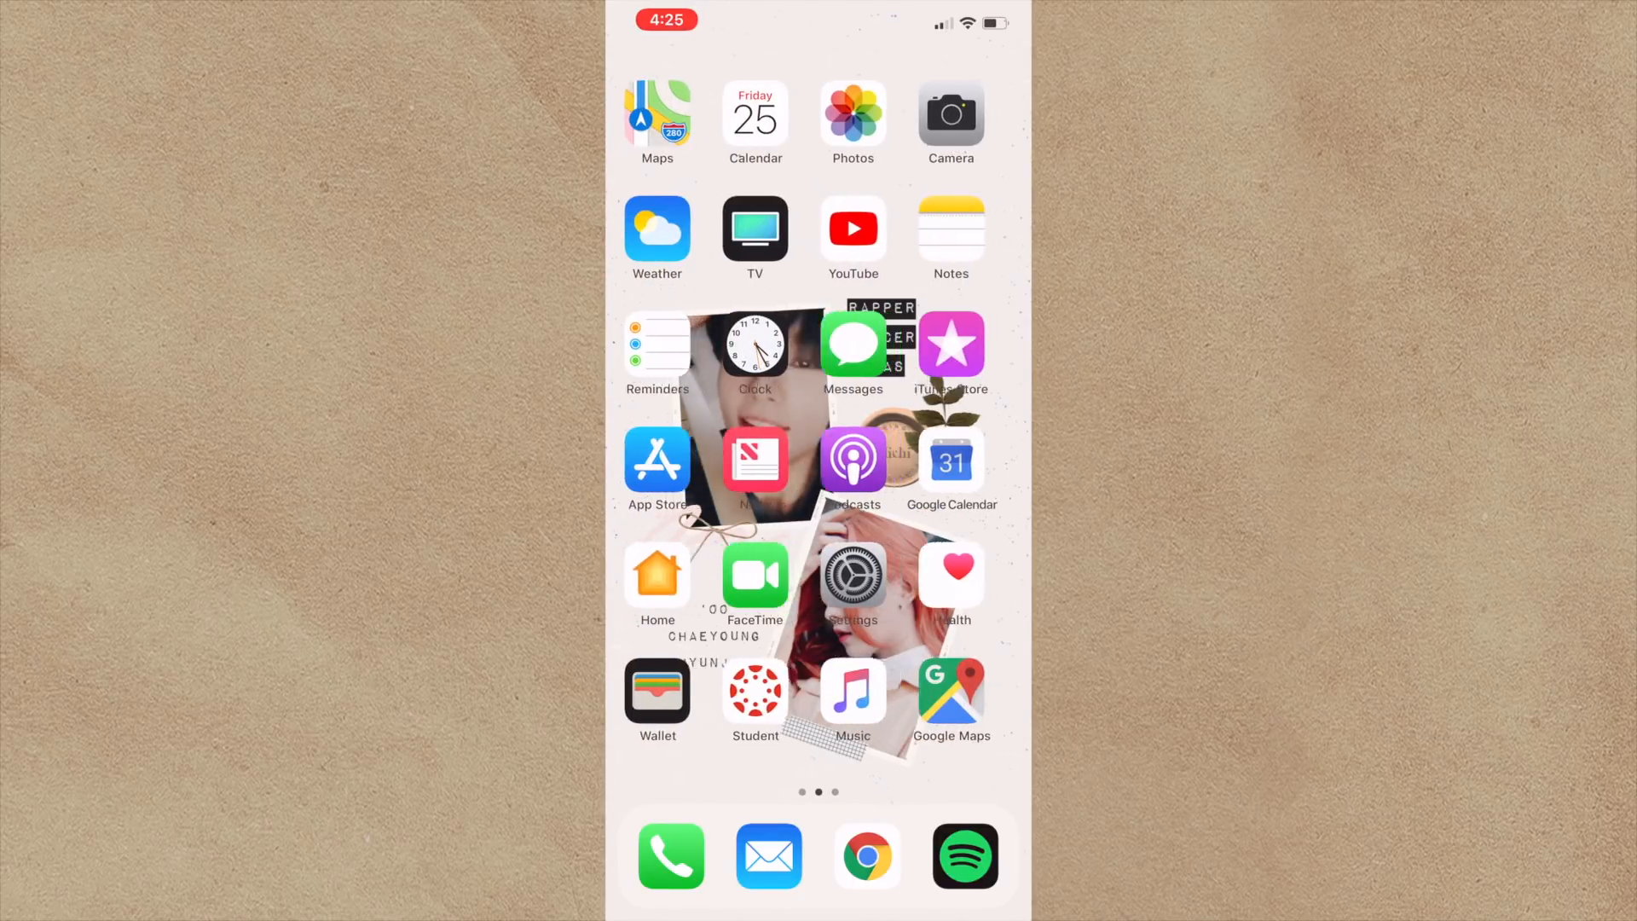
scroll("left", 3)
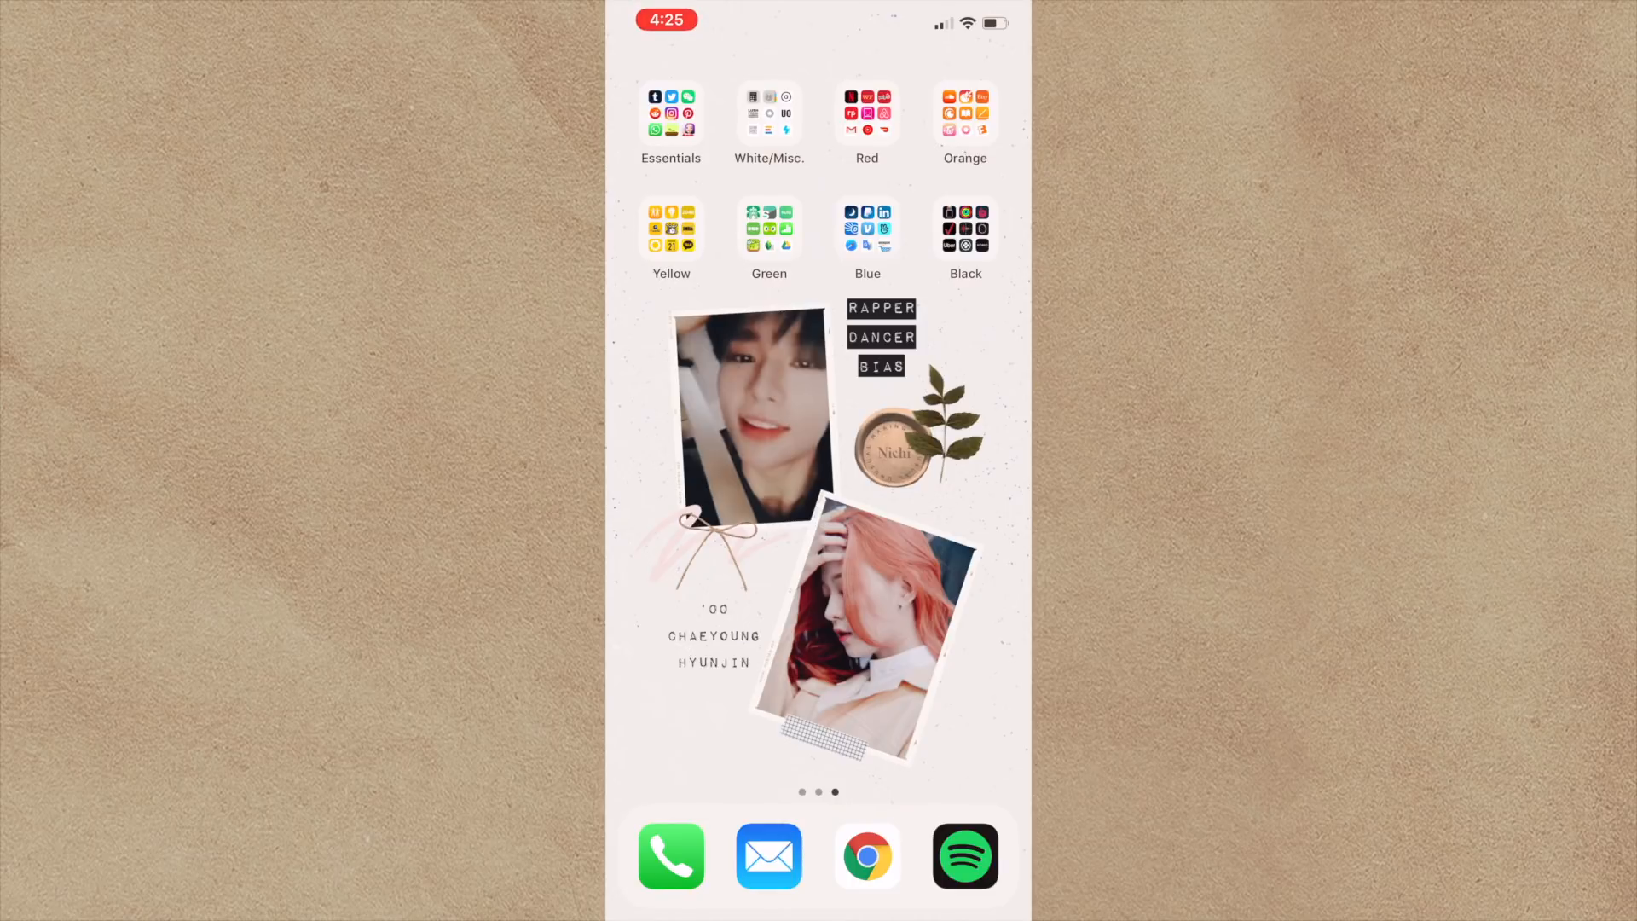